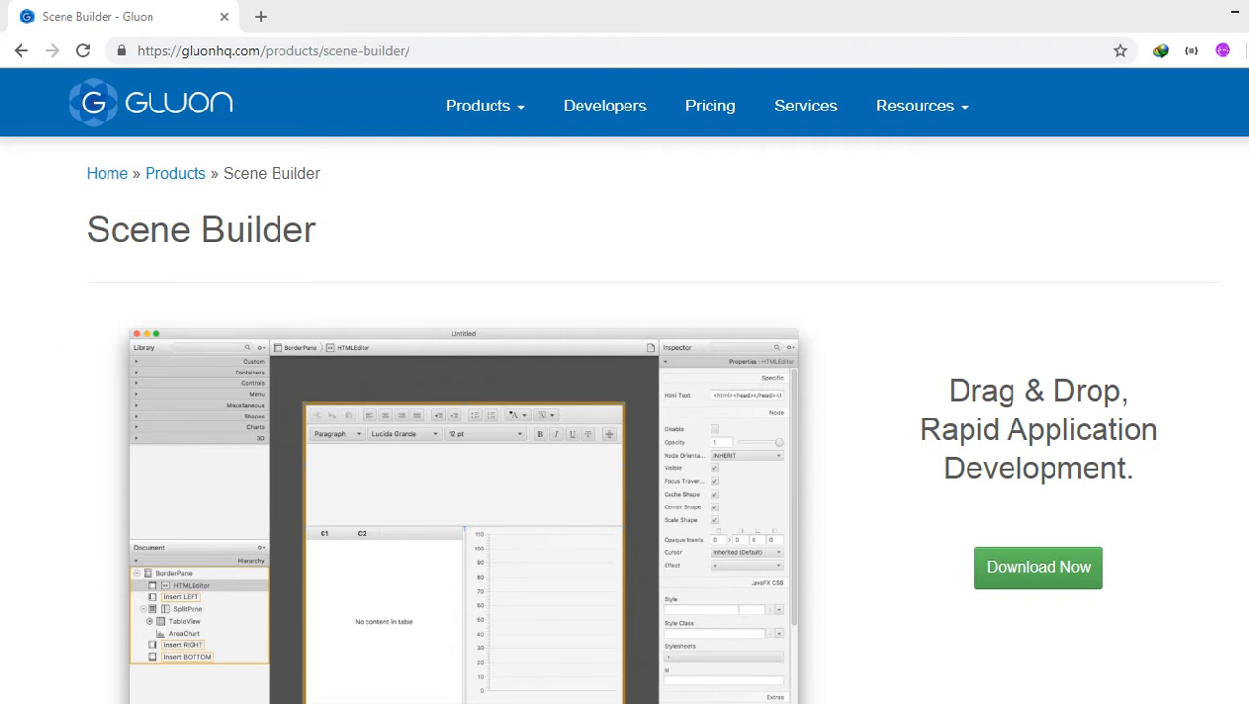
pyautogui.moveTo(26, 235)
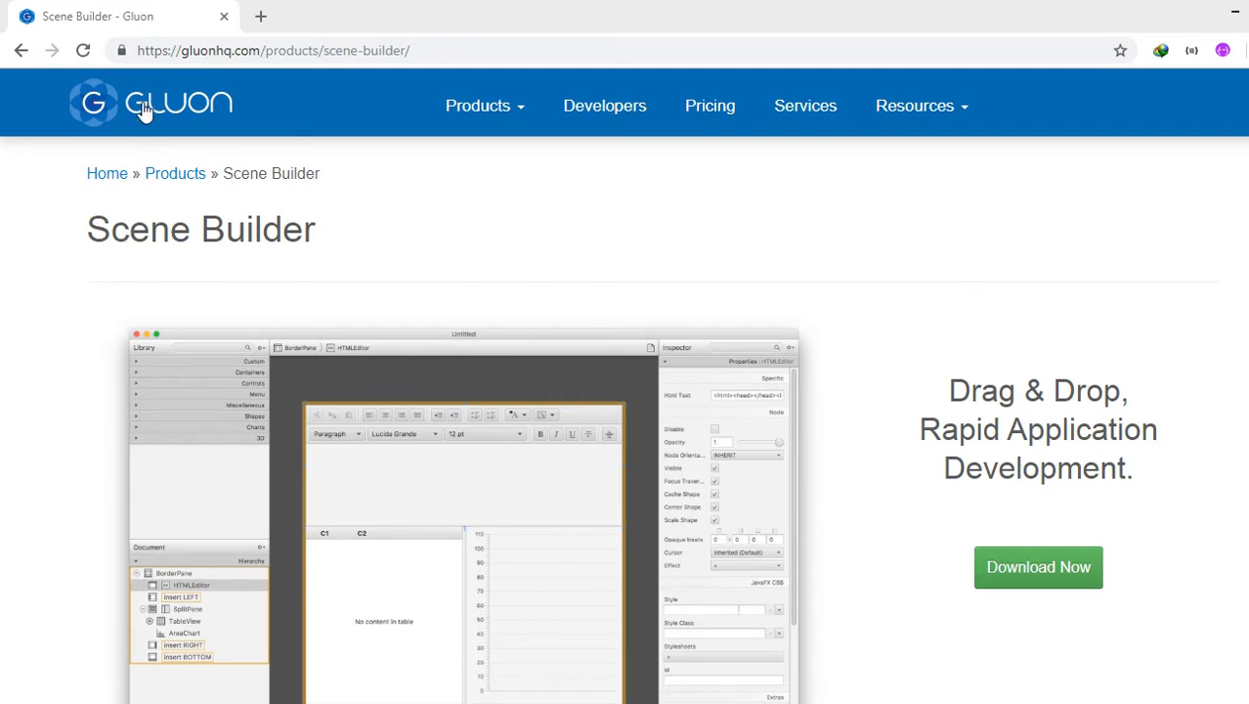
pyautogui.moveTo(18, 299)
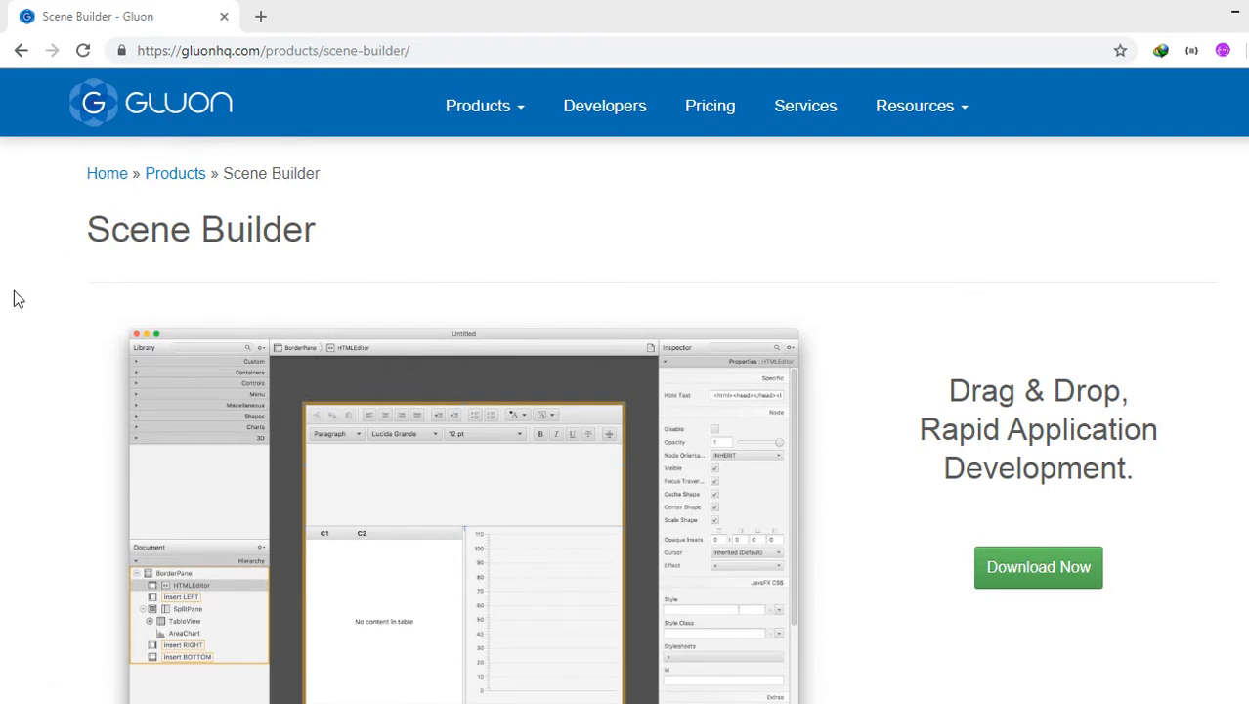
pyautogui.moveTo(731, 404)
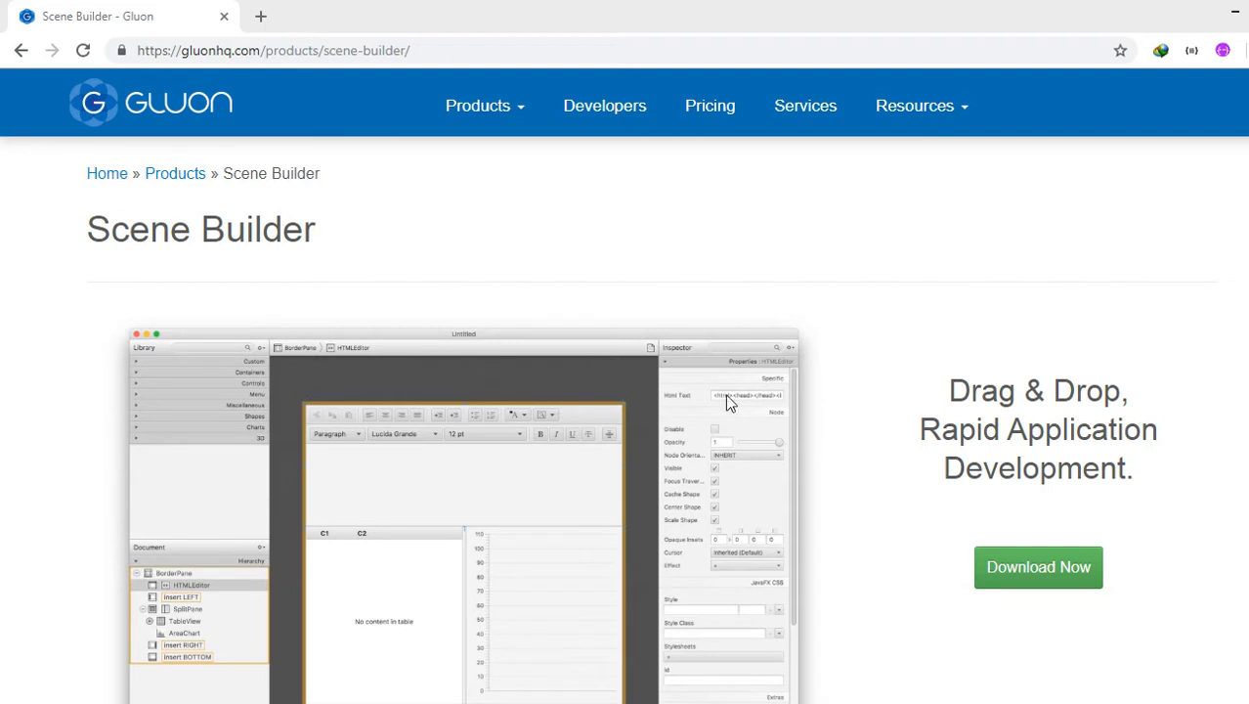
pyautogui.moveTo(815, 384)
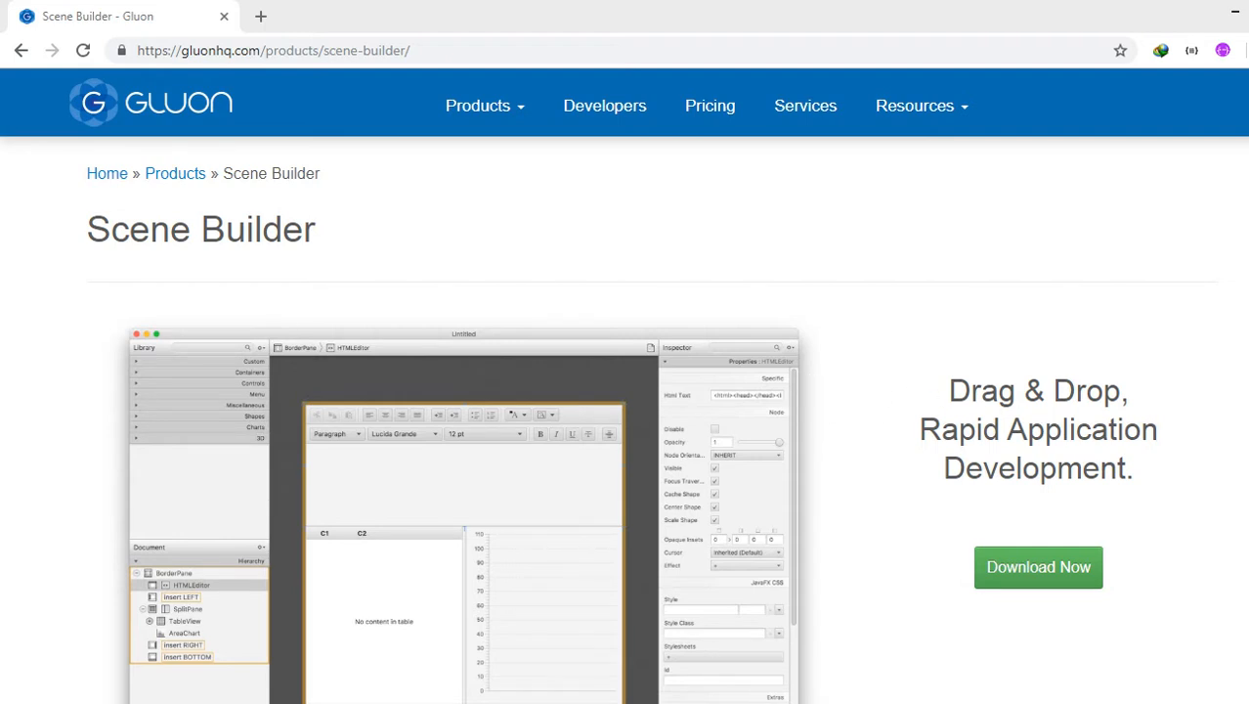
pyautogui.moveTo(839, 548)
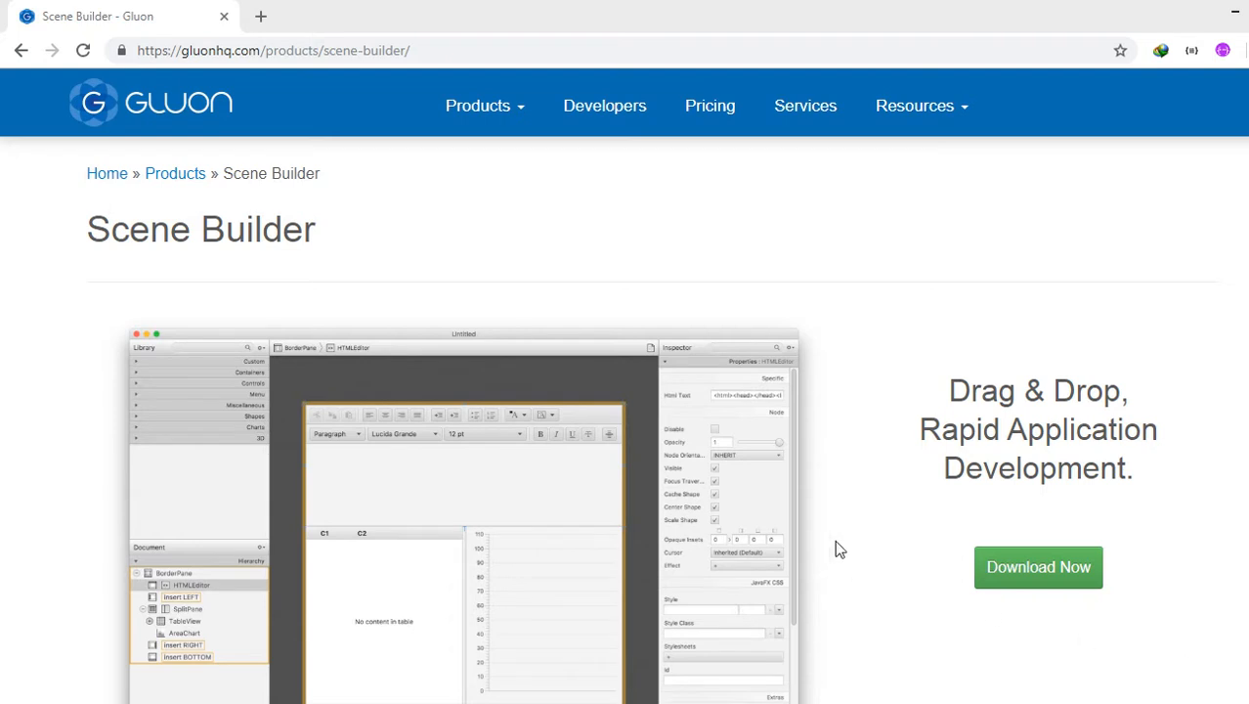
pyautogui.moveTo(935, 588)
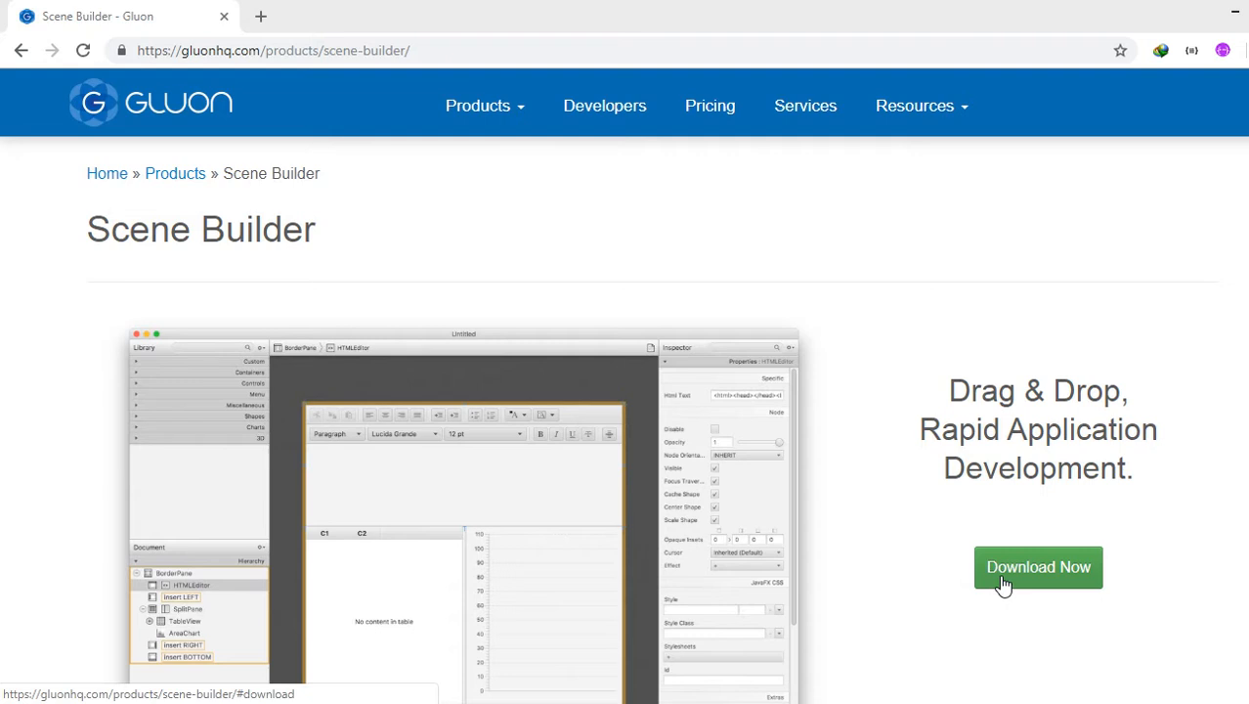
# Step: Jump to the Scene Builder download section and view the Java 10 platform packages
pyautogui.click(1038, 567)
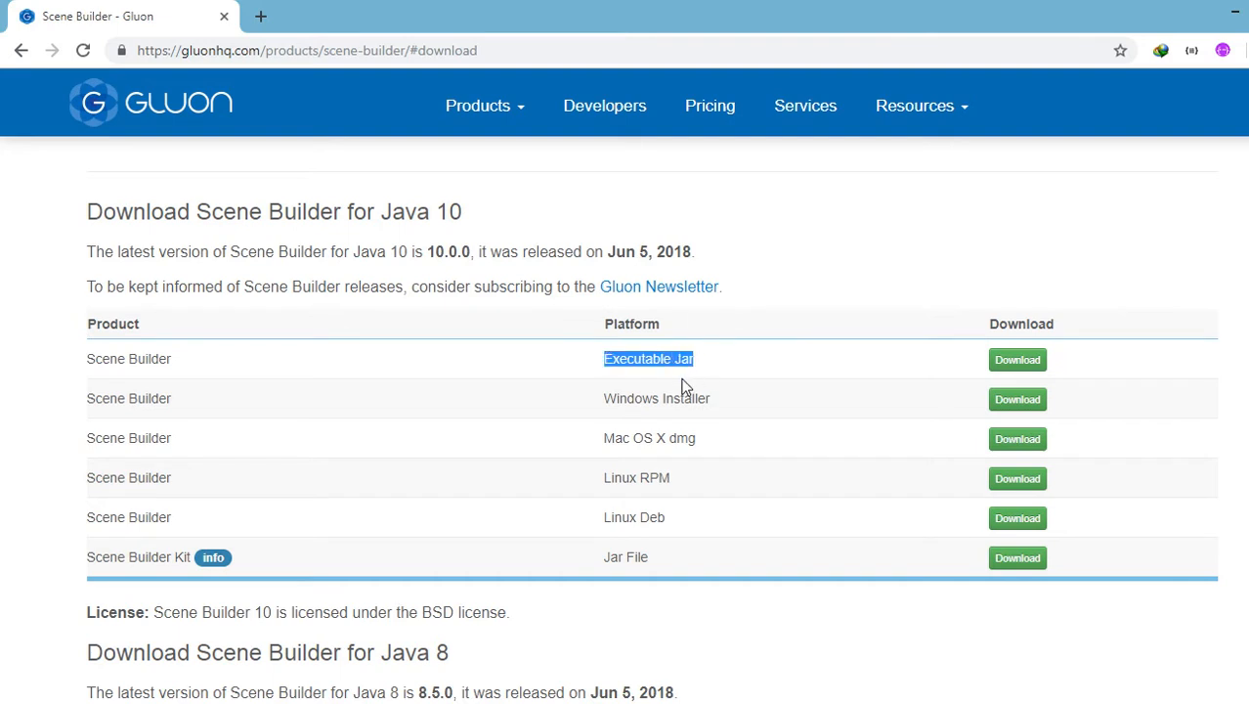
pyautogui.moveTo(639, 401)
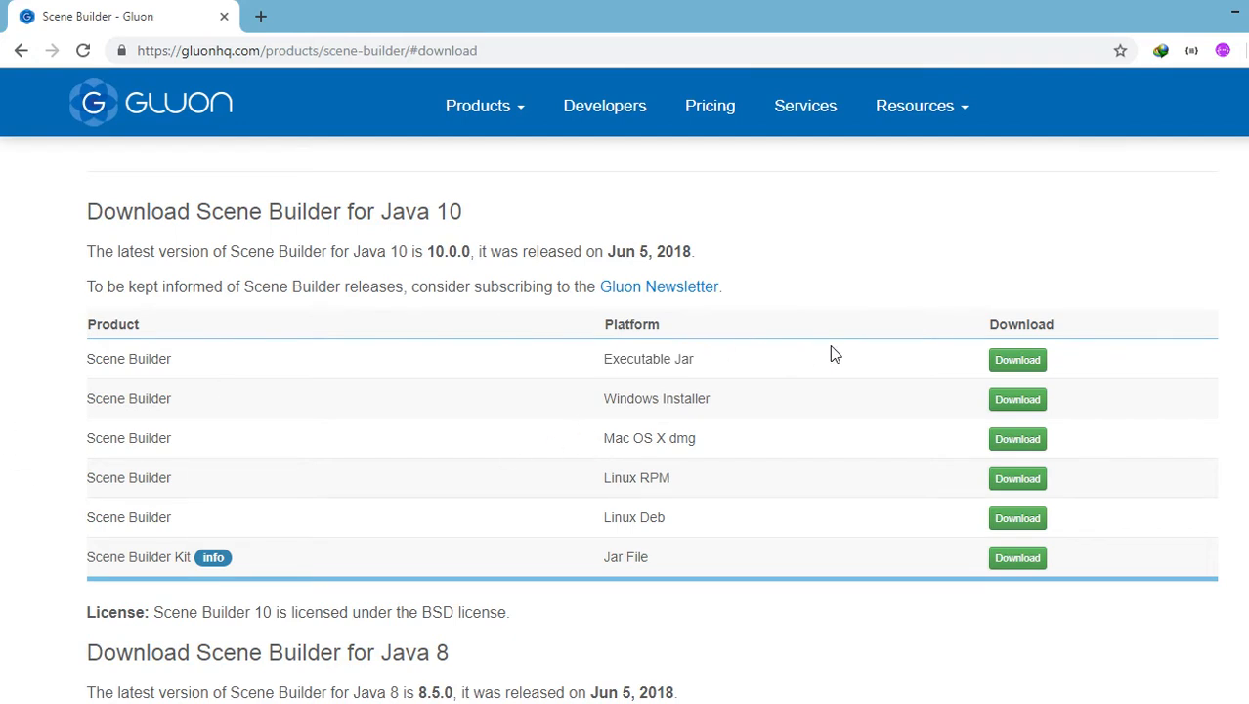
pyautogui.moveTo(23, 423)
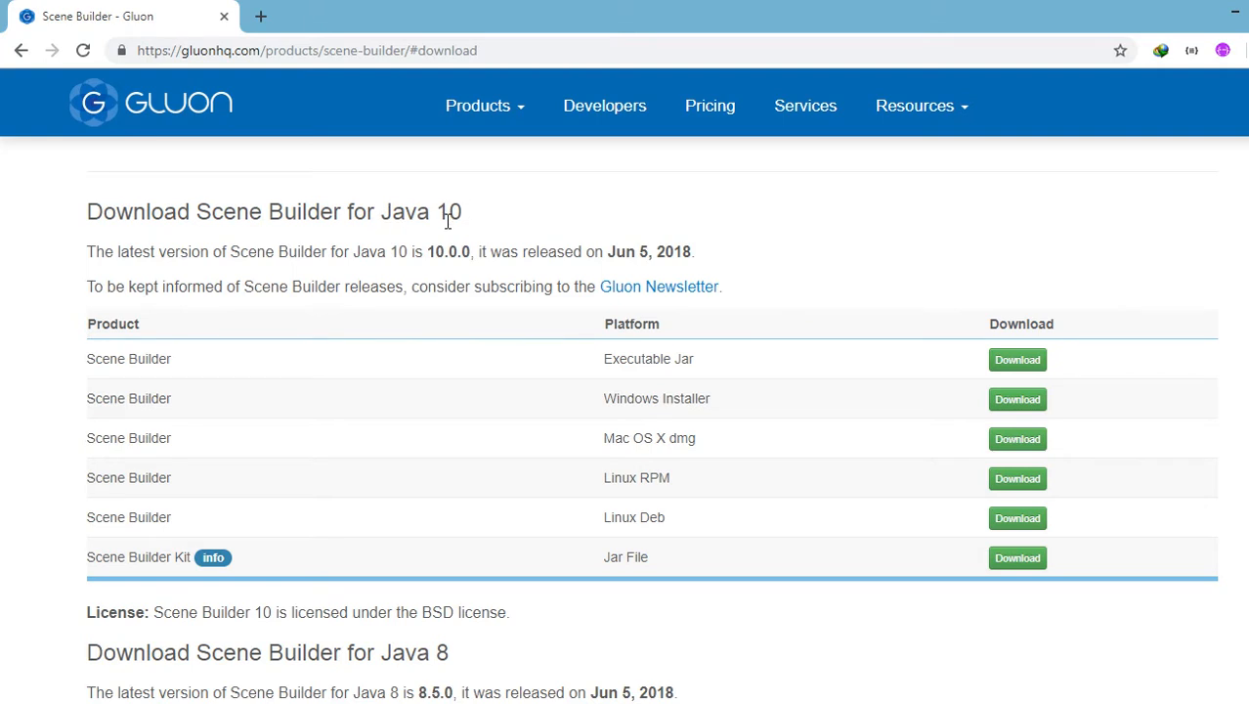
pyautogui.click(915, 106)
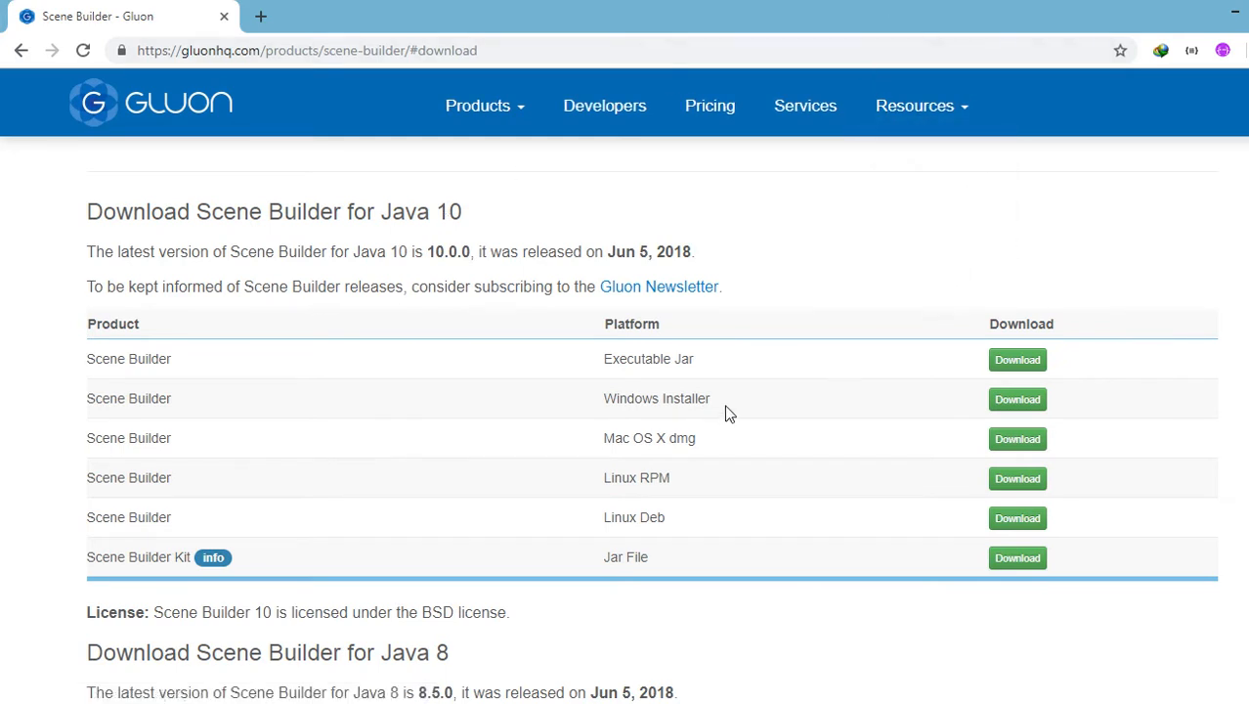
pyautogui.moveTo(873, 19)
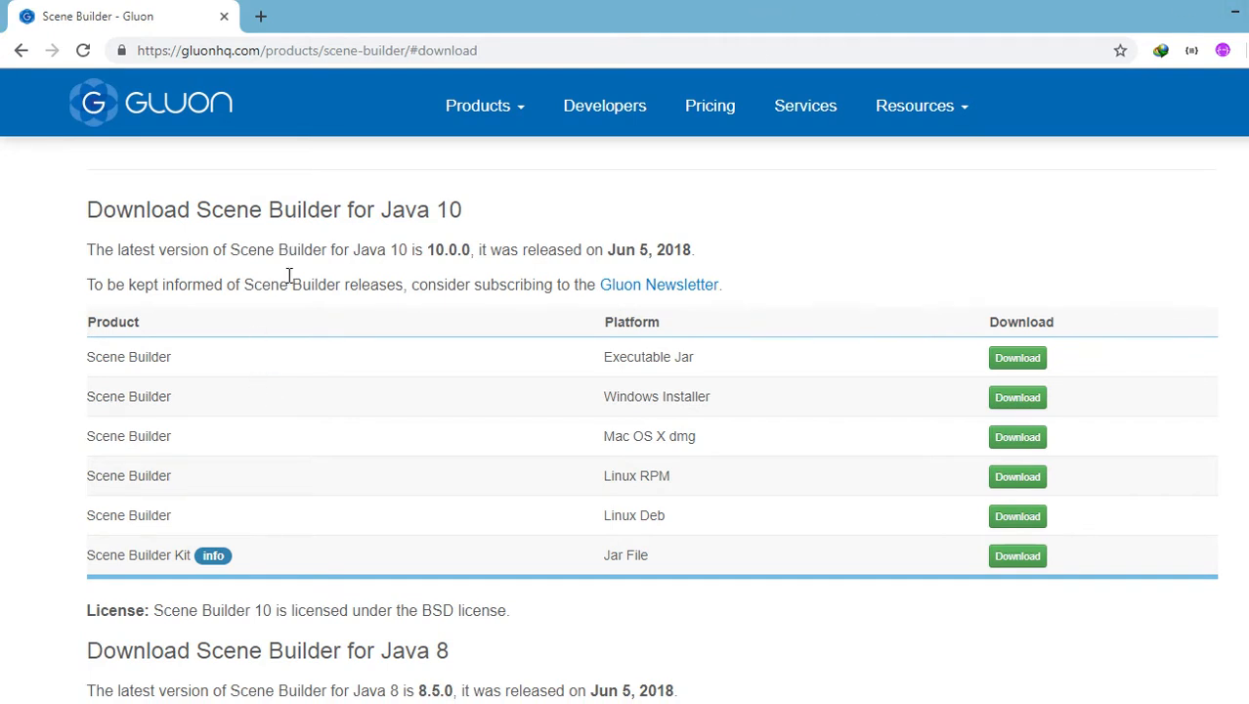
# Step: Download the Scene Builder 8.5.0 Windows Installer 64-bit from the Java 8 section
pyautogui.scroll(-3)
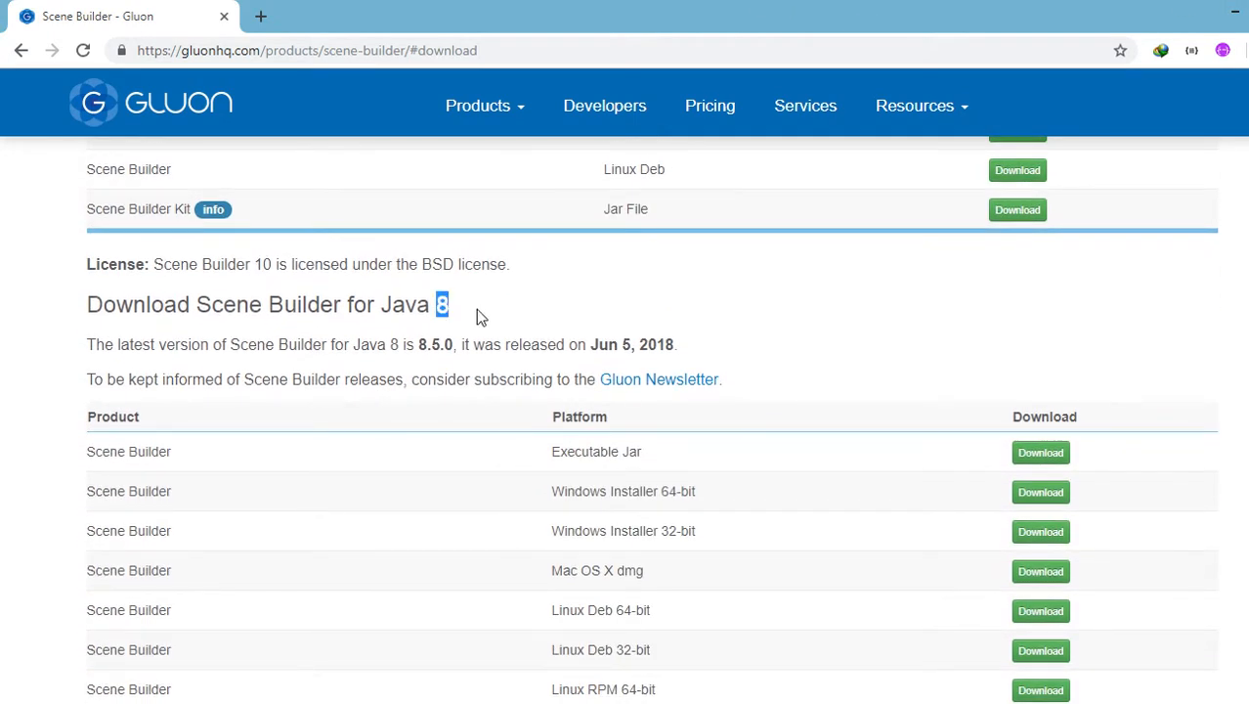
pyautogui.moveTo(124, 553)
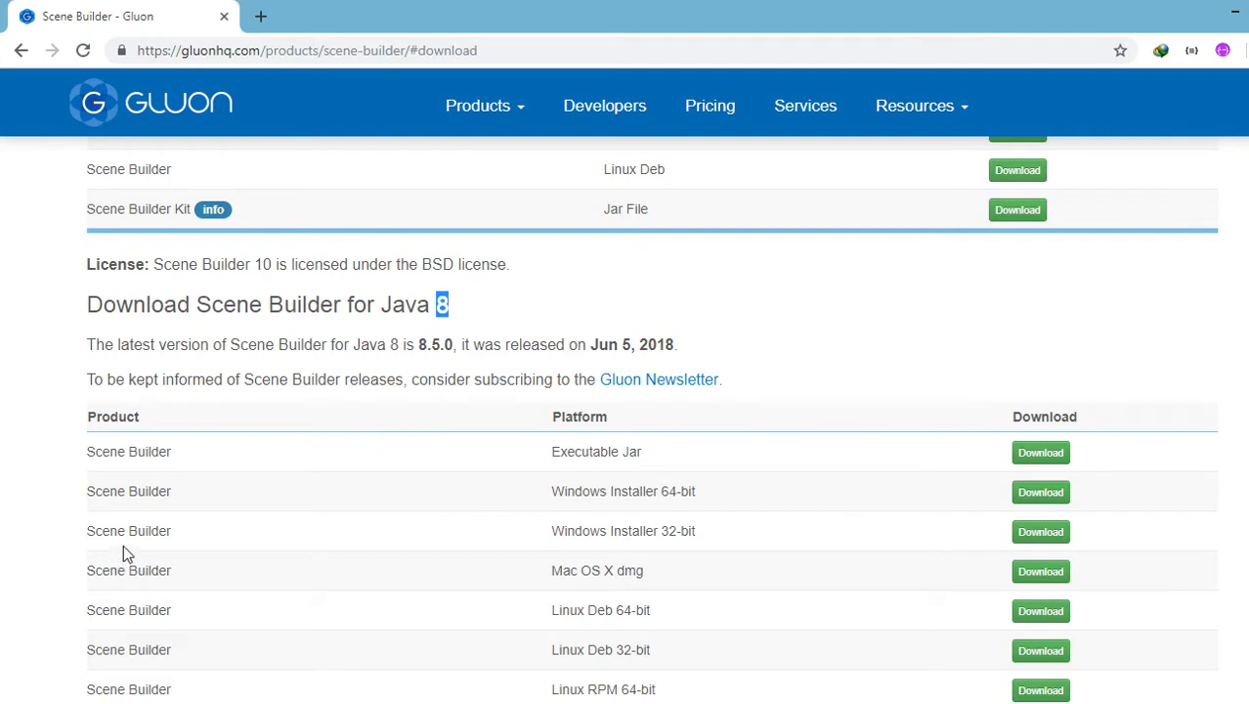
pyautogui.moveTo(410, 297)
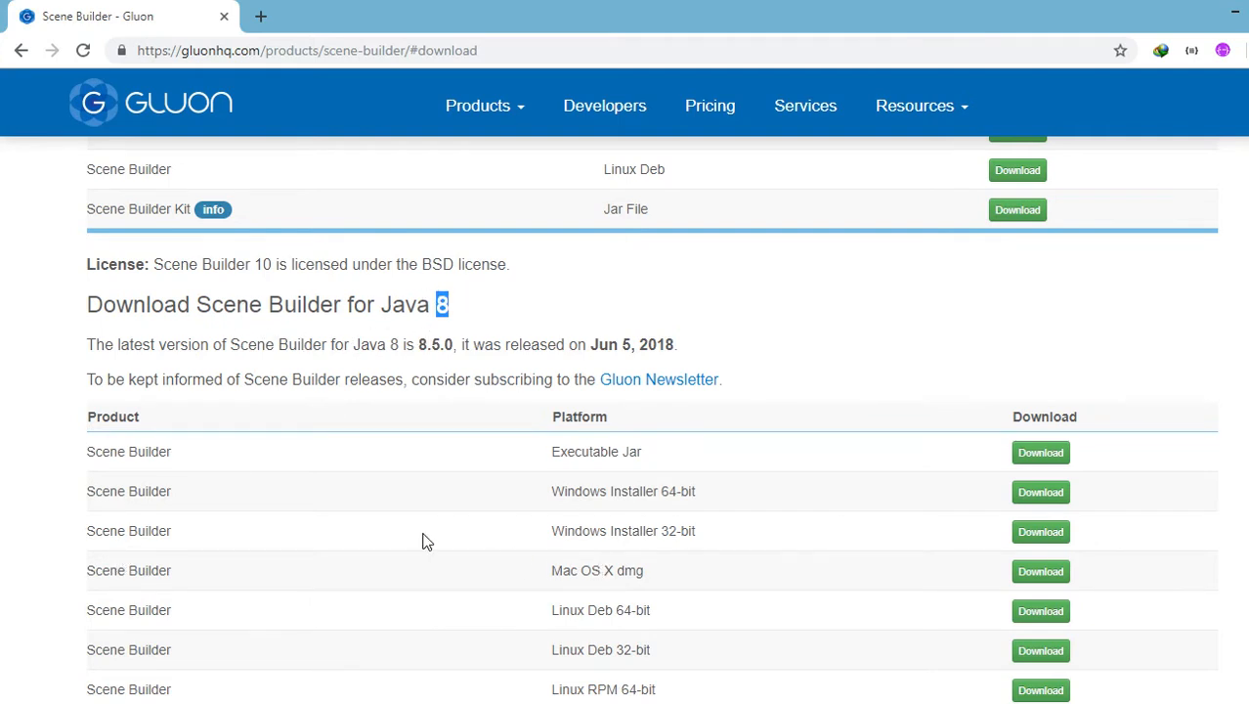
pyautogui.scroll(-3)
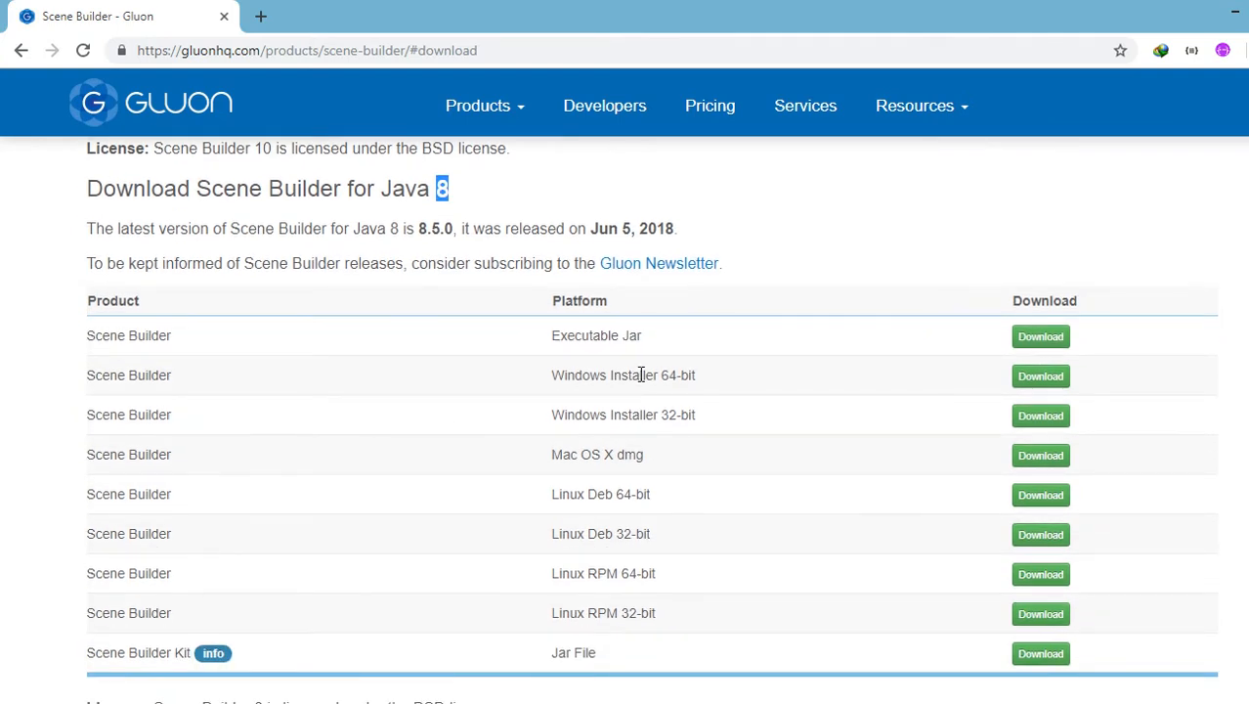
pyautogui.doubleClick(677, 374)
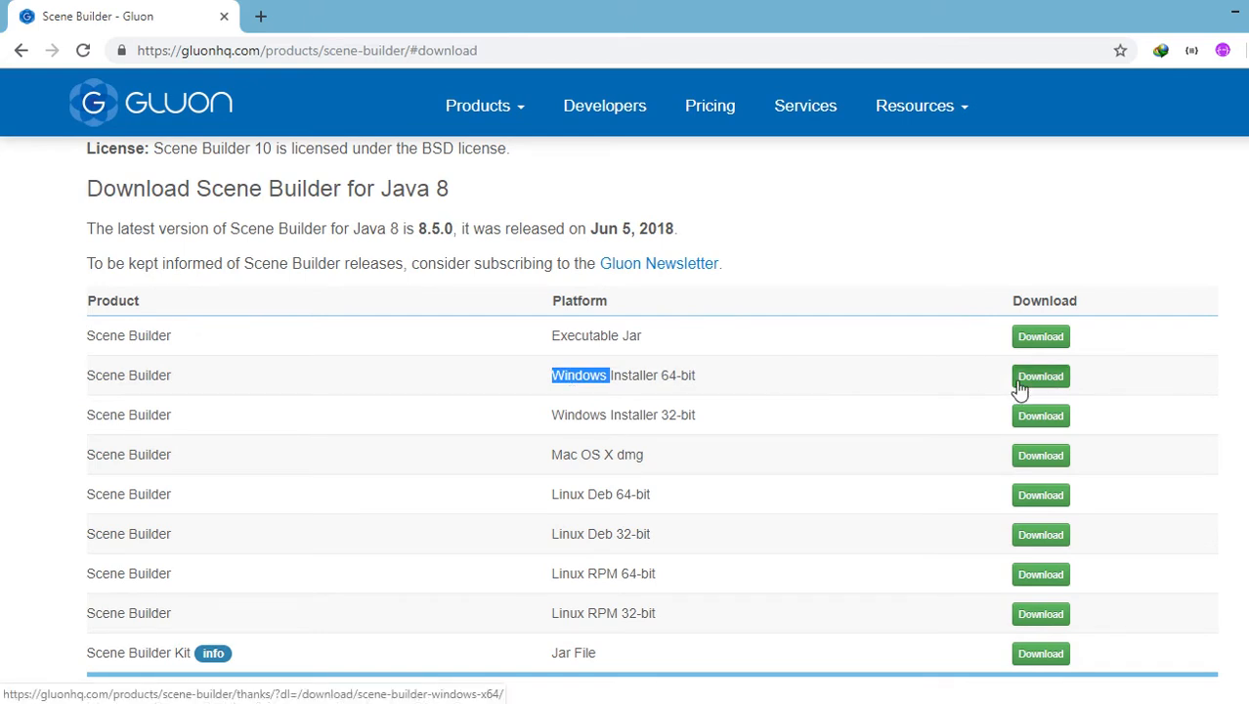
pyautogui.click(1040, 376)
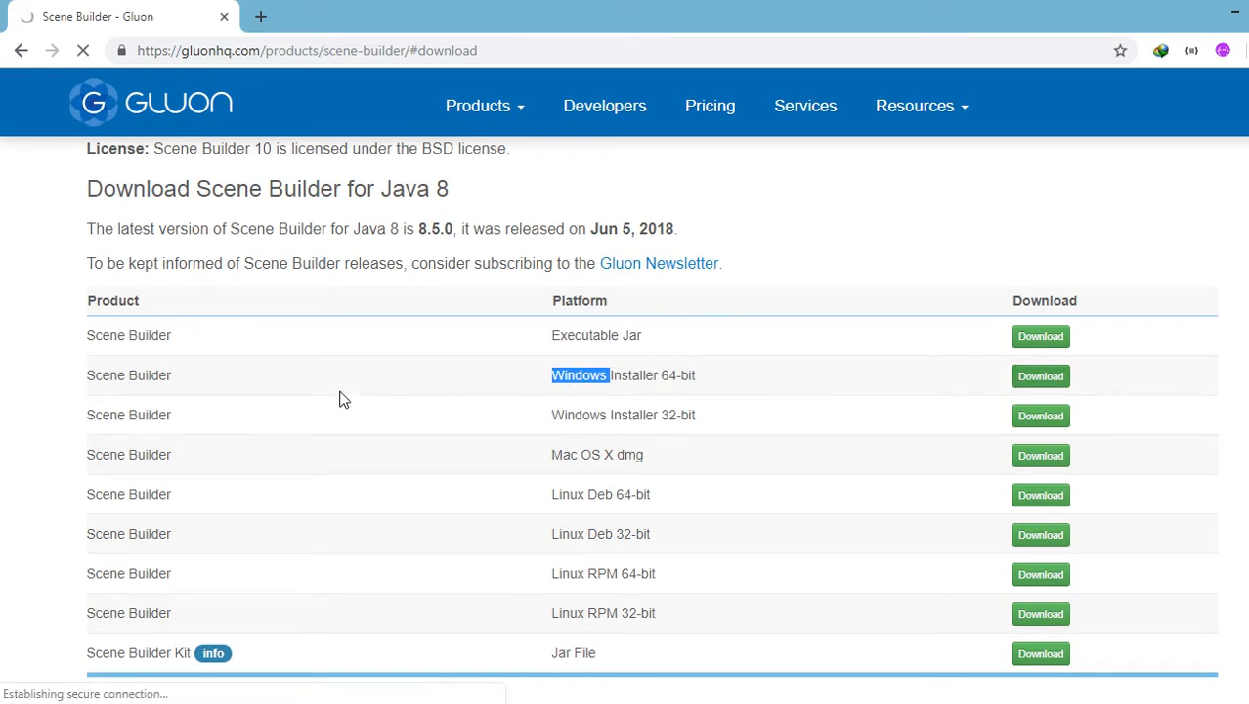
pyautogui.click(1040, 376)
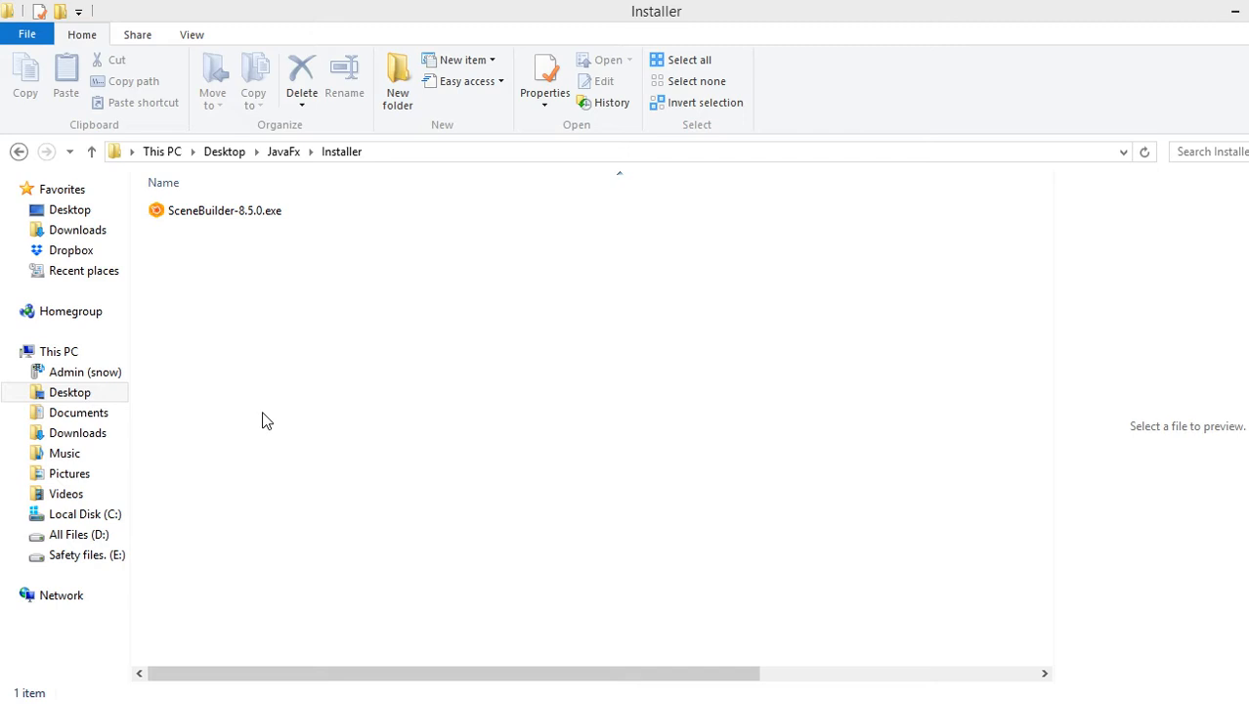
# Step: Run SceneBuilder-8.5.0.exe, accept the license, and install into the default folder
pyautogui.click(224, 210)
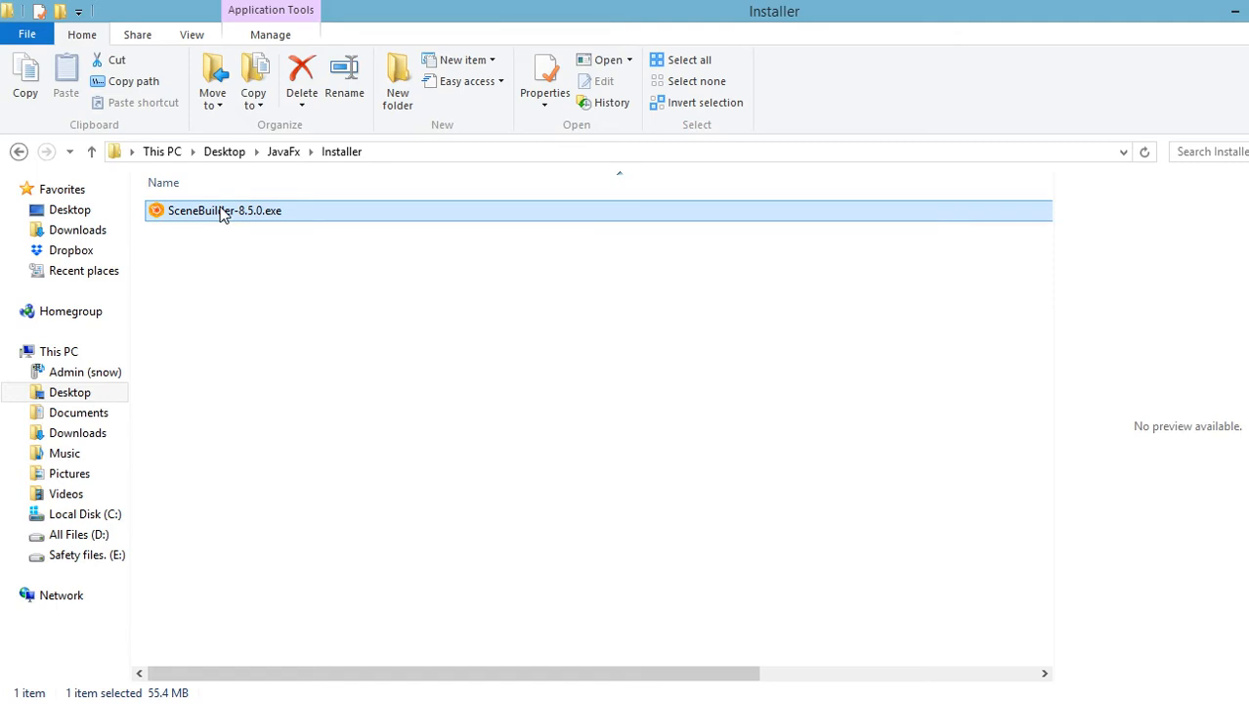
pyautogui.doubleClick(224, 210)
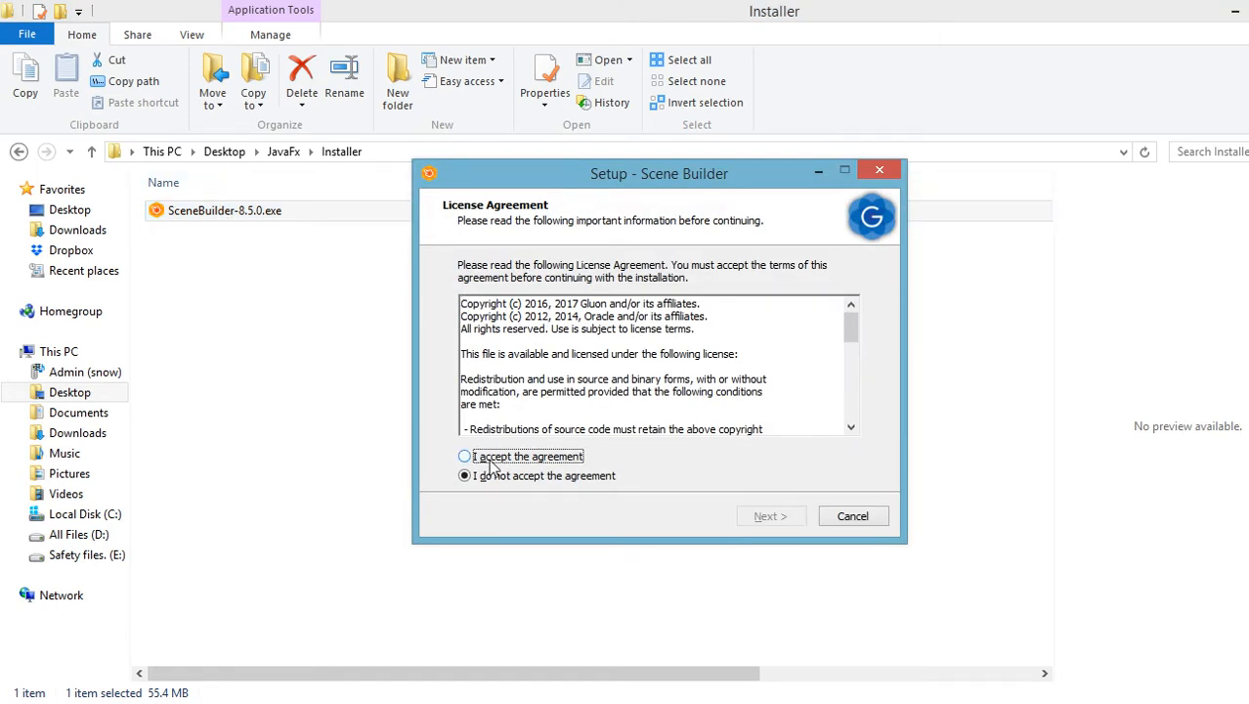
pyautogui.click(771, 515)
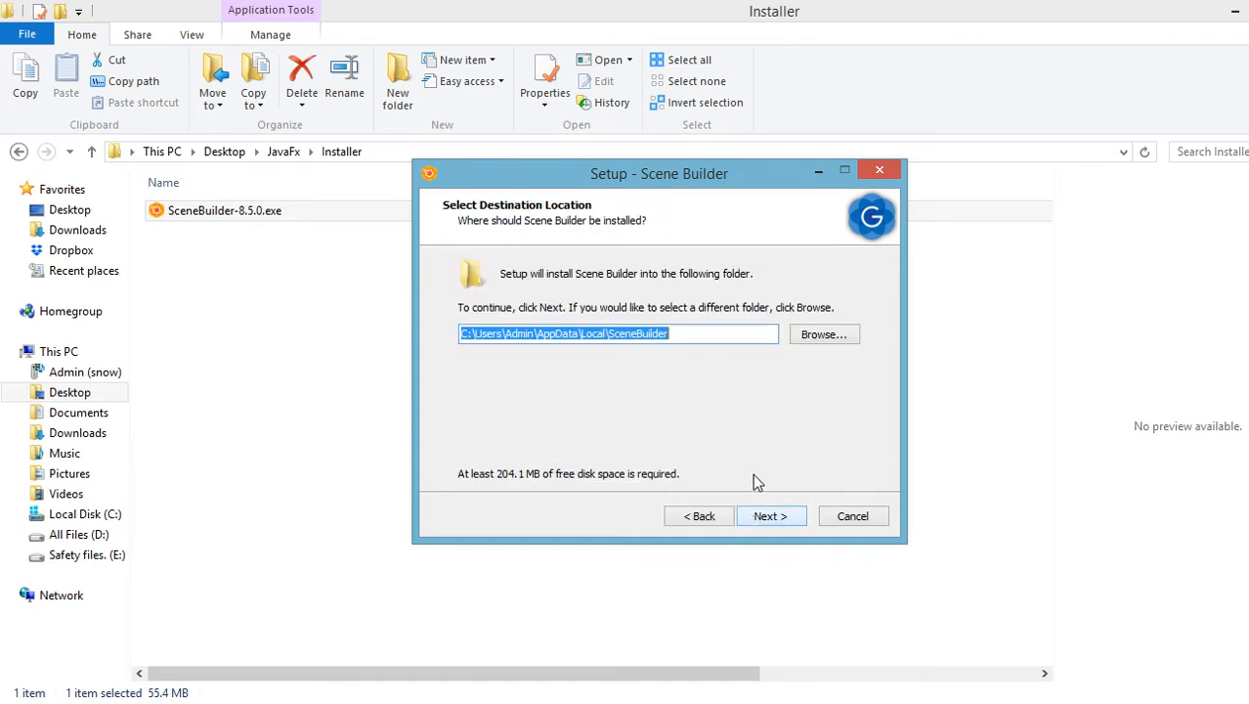
pyautogui.moveTo(746, 470)
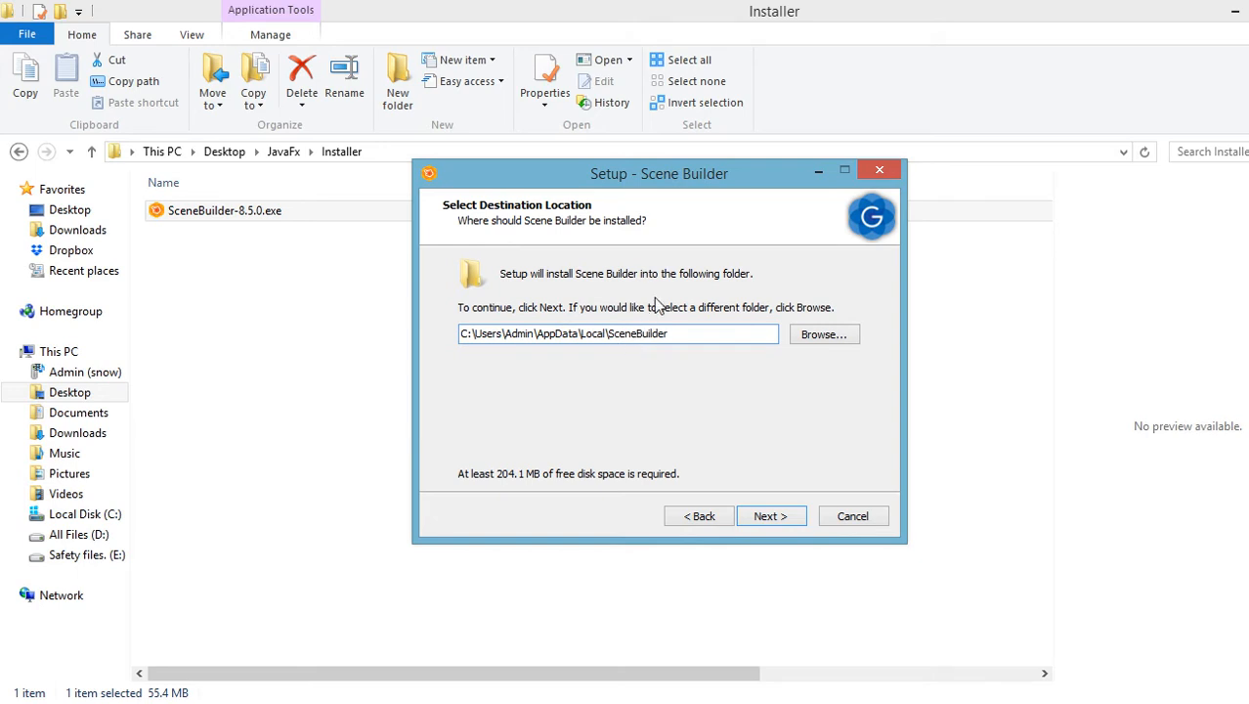
pyautogui.moveTo(733, 500)
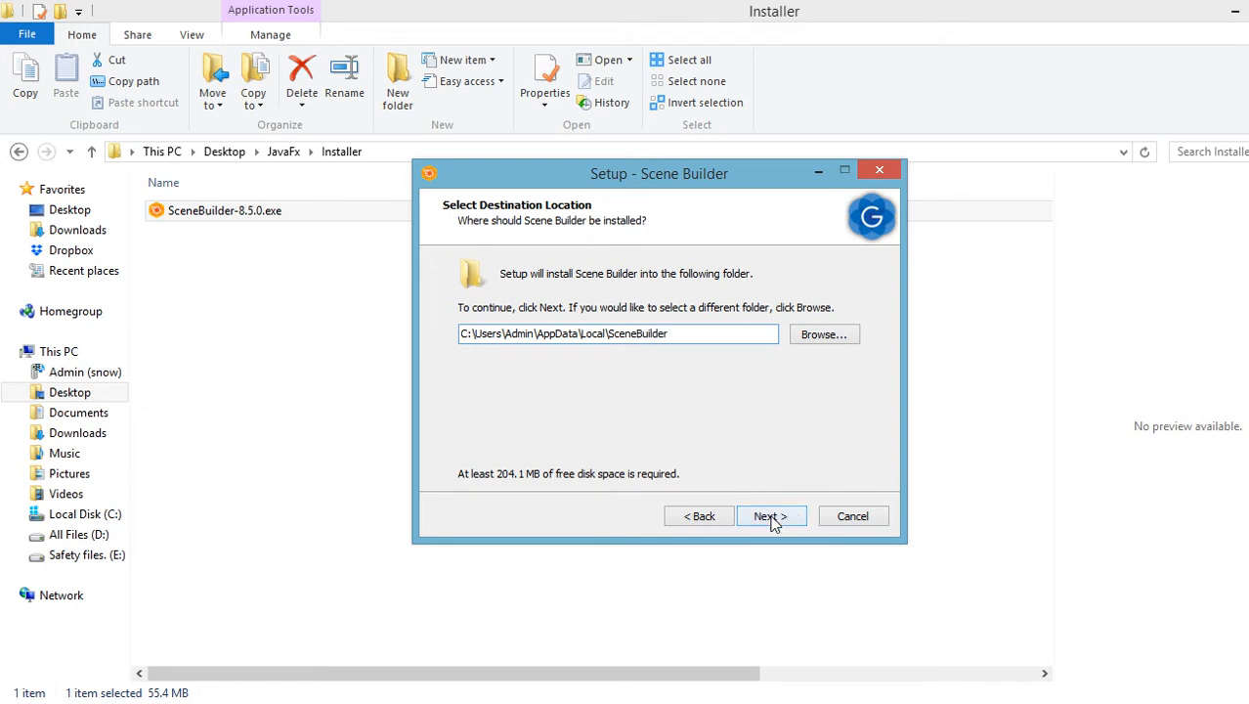
pyautogui.click(770, 515)
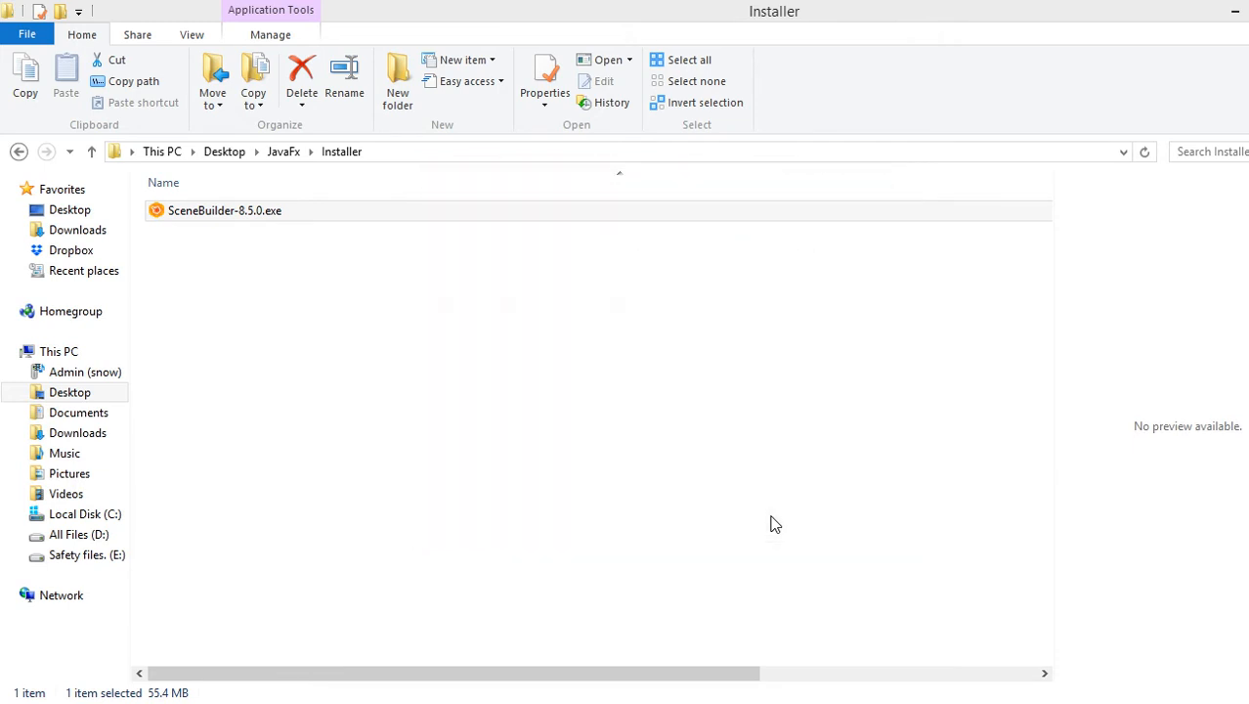
# Step: Launch Scene Builder and dismiss the templates window, leaving an empty Untitled document
pyautogui.click(225, 211)
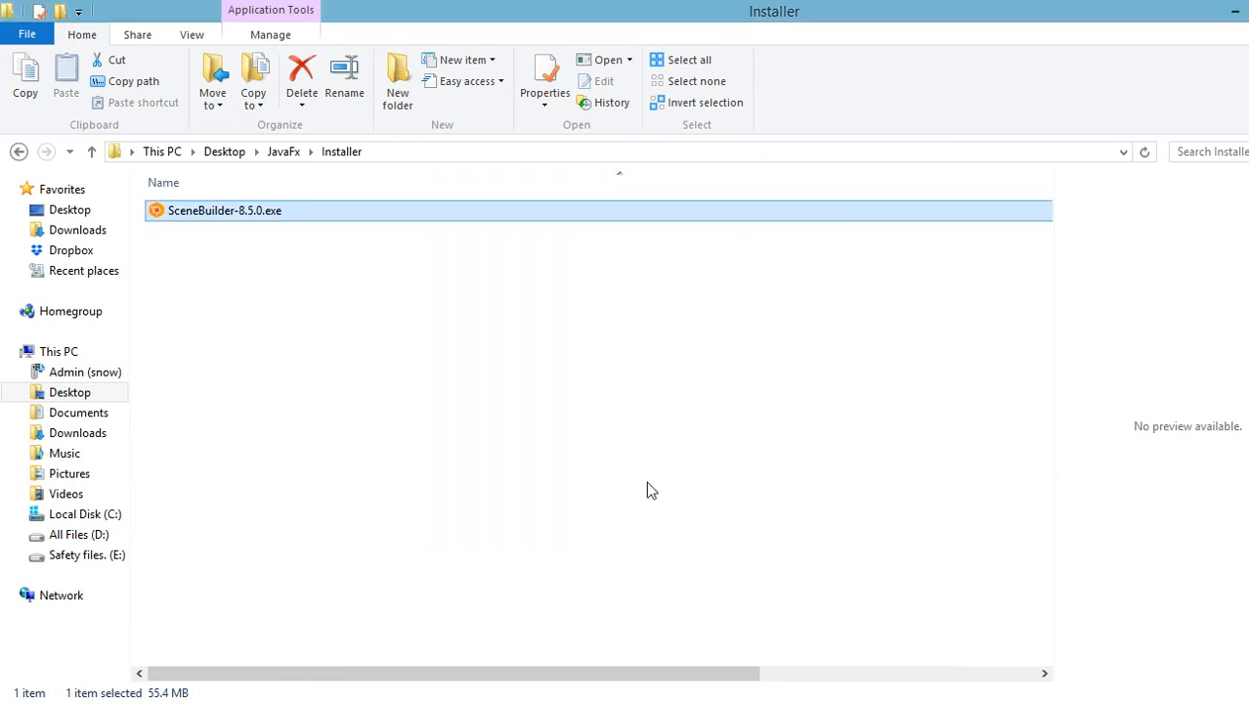
pyautogui.doubleClick(225, 210)
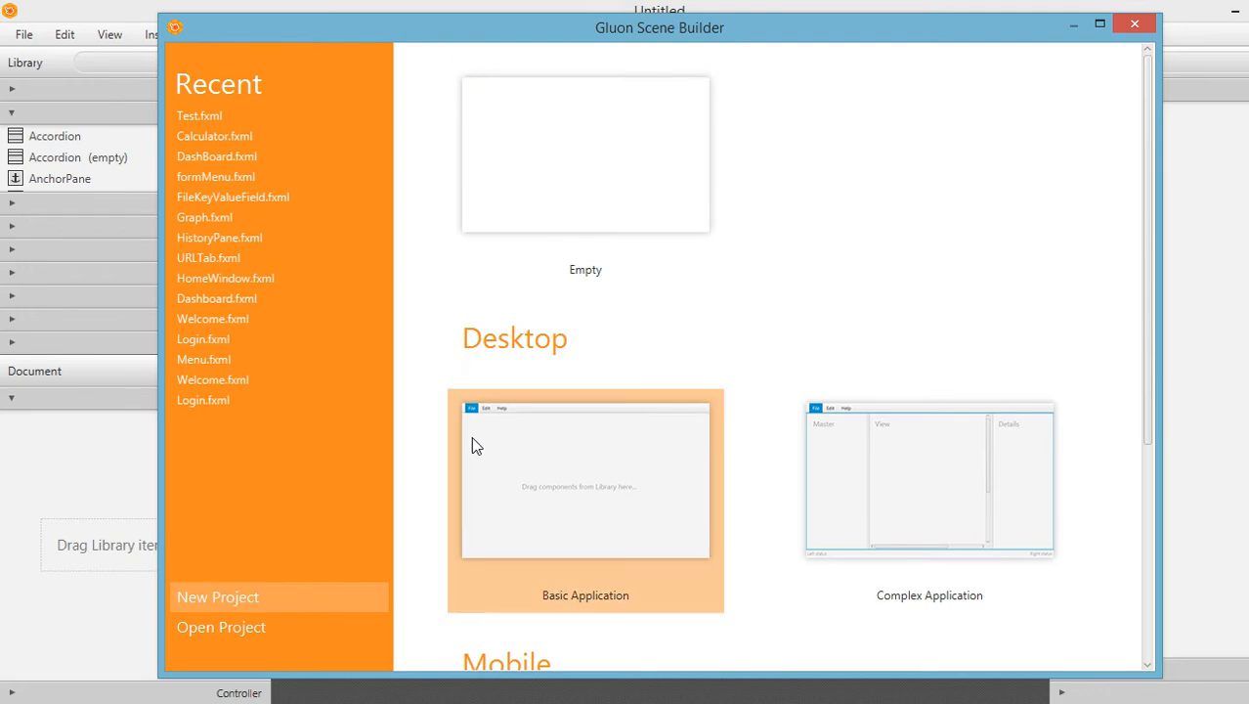
pyautogui.scroll(-3)
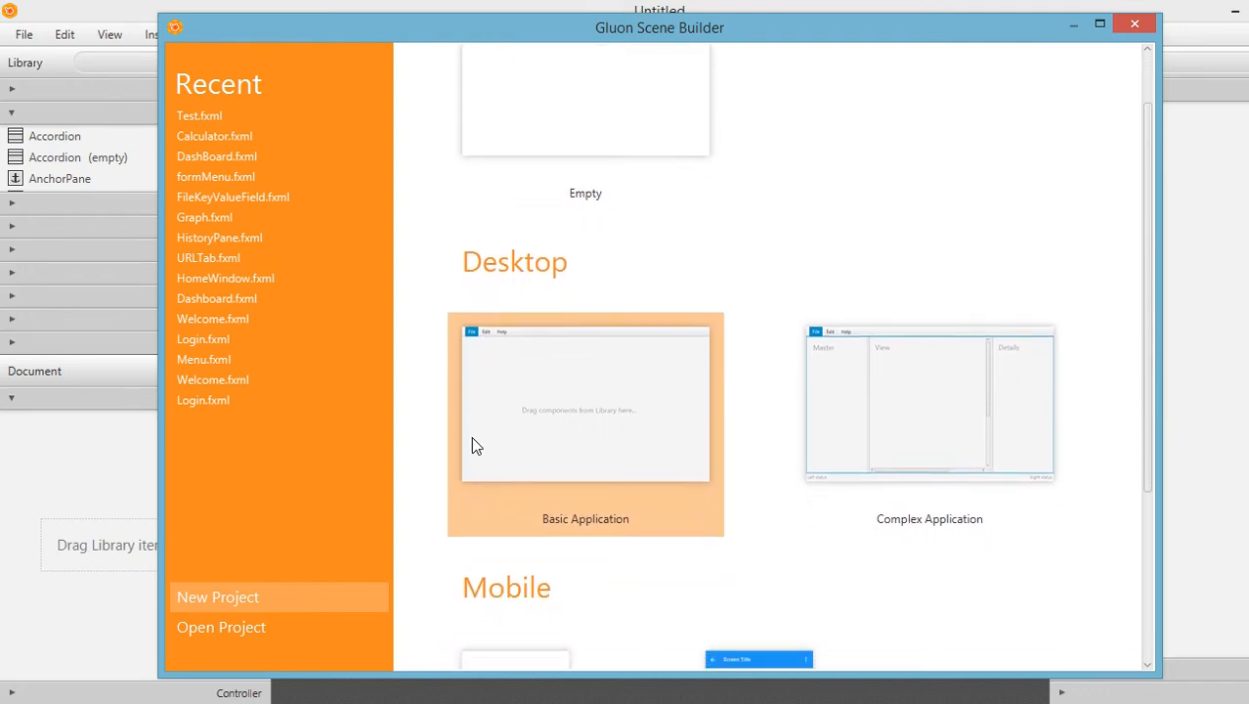
pyautogui.scroll(-3)
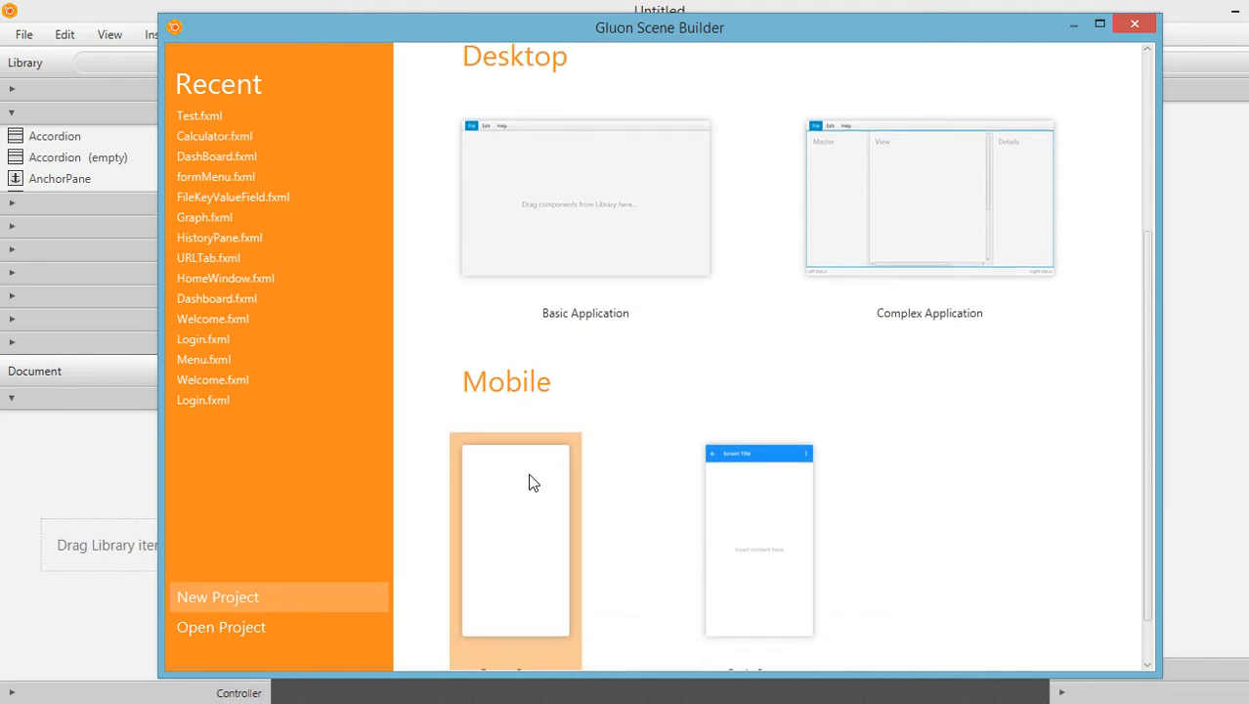
pyautogui.scroll(-3)
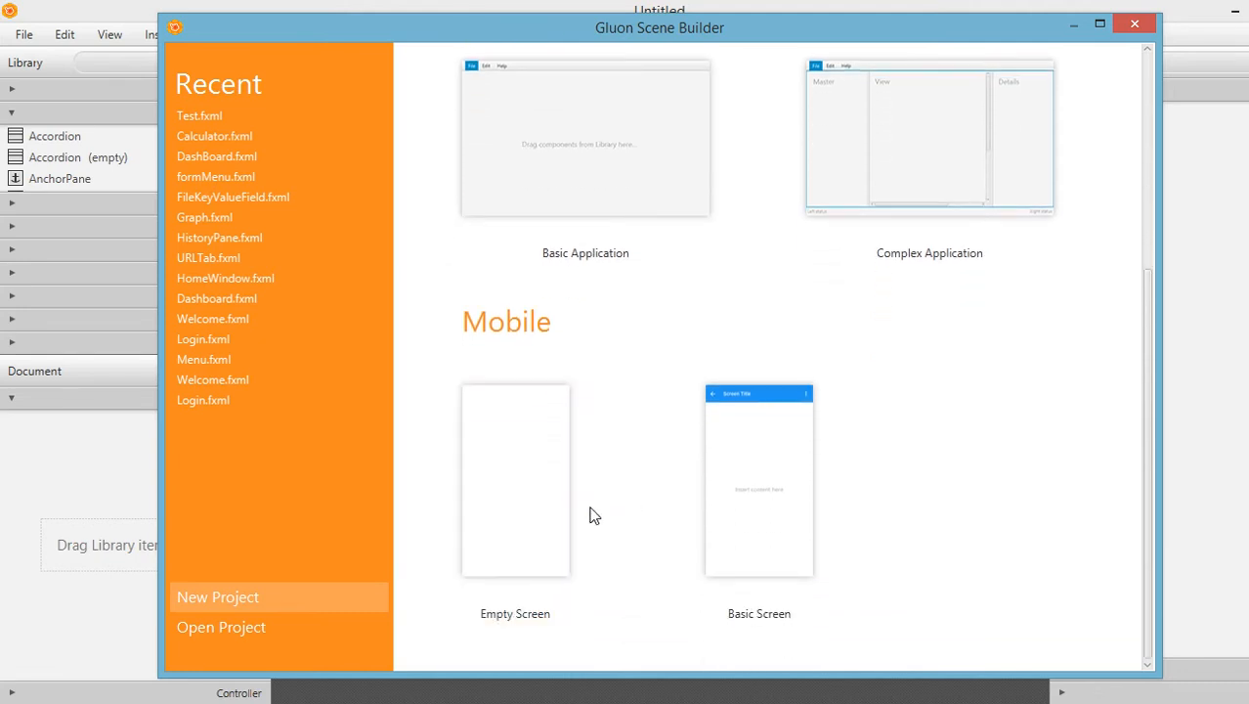
pyautogui.moveTo(629, 365)
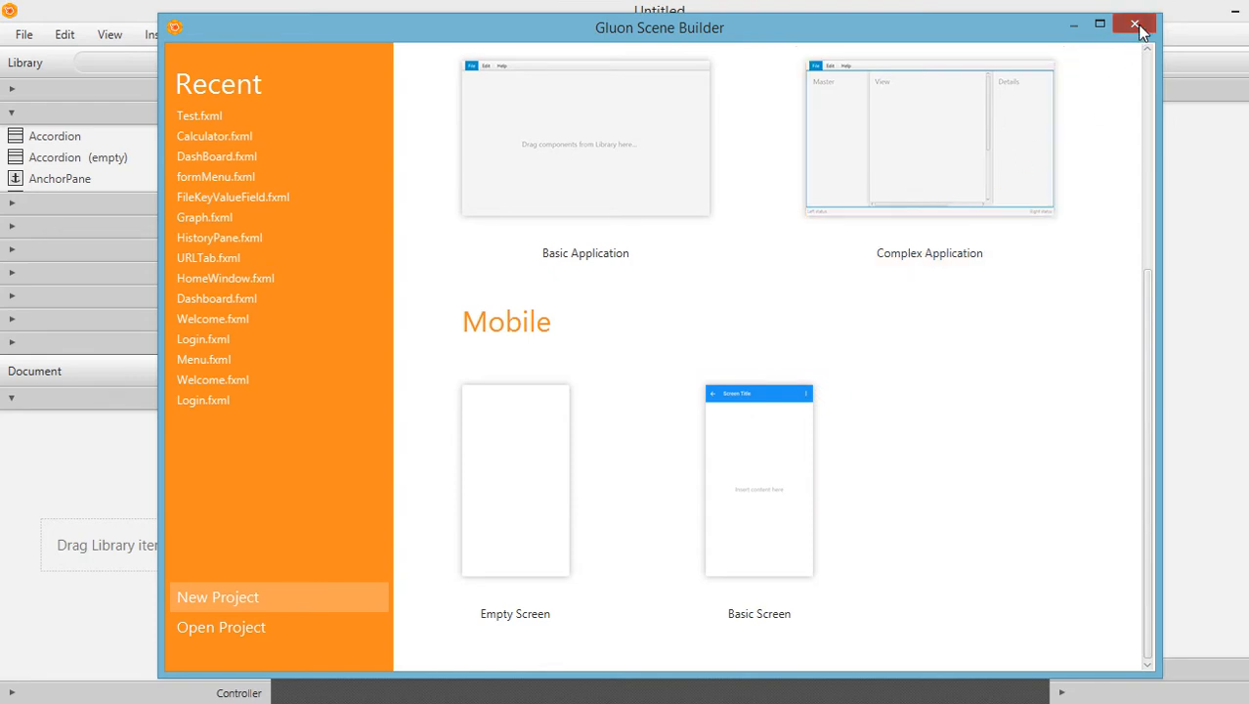
pyautogui.click(1134, 24)
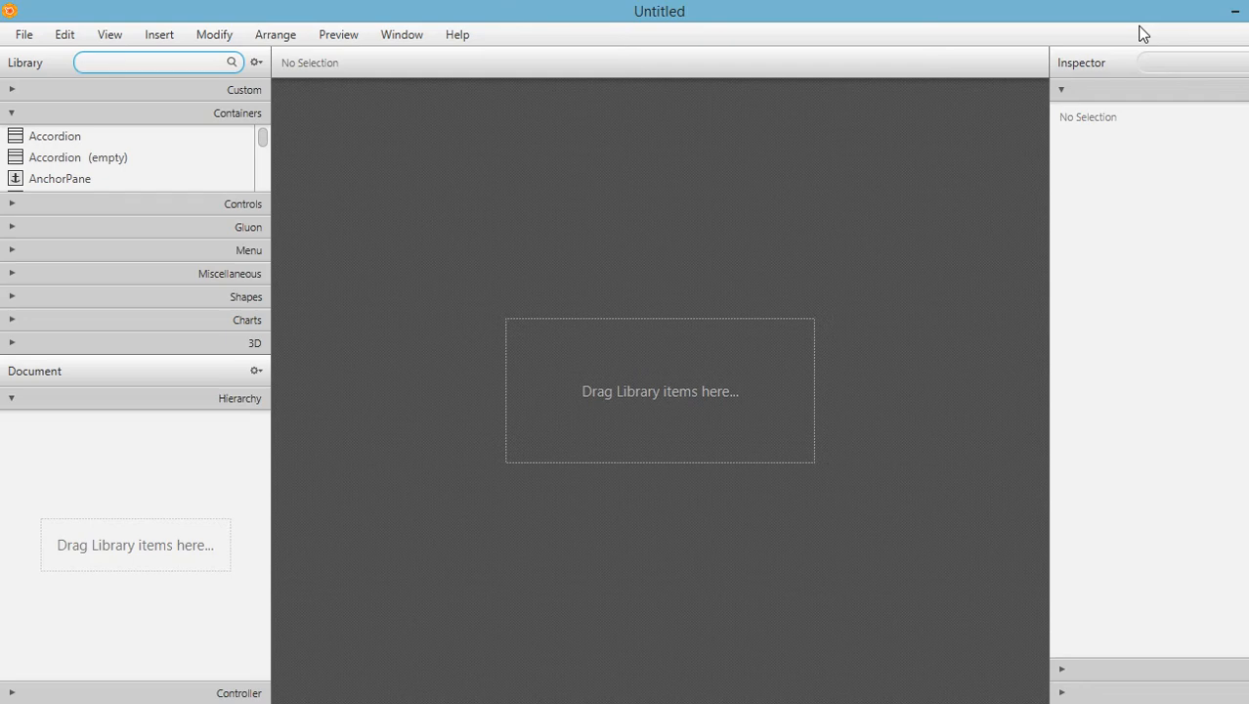
# Step: Leave the empty Untitled Scene Builder document and return to the Eclipse workspace
pyautogui.click(146, 62)
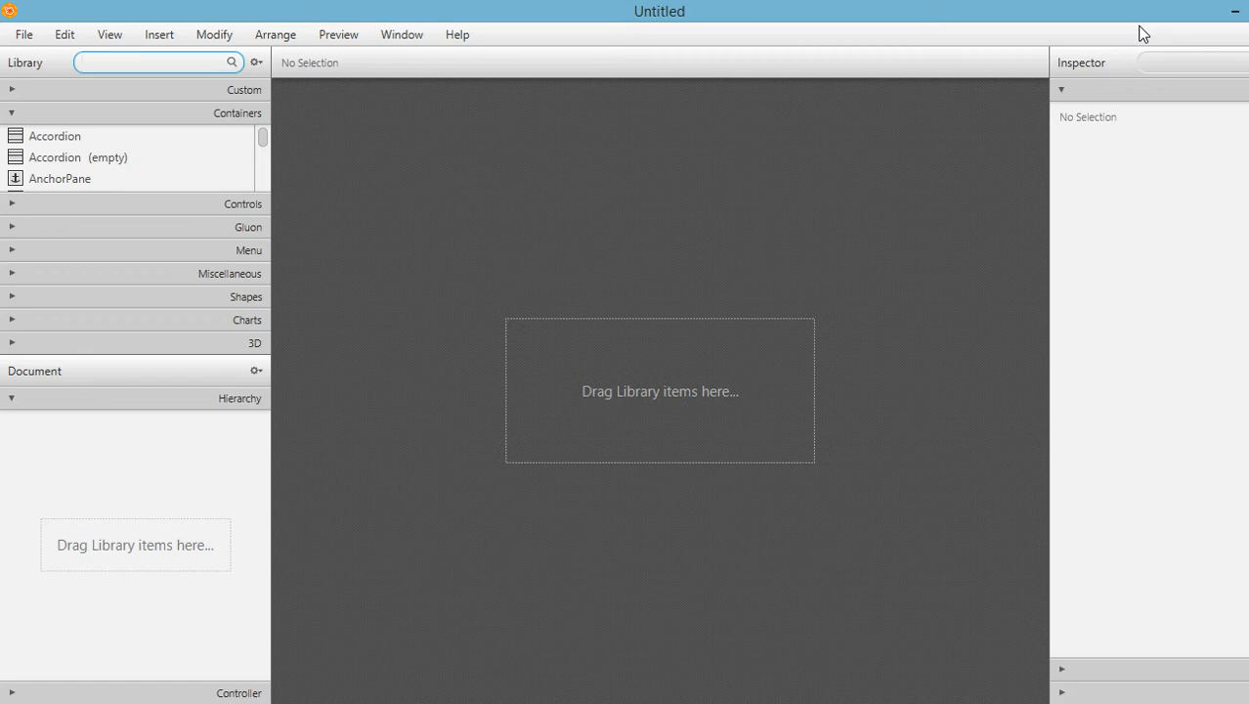
pyautogui.moveTo(713, 296)
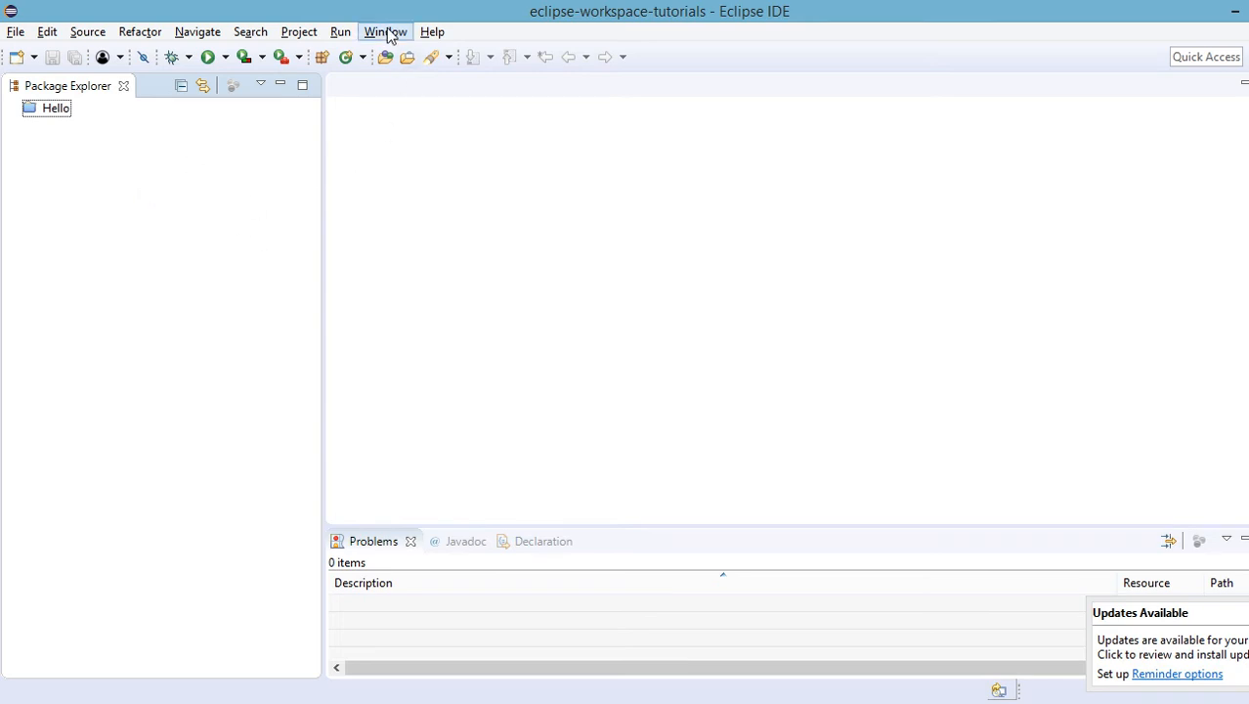
# Step: Show the JavaFX page of Window > Preferences and focus the SceneBuilder executable field
pyautogui.click(385, 32)
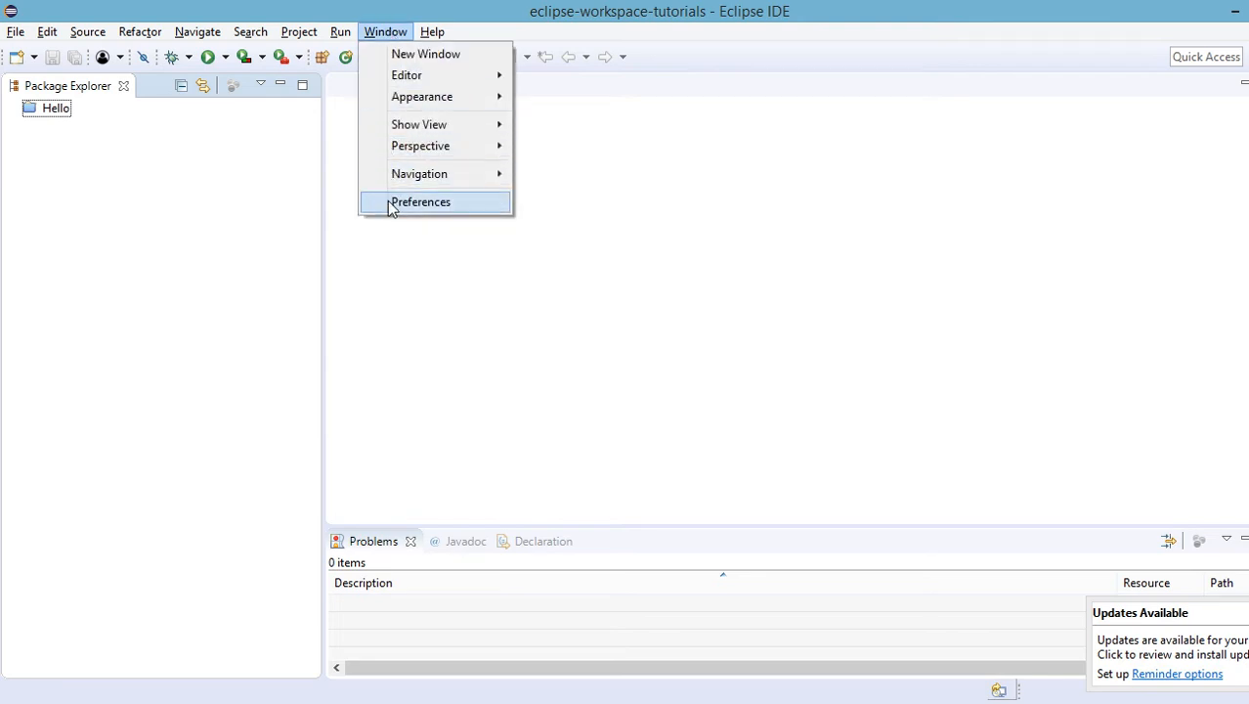
pyautogui.click(420, 202)
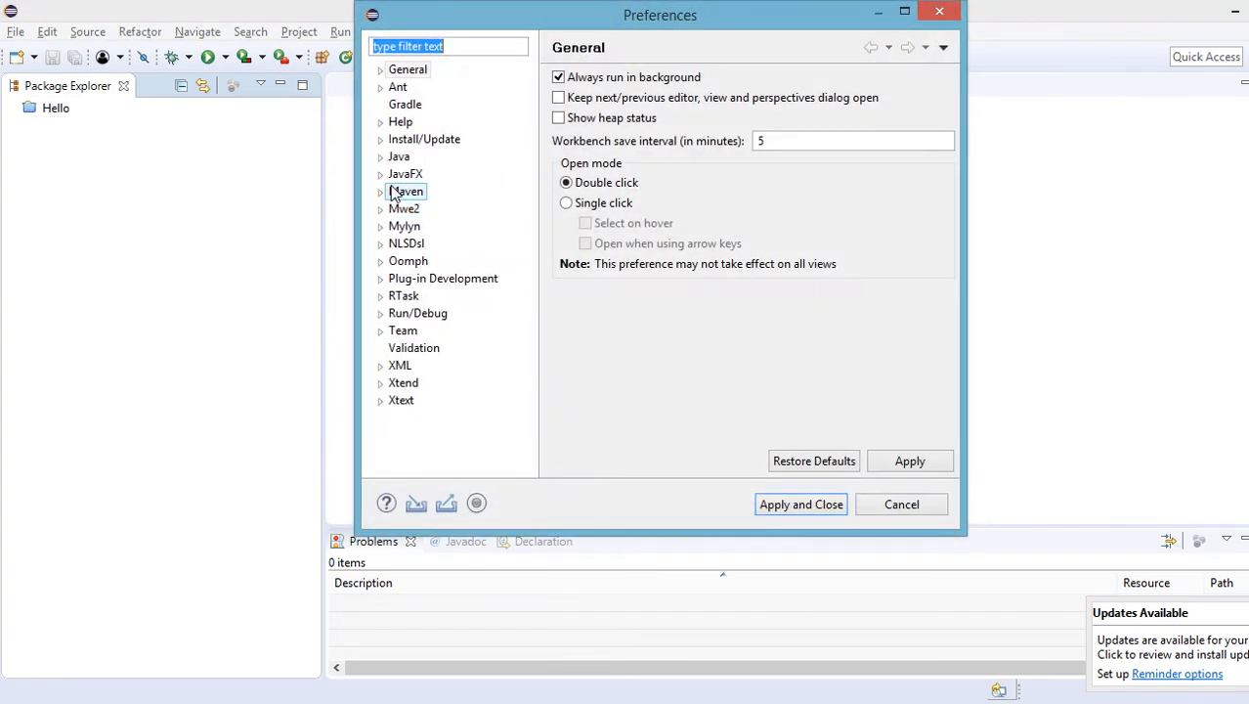
pyautogui.click(405, 173)
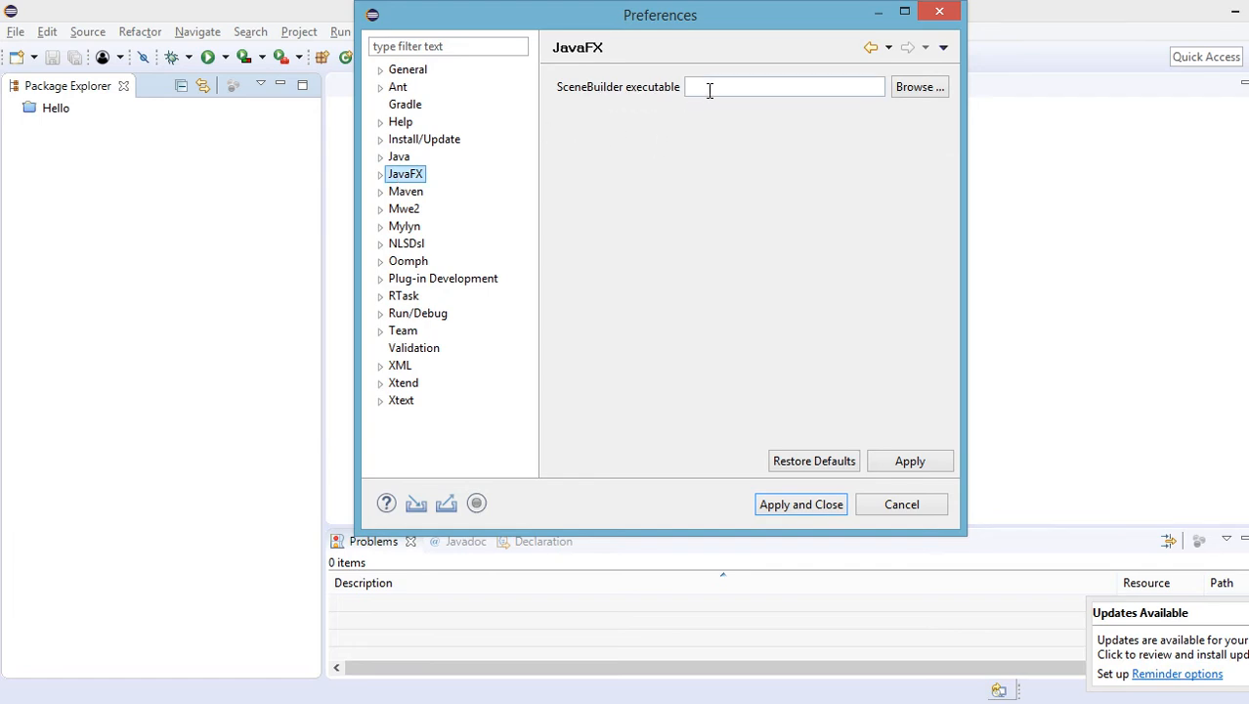
pyautogui.click(782, 86)
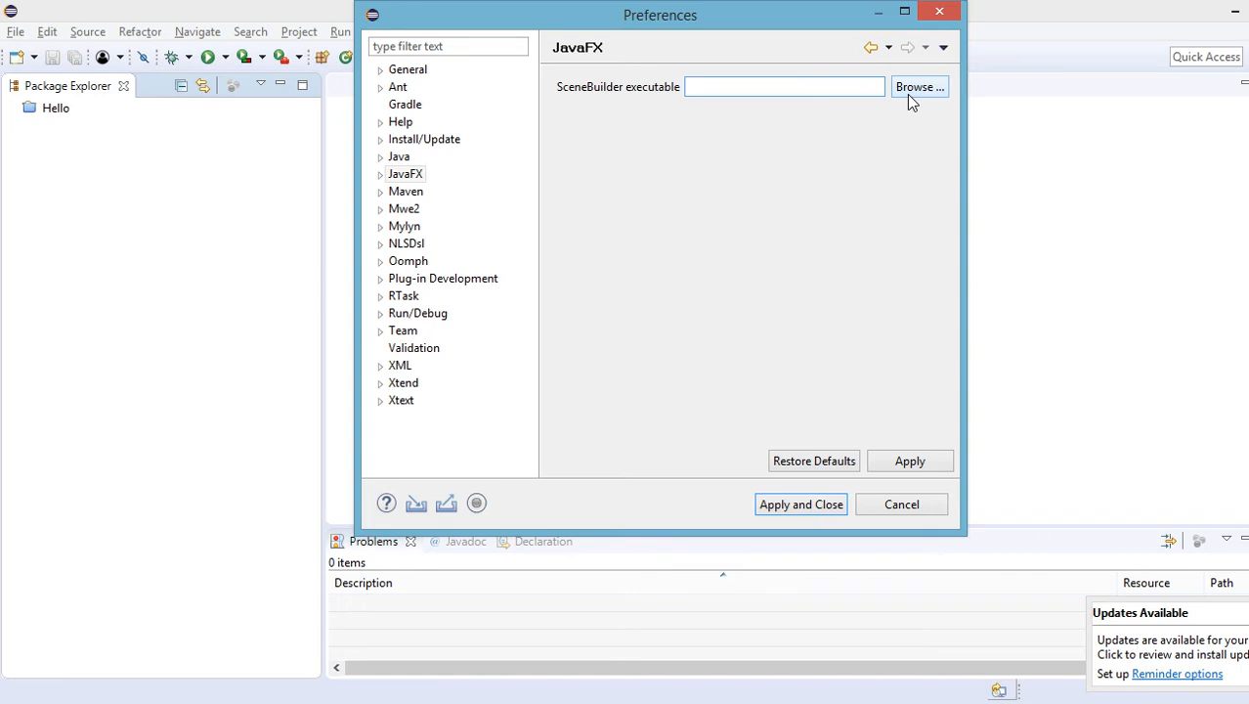
# Step: Select SceneBuilder.exe from C:\Users\<user>\AppData\Local\SceneBuilder as the SceneBuilder executable
pyautogui.click(918, 87)
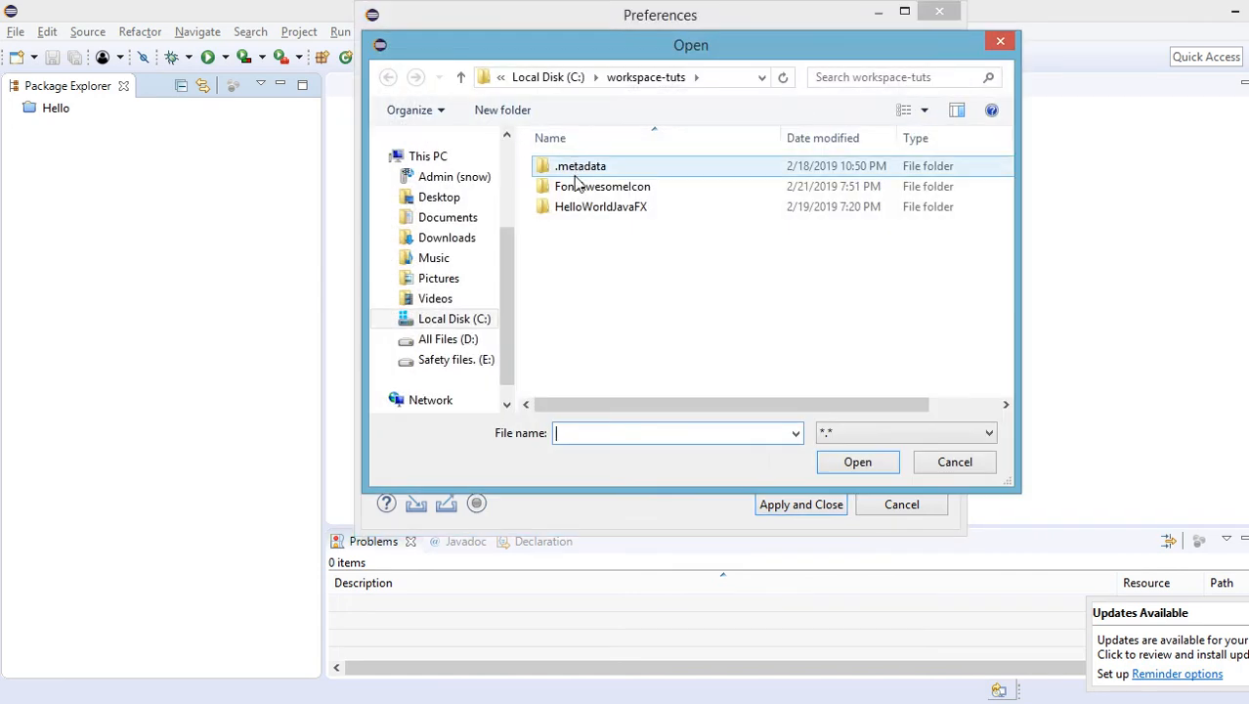
pyautogui.click(460, 78)
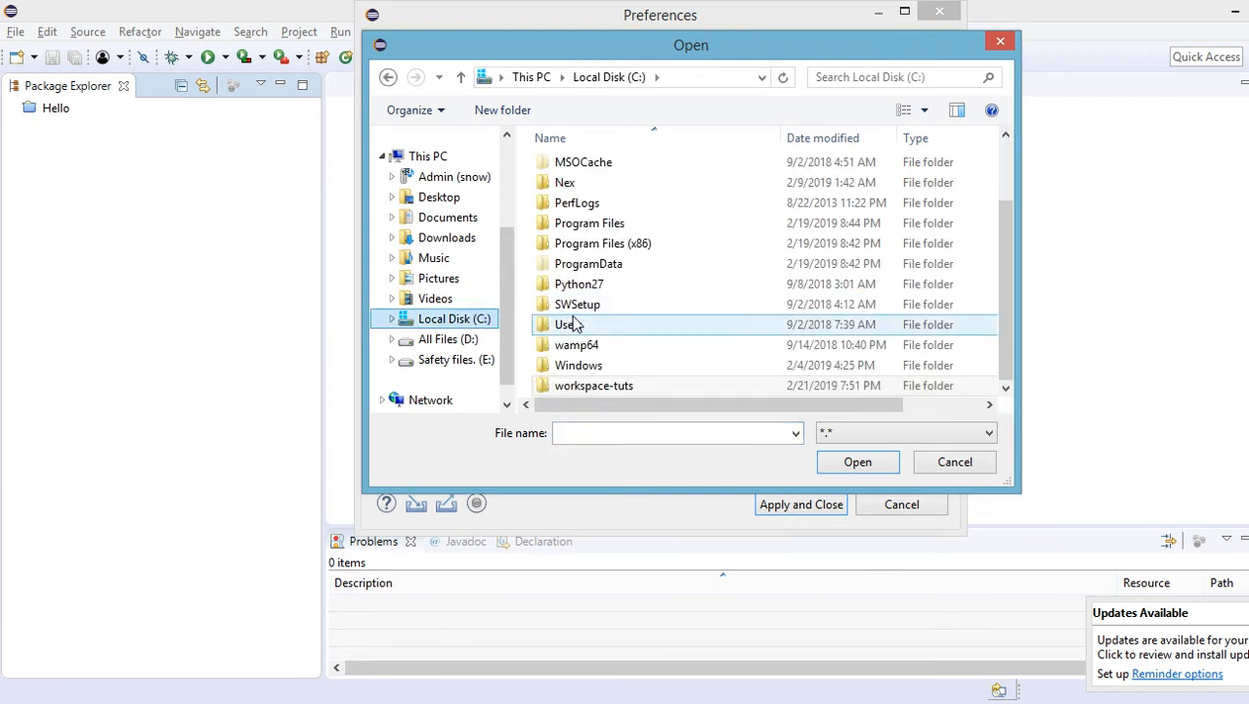
pyautogui.click(568, 323)
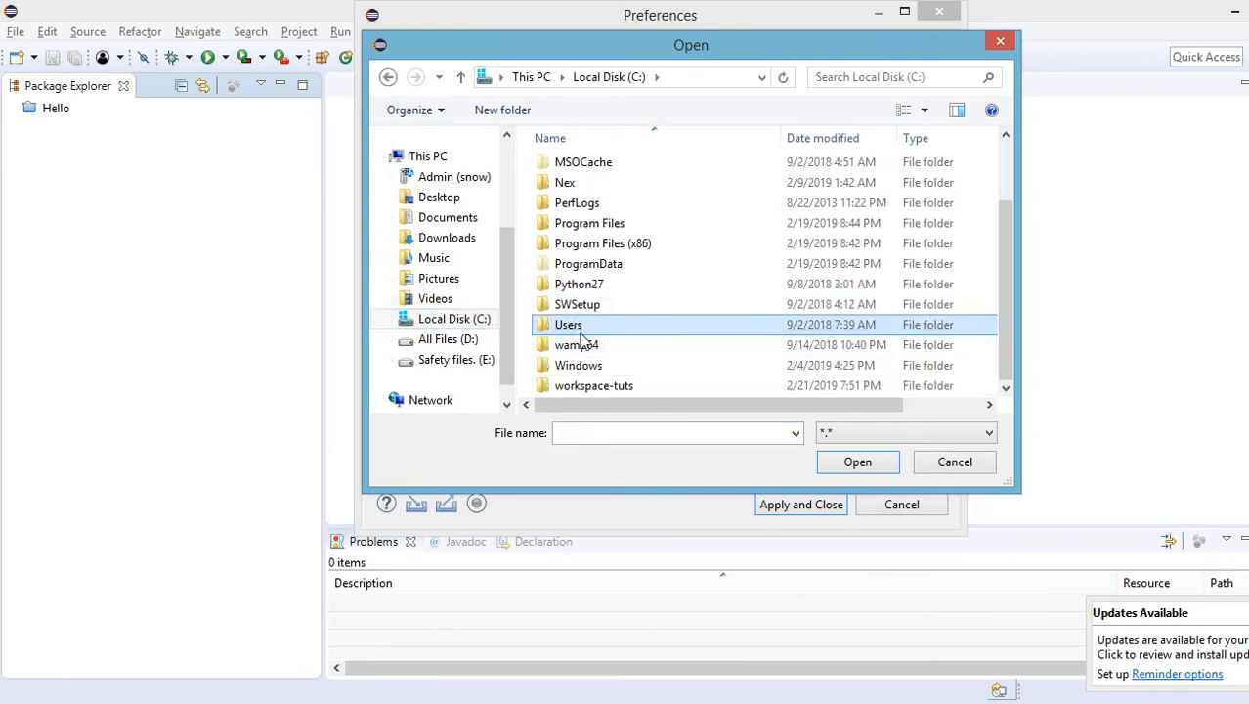
pyautogui.doubleClick(568, 323)
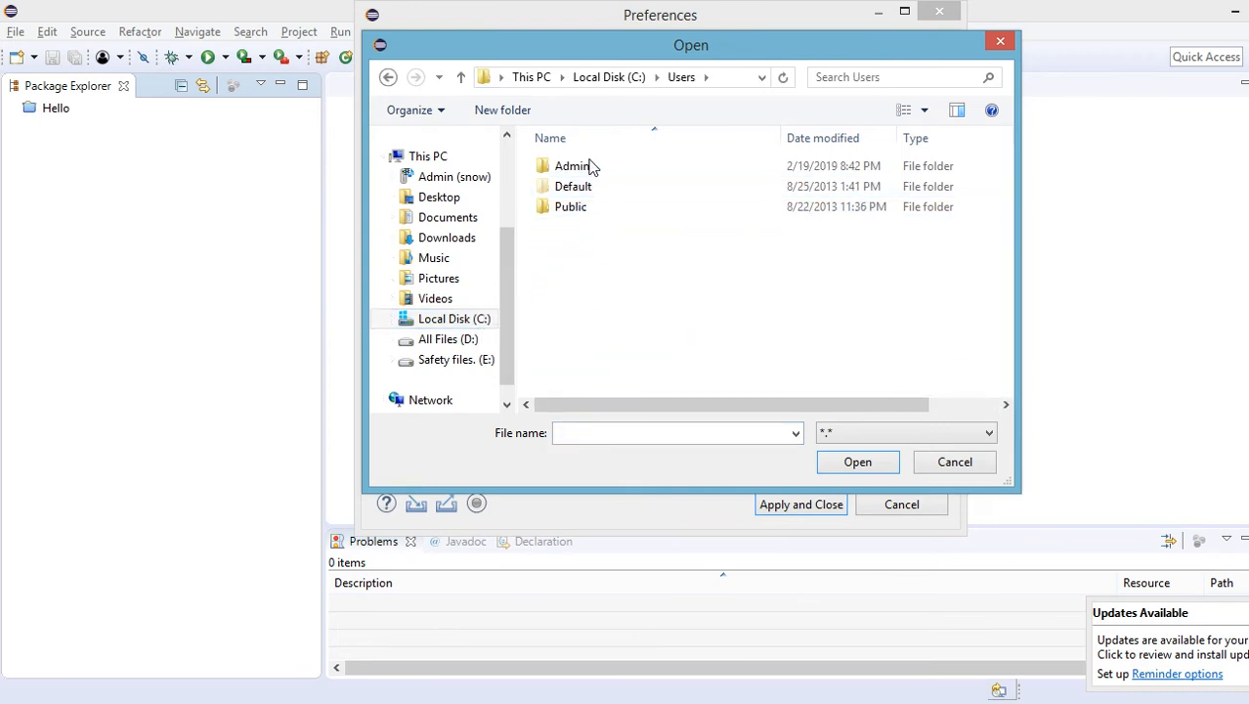
pyautogui.doubleClick(573, 165)
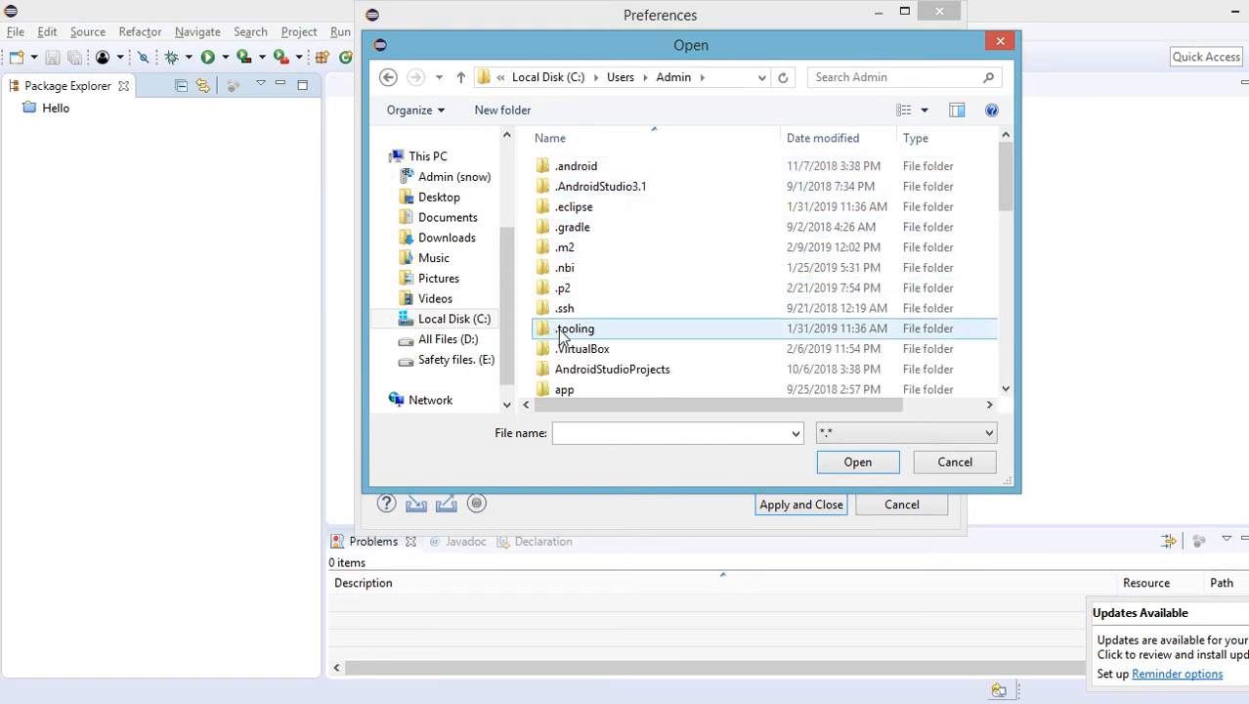
pyautogui.scroll(-3)
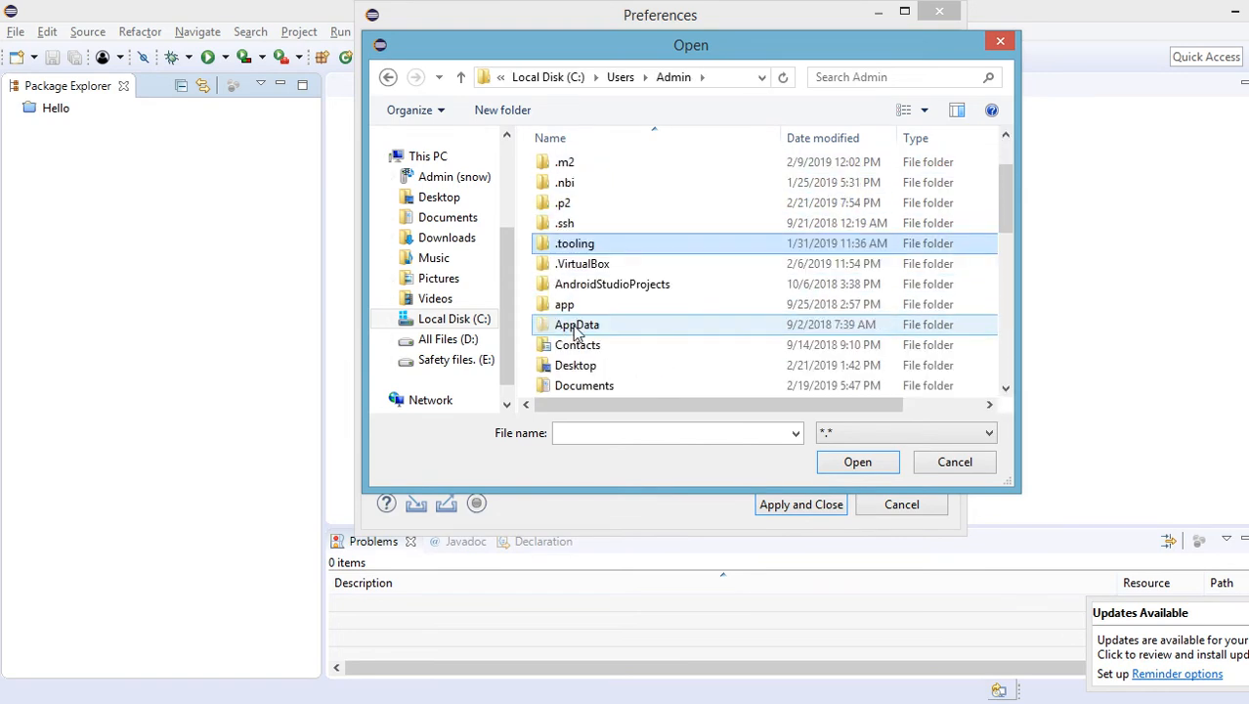
pyautogui.doubleClick(577, 323)
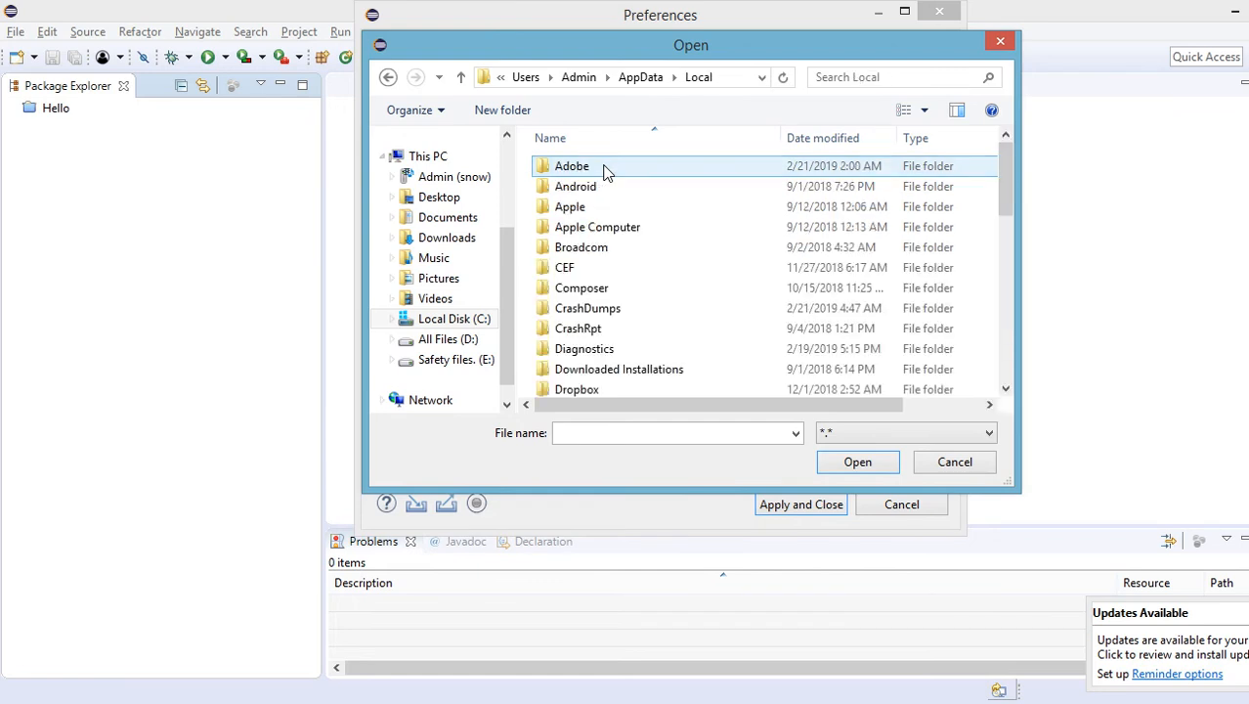
pyautogui.scroll(-3)
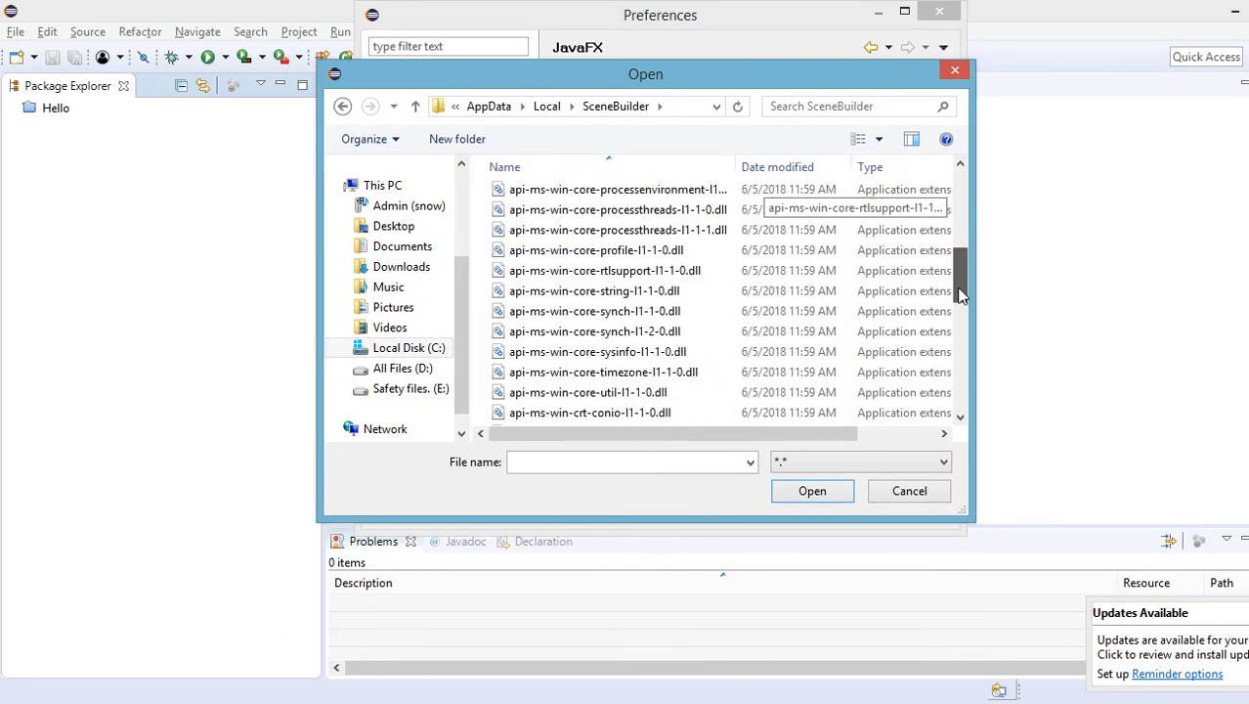
pyautogui.scroll(-3)
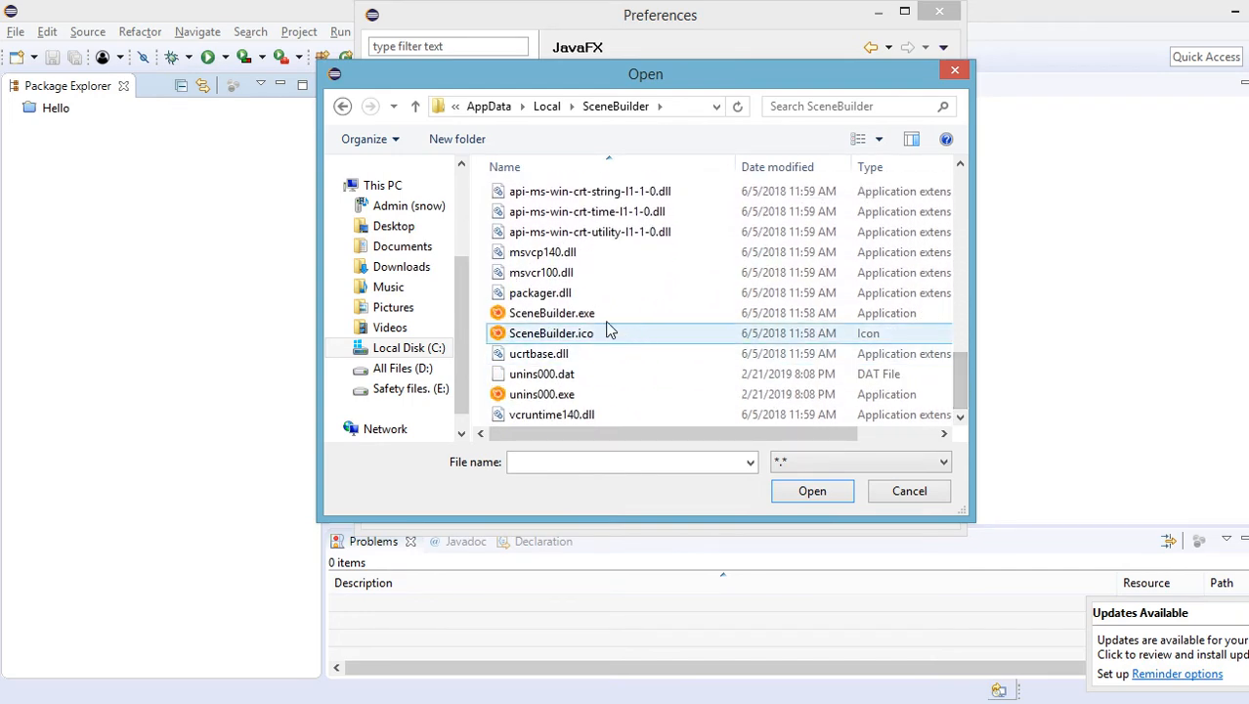
pyautogui.click(552, 313)
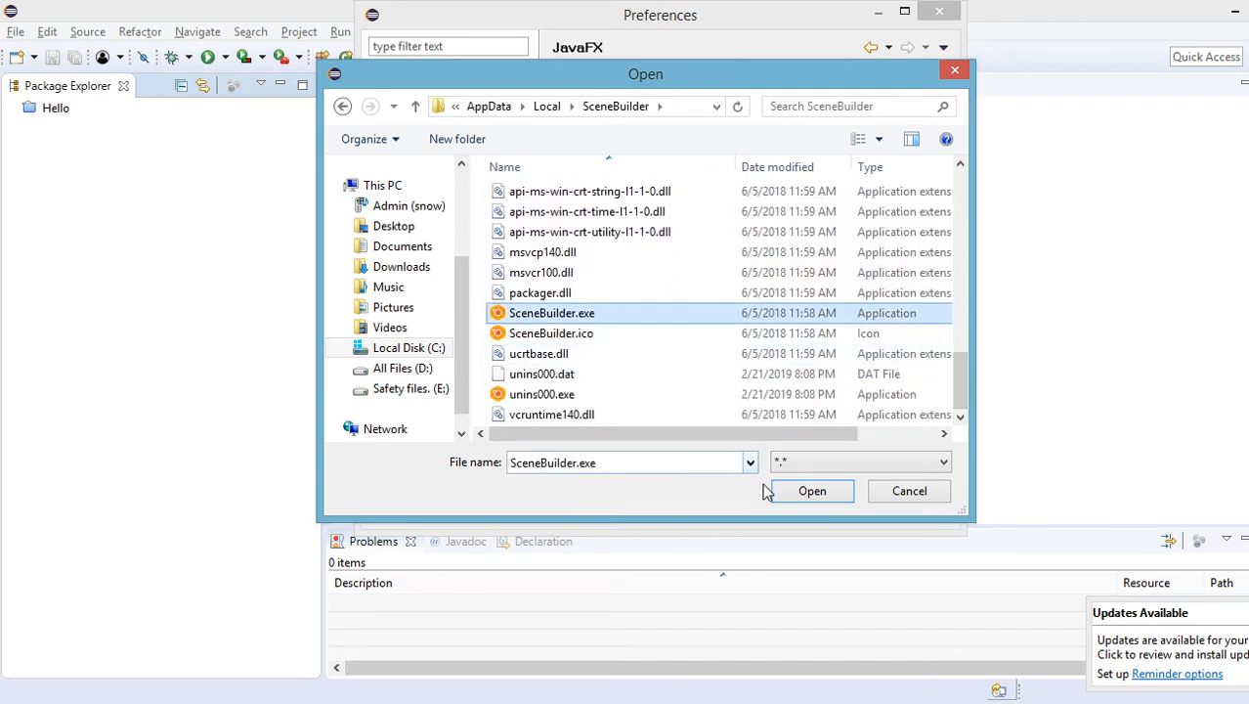
pyautogui.click(812, 491)
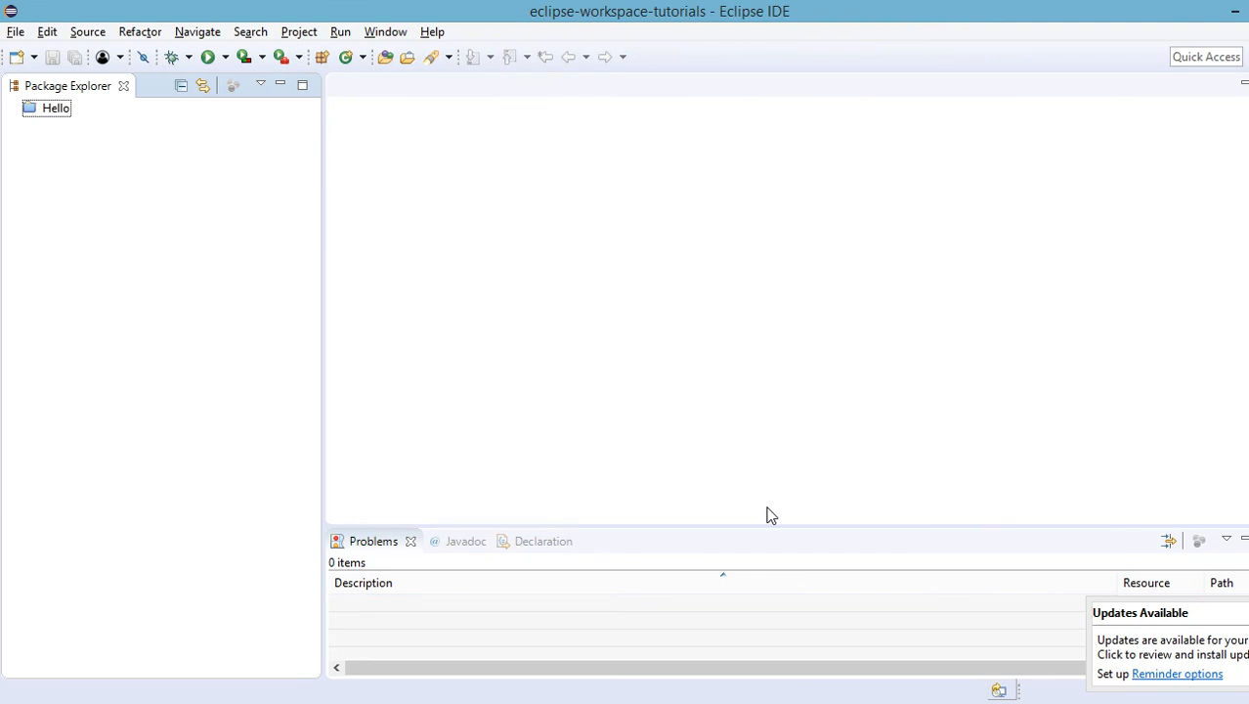
pyautogui.moveTo(315, 447)
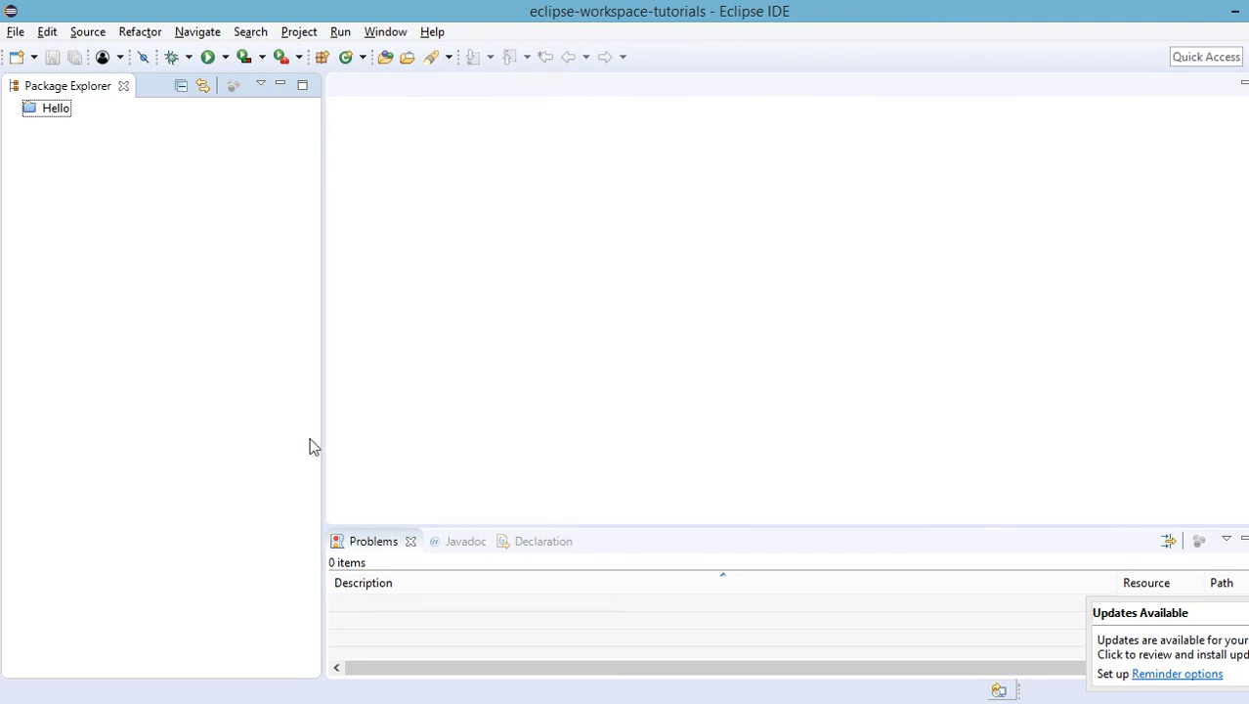
pyautogui.moveTo(165, 366)
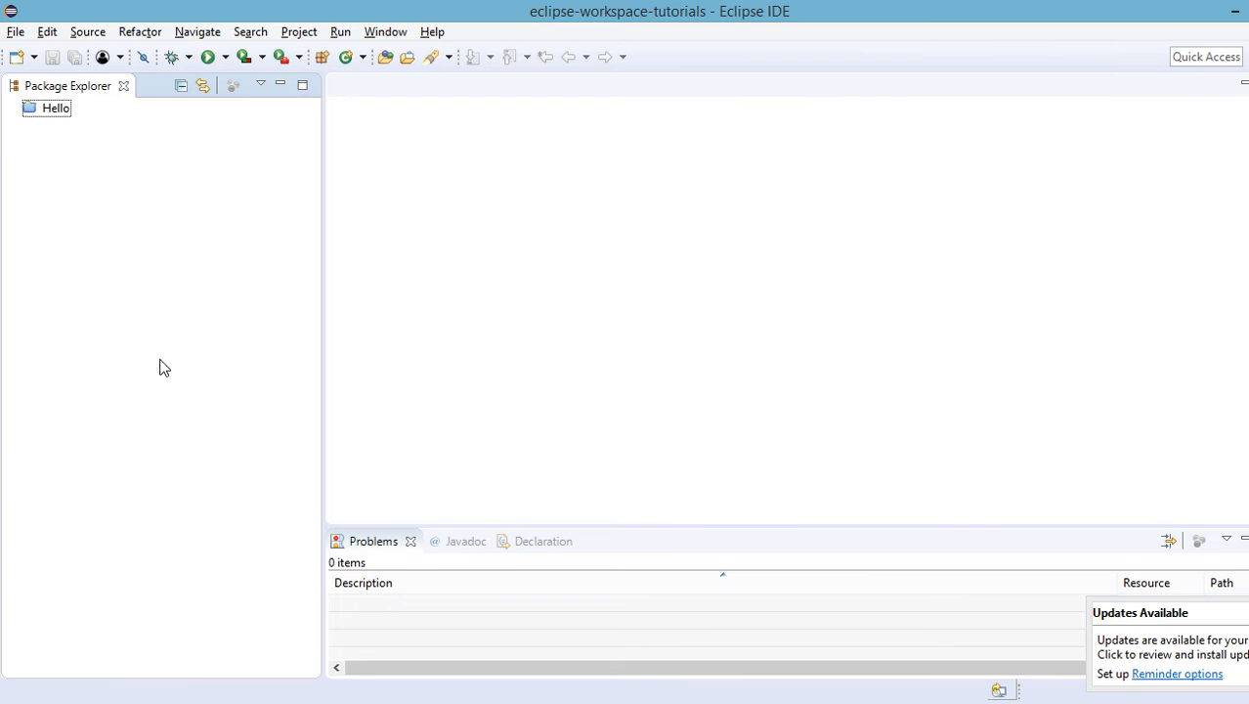
pyautogui.moveTo(144, 367)
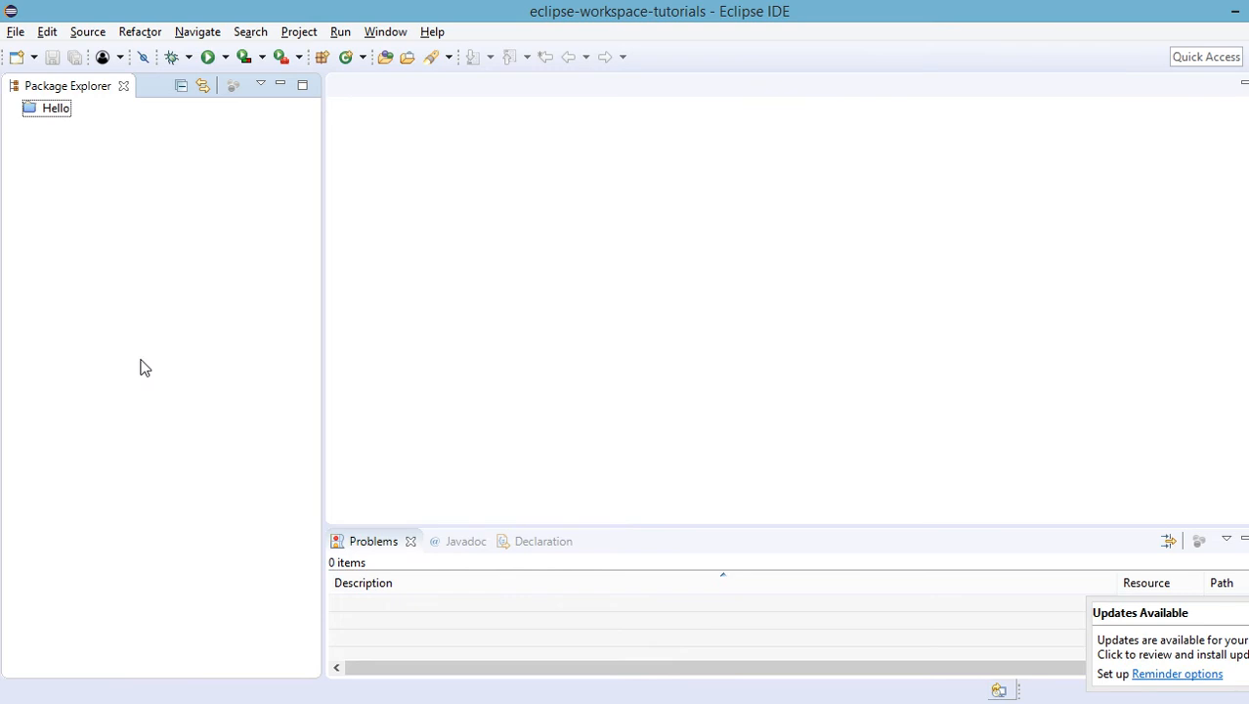
pyautogui.moveTo(184, 382)
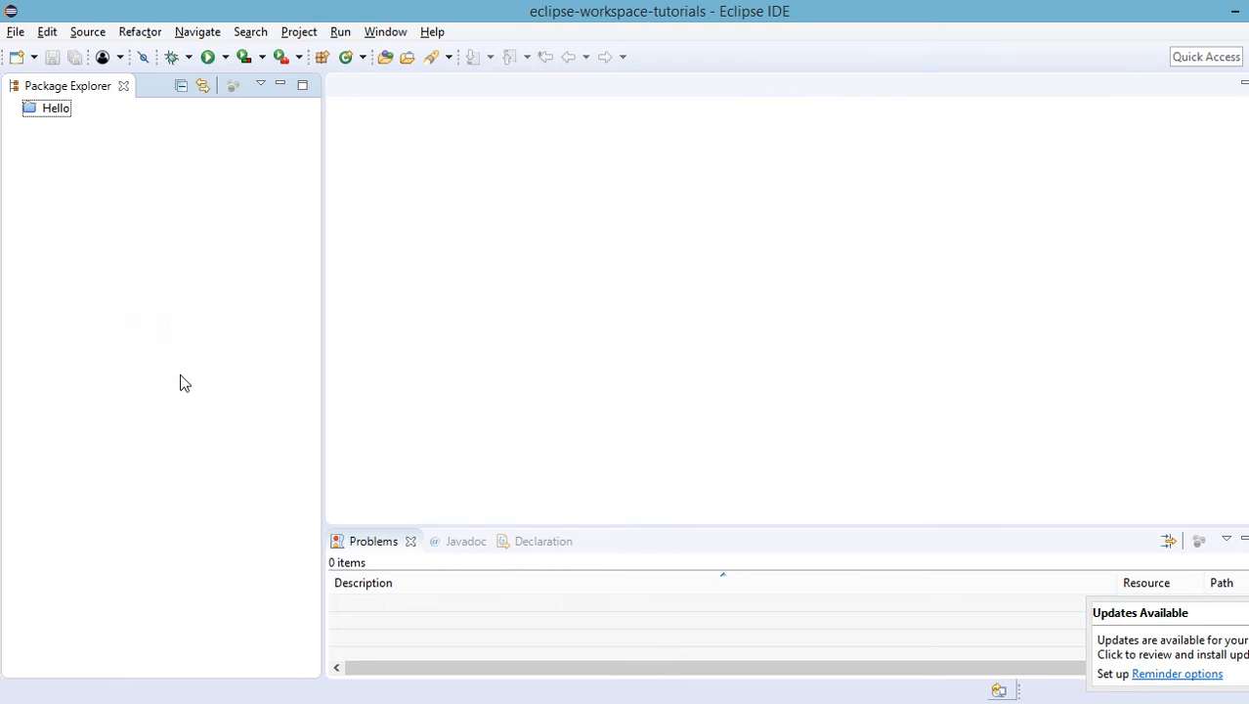
pyautogui.moveTo(114, 212)
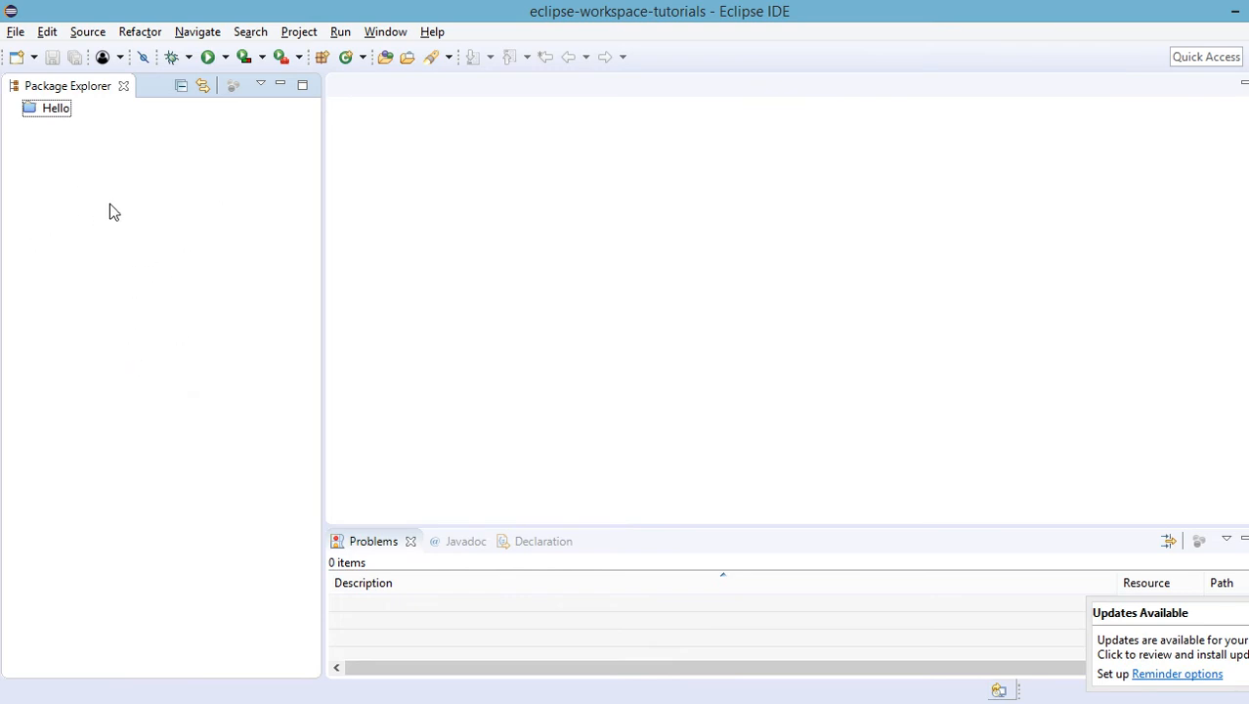
pyautogui.moveTo(137, 209)
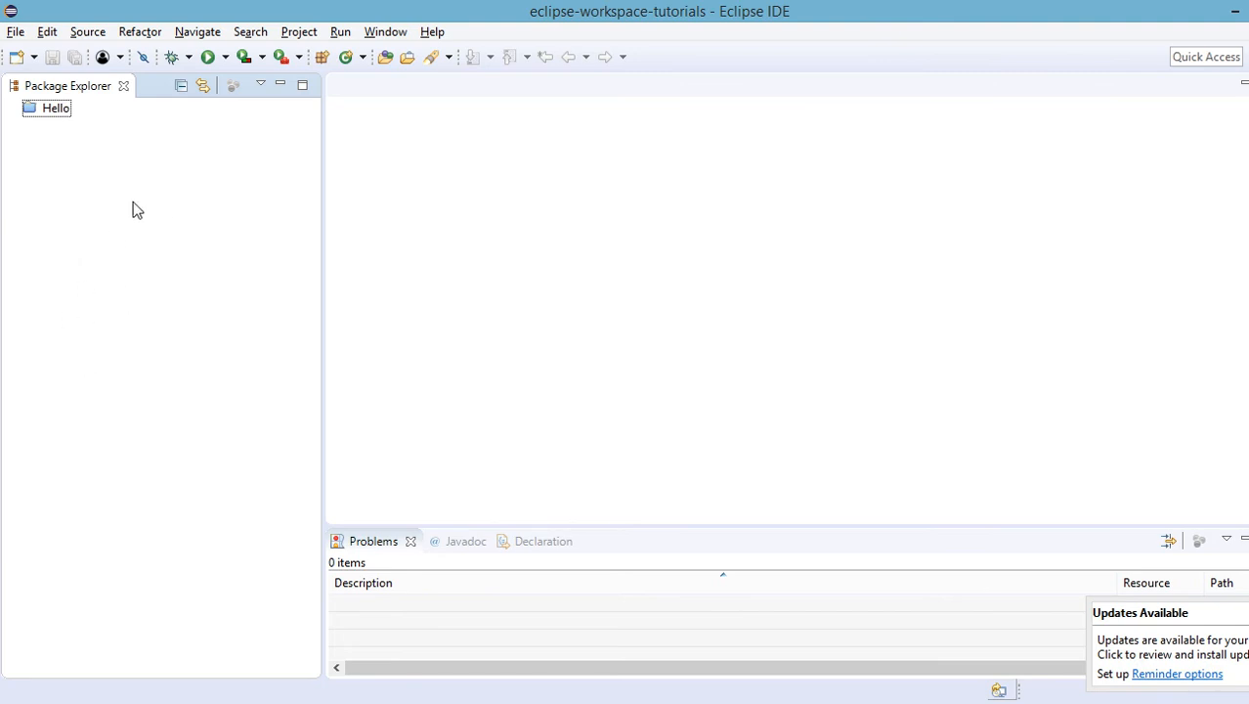
pyautogui.moveTo(16, 31)
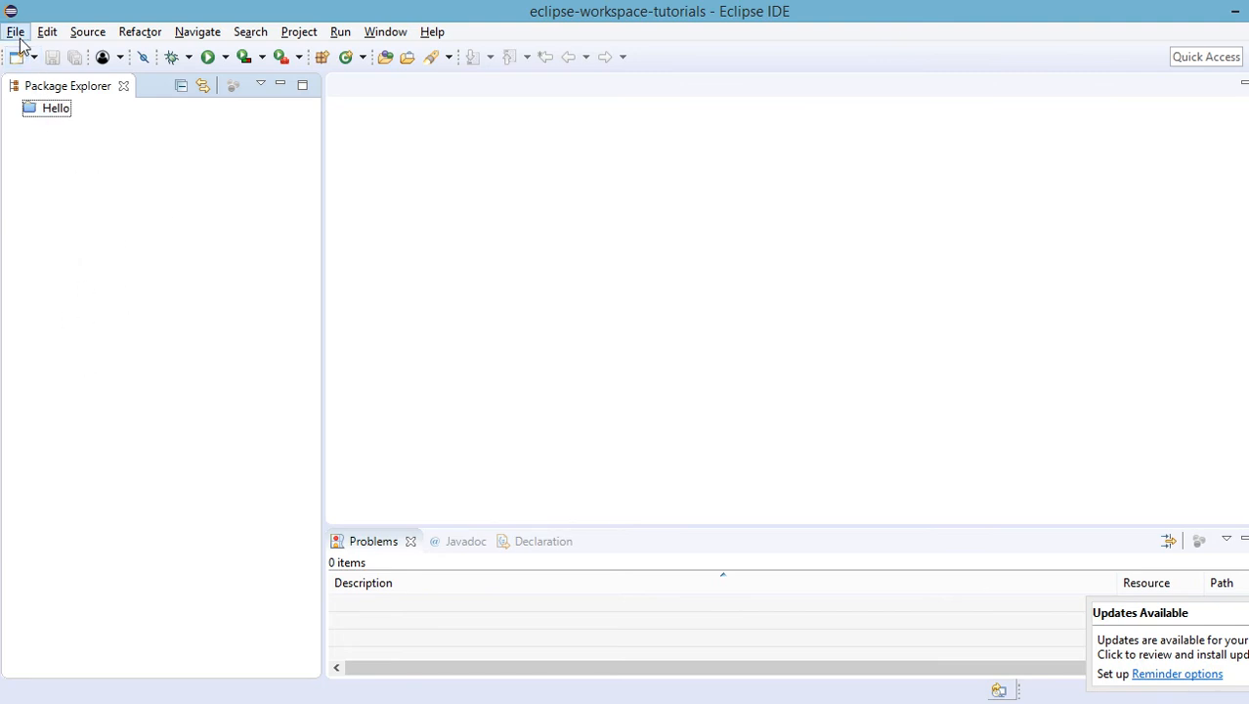
# Step: Pick the JavaFX Project wizard from the full list of creation wizards
pyautogui.click(15, 32)
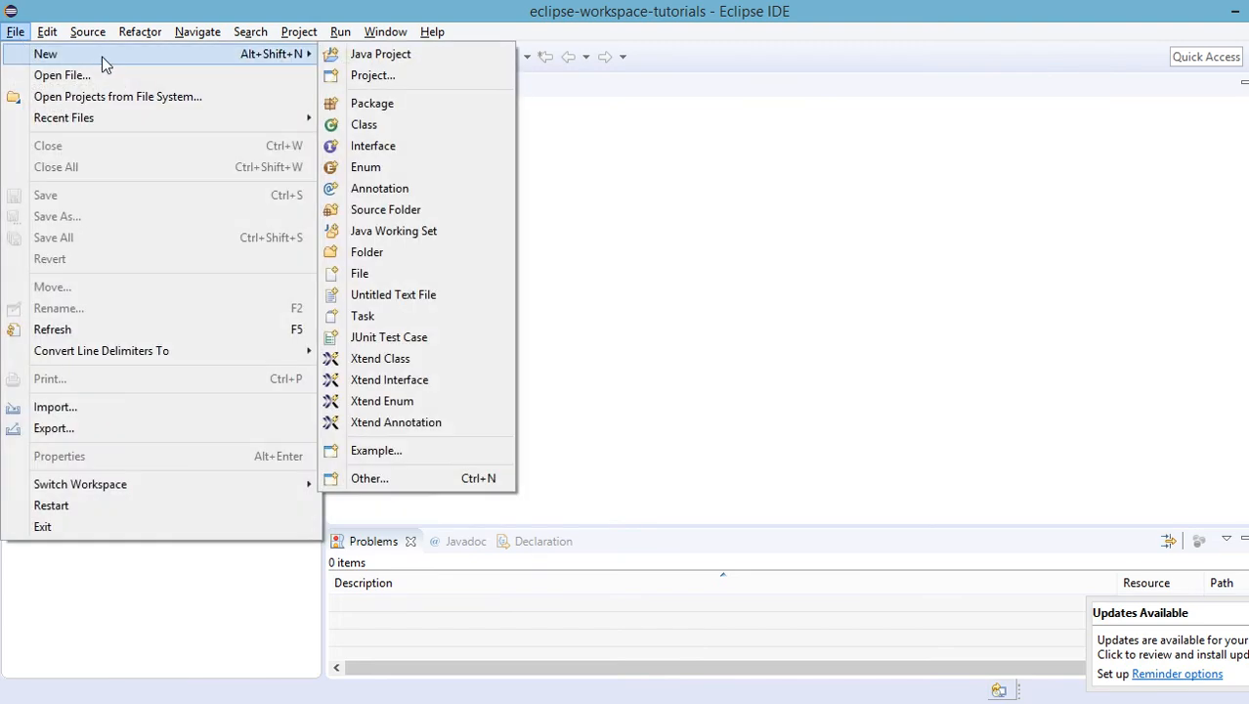
pyautogui.moveTo(379, 119)
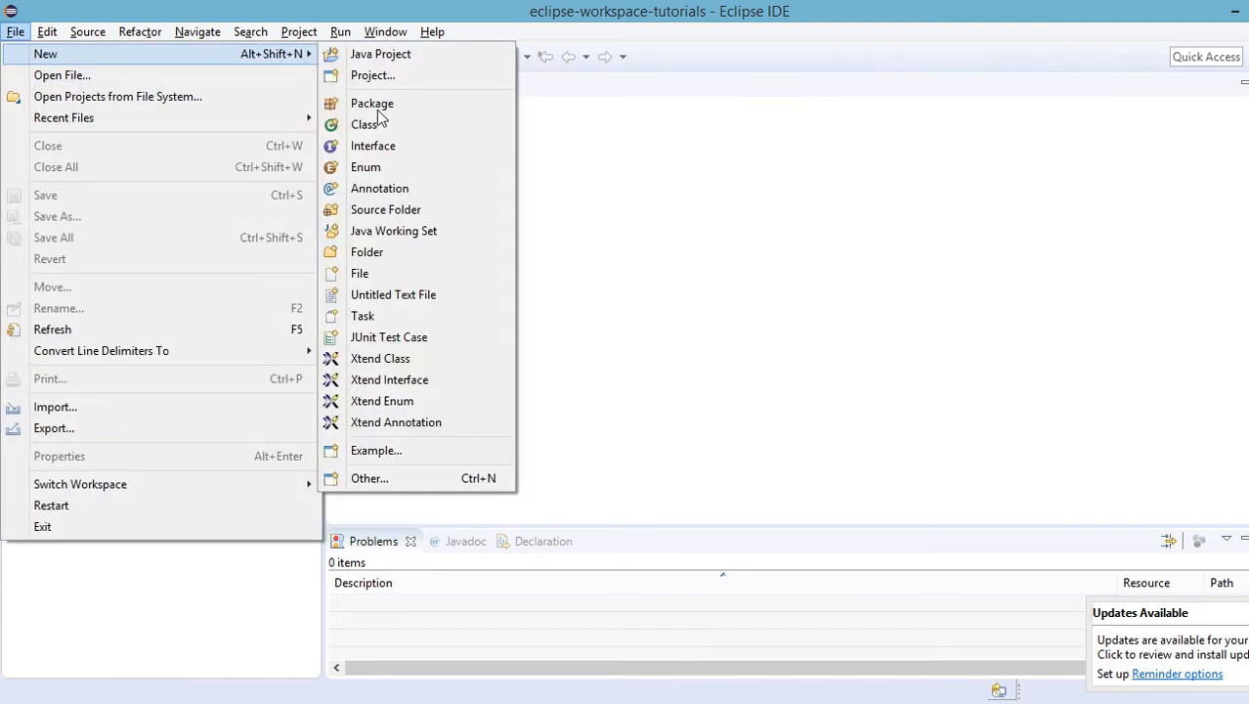
pyautogui.click(370, 478)
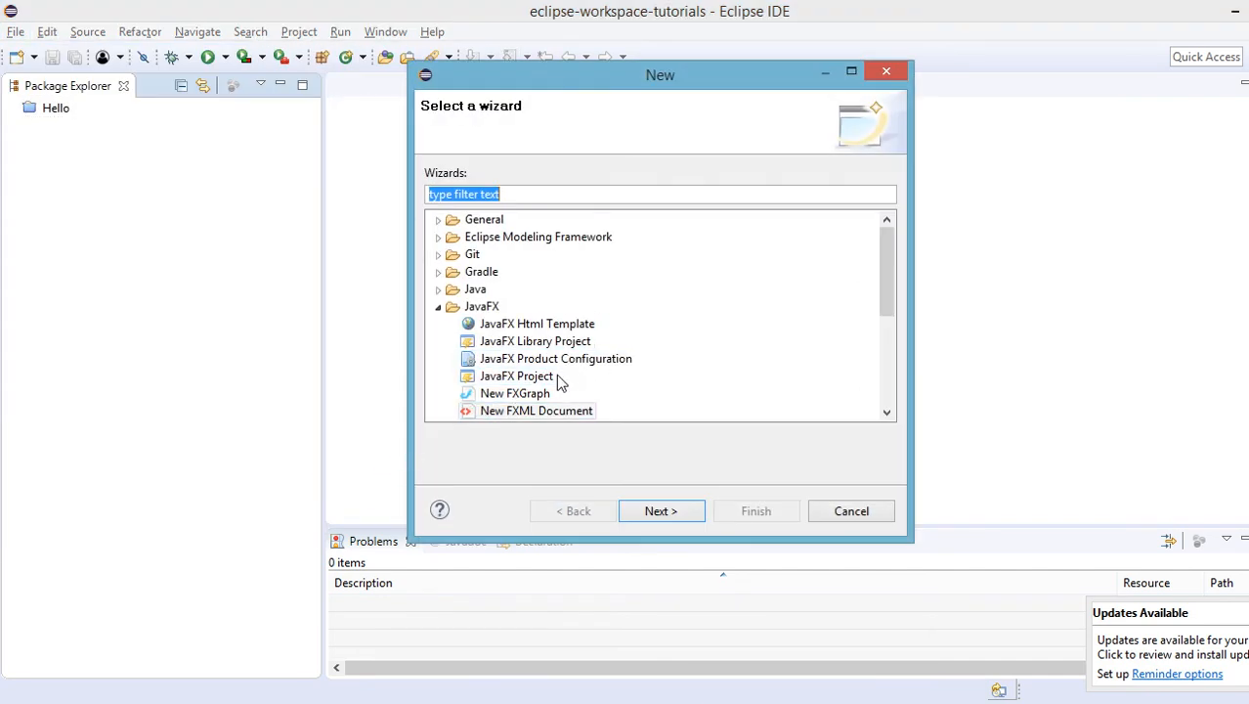
pyautogui.click(555, 357)
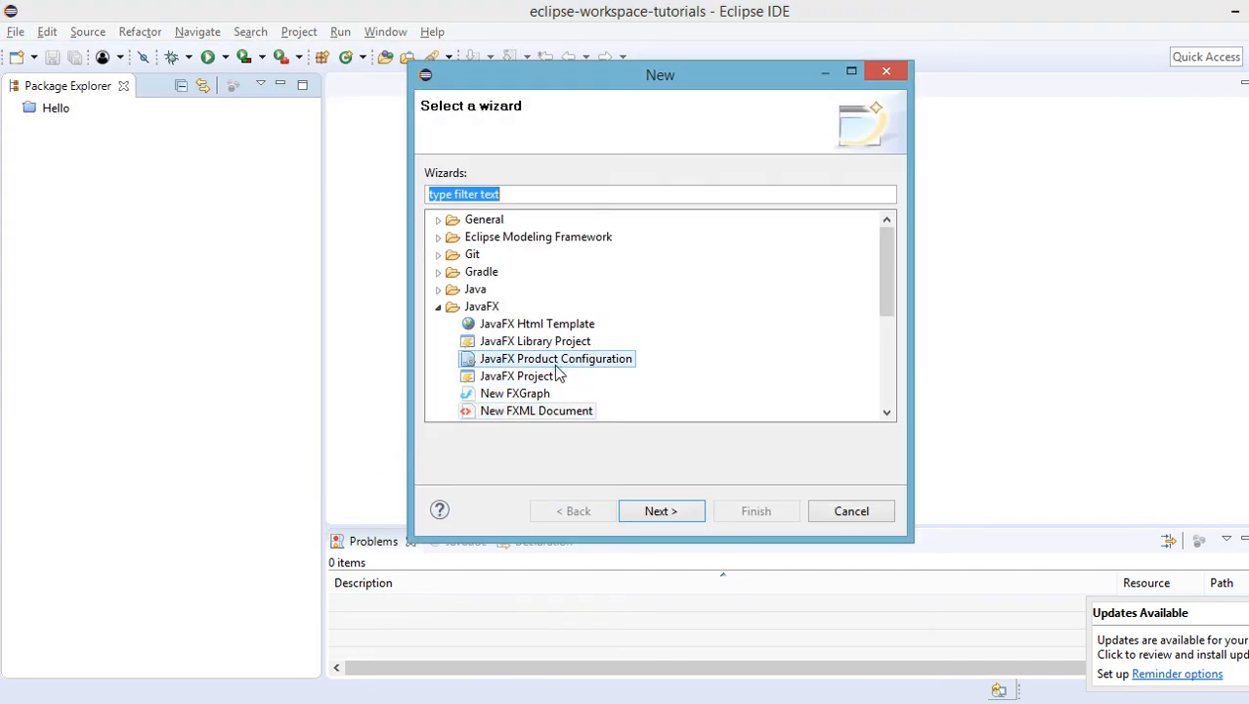
pyautogui.click(516, 375)
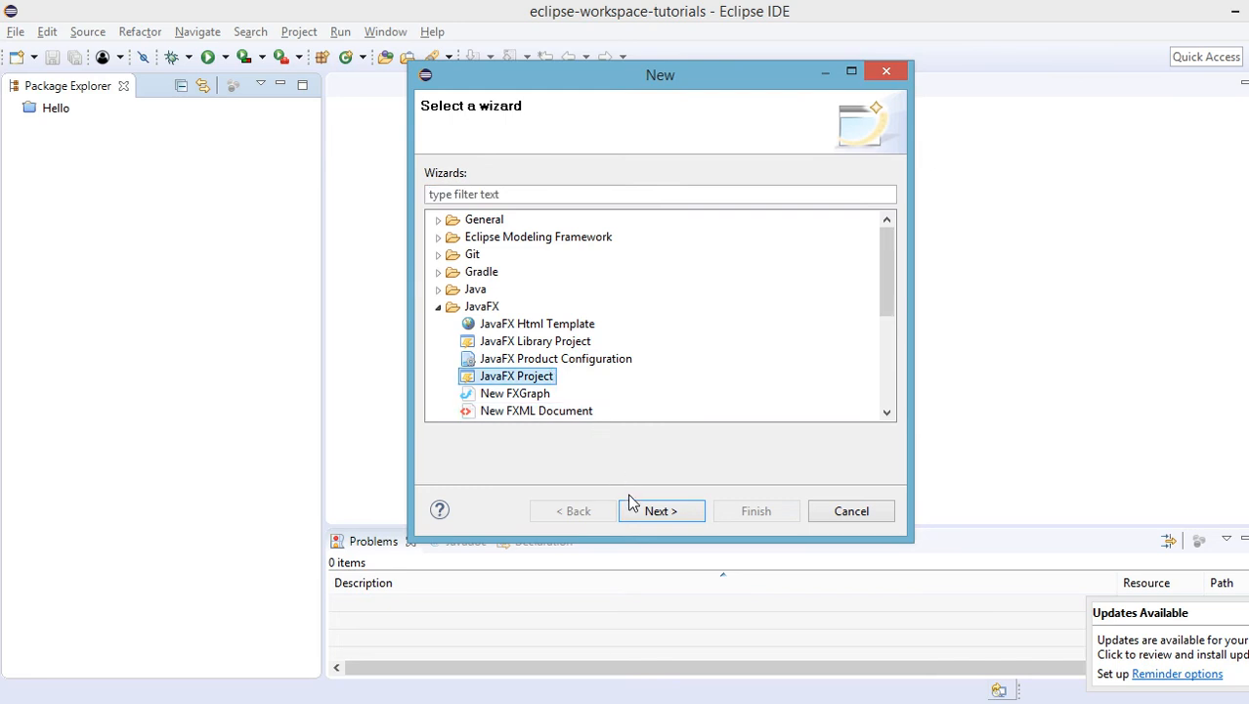
pyautogui.click(660, 511)
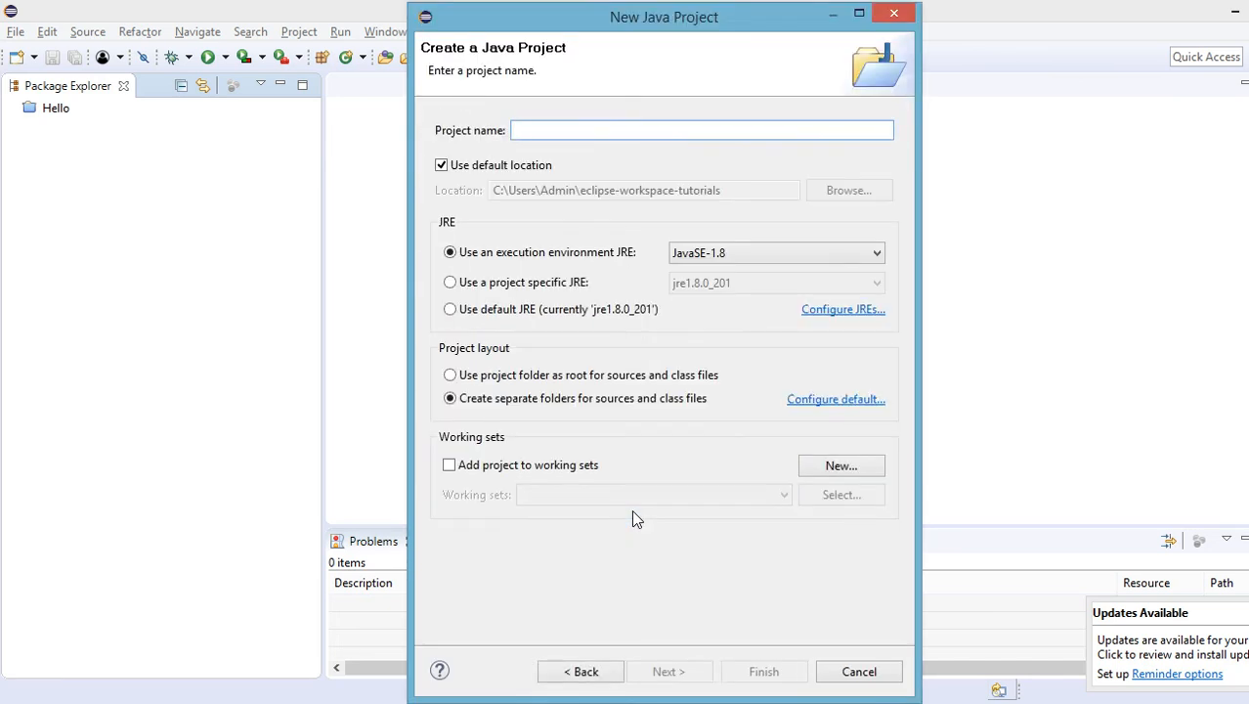
# Step: Name the project ScenebuilderTest and finish the wizard
pyautogui.write('Se')
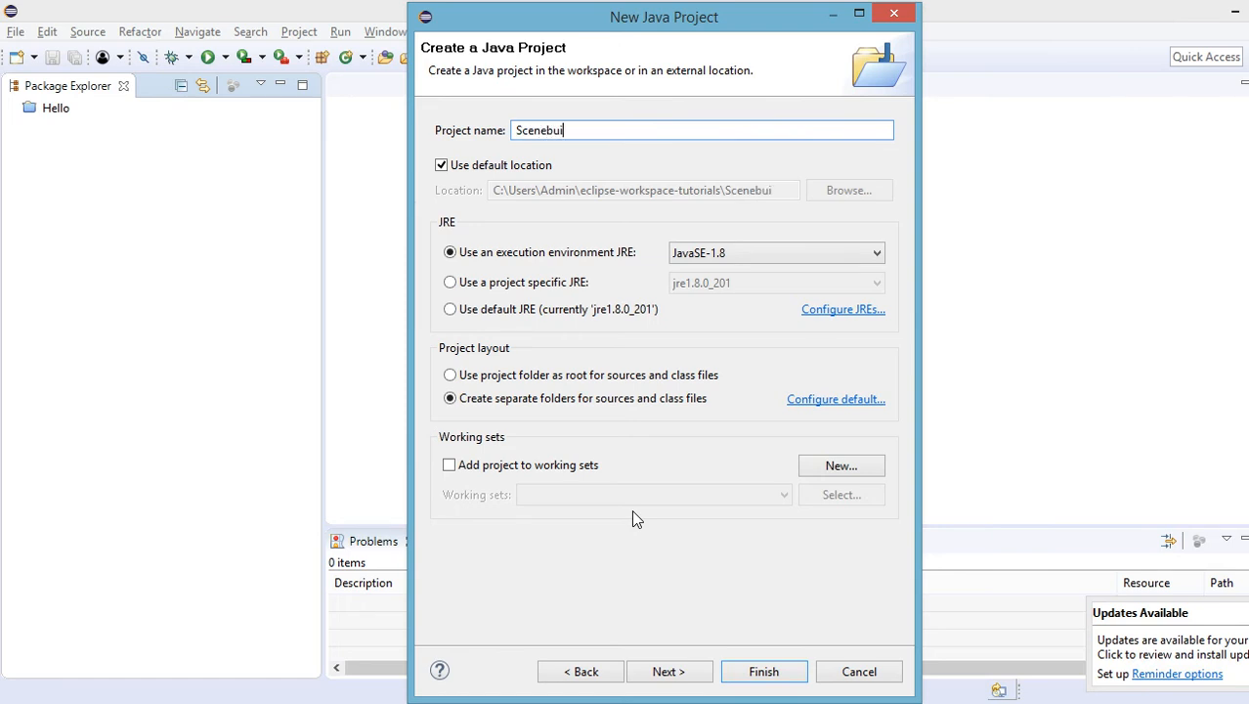
pyautogui.write('l')
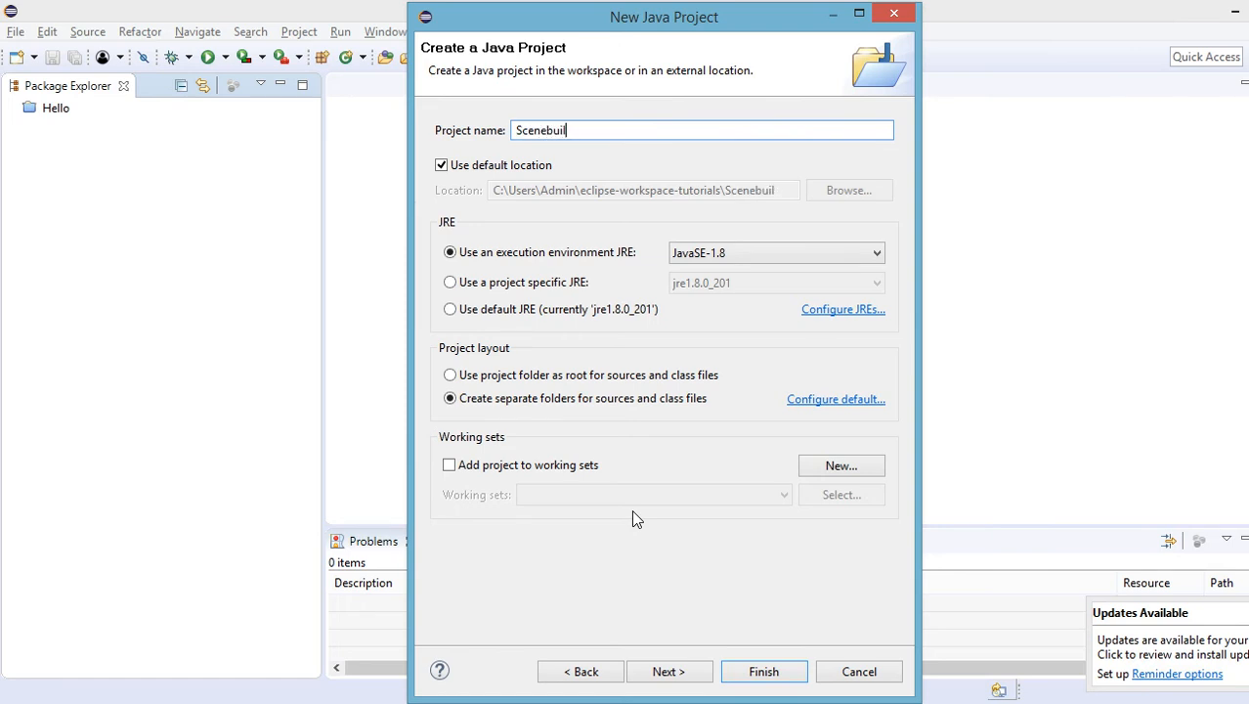
pyautogui.write('derT')
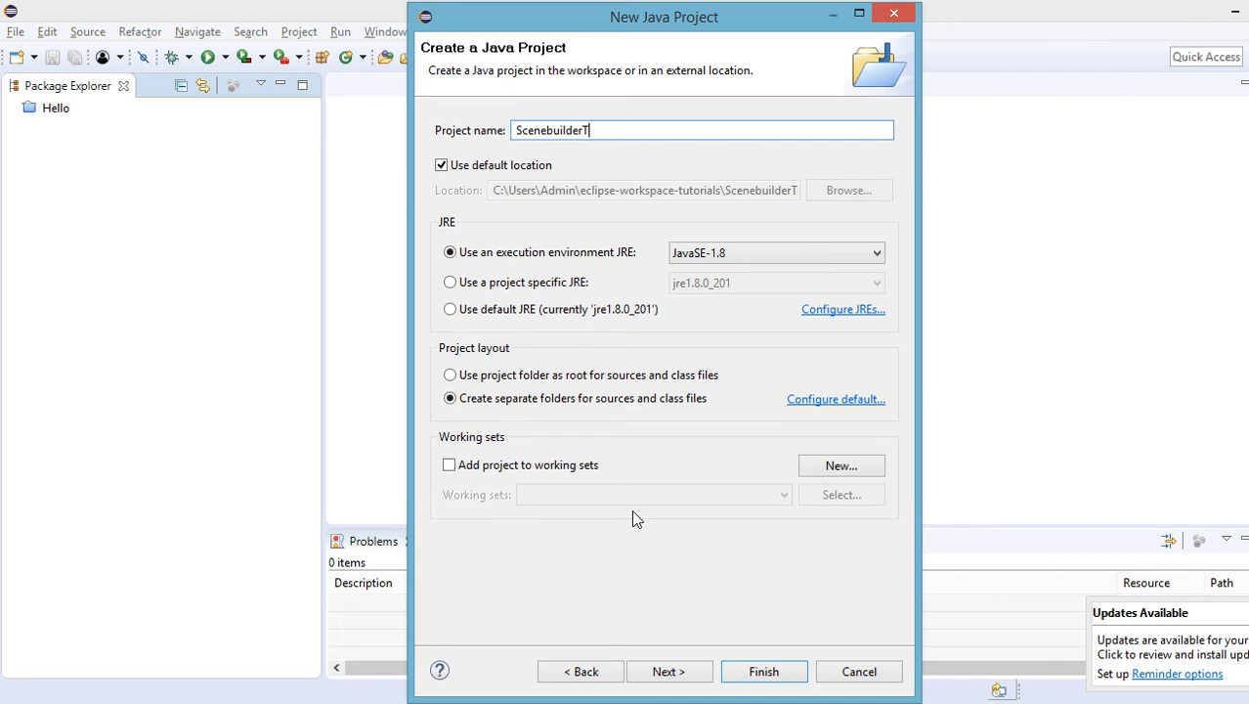
pyautogui.write('est')
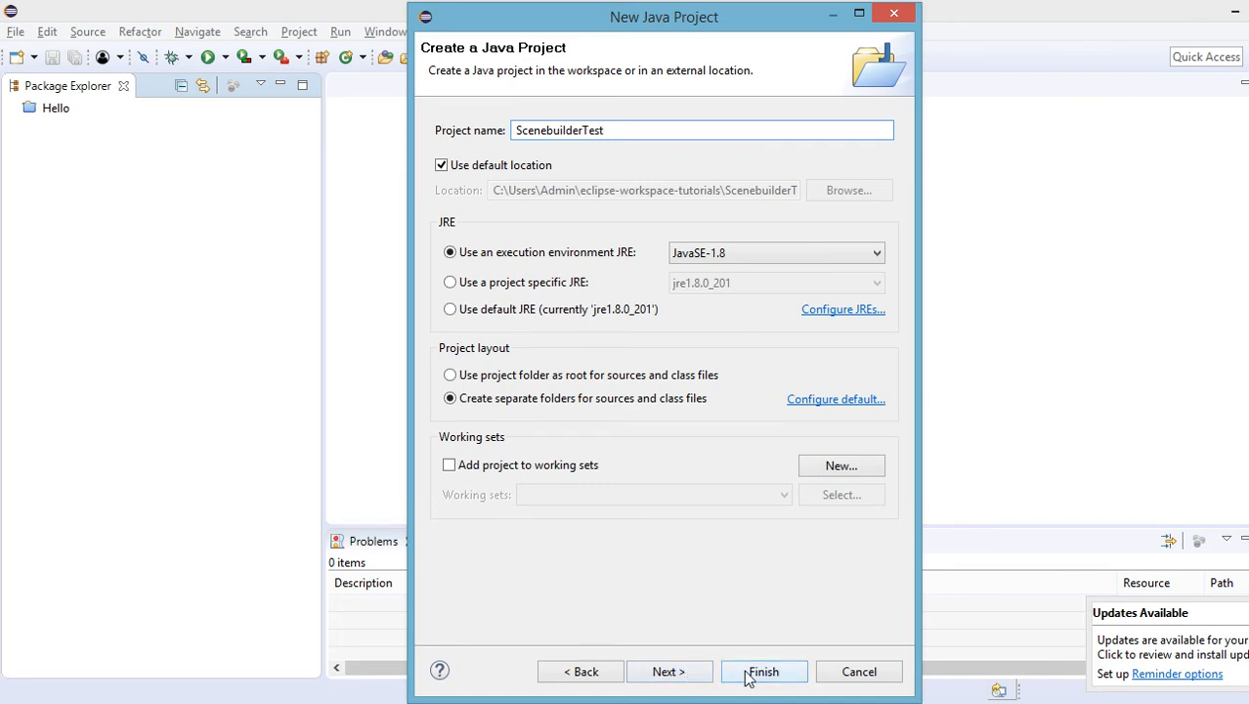
pyautogui.click(763, 671)
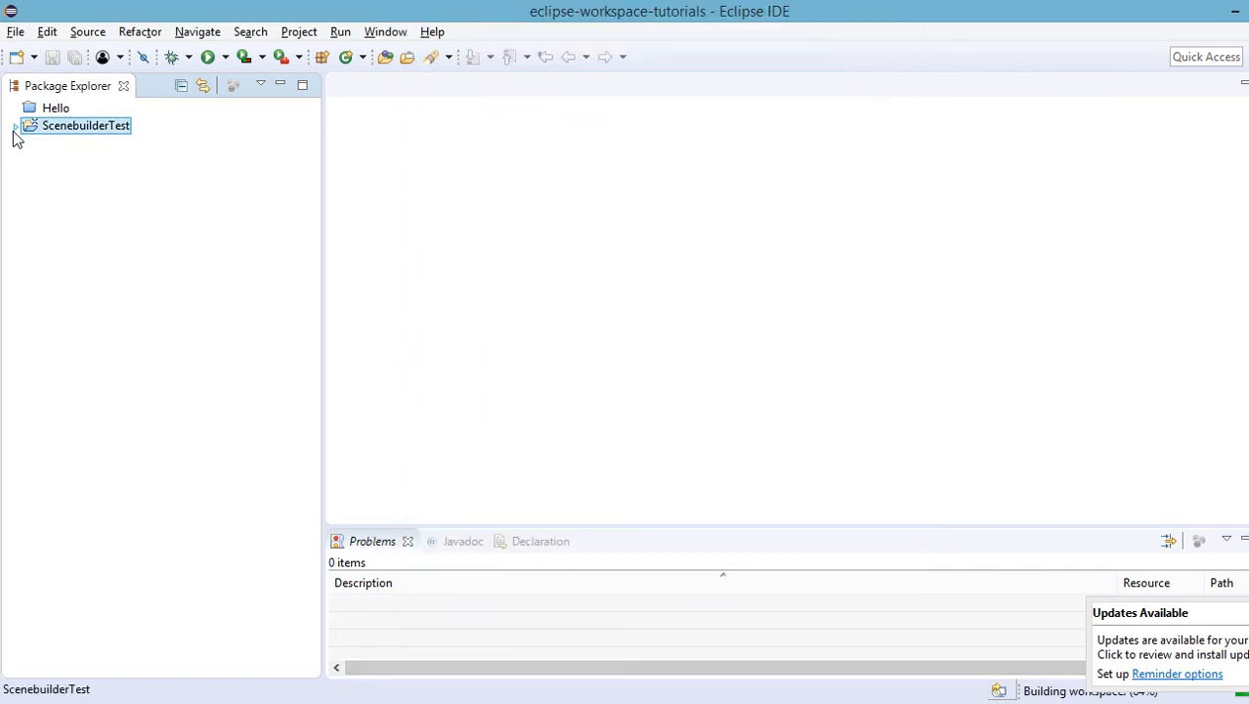
# Step: Expand ScenebuilderTest > src > application and select the application package
pyautogui.click(15, 125)
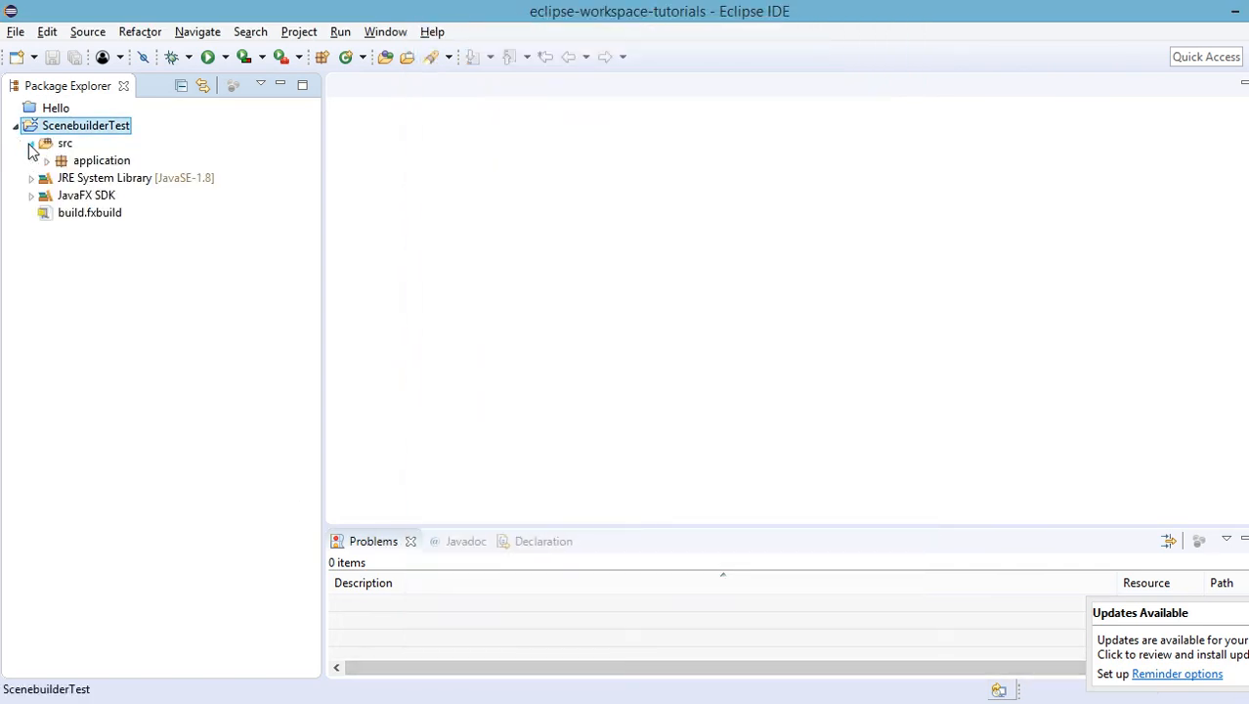
pyautogui.click(31, 142)
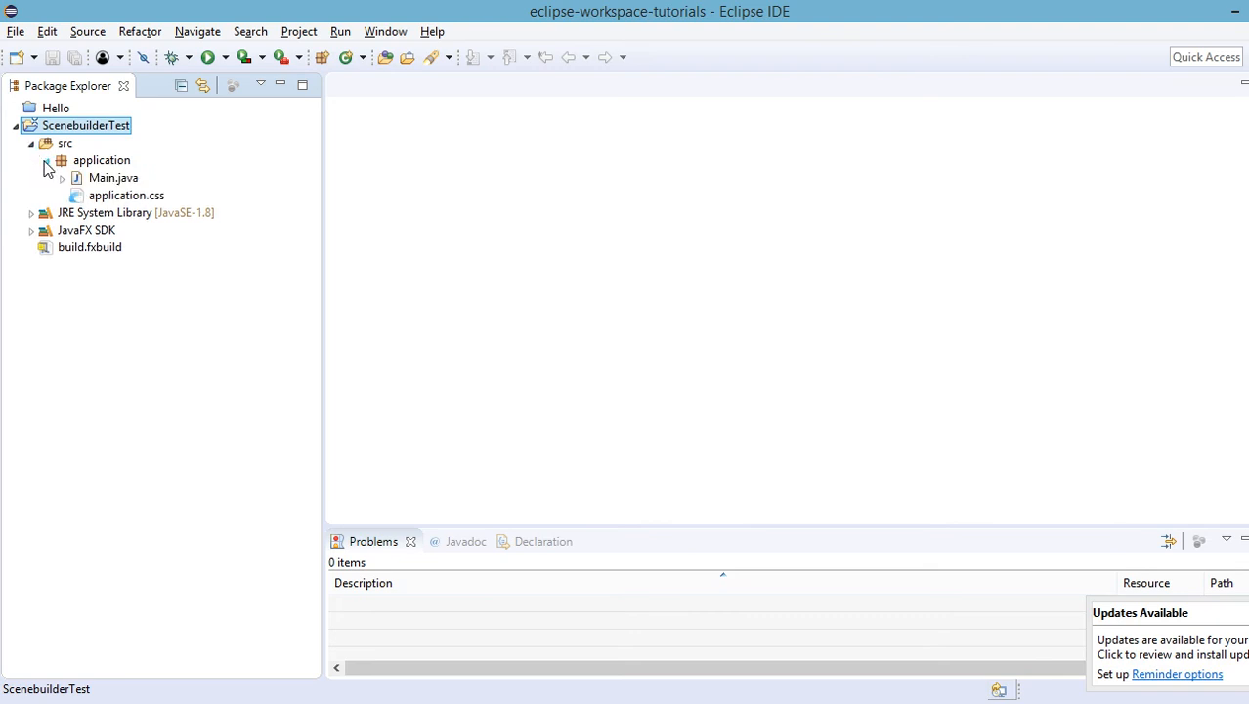
pyautogui.click(45, 161)
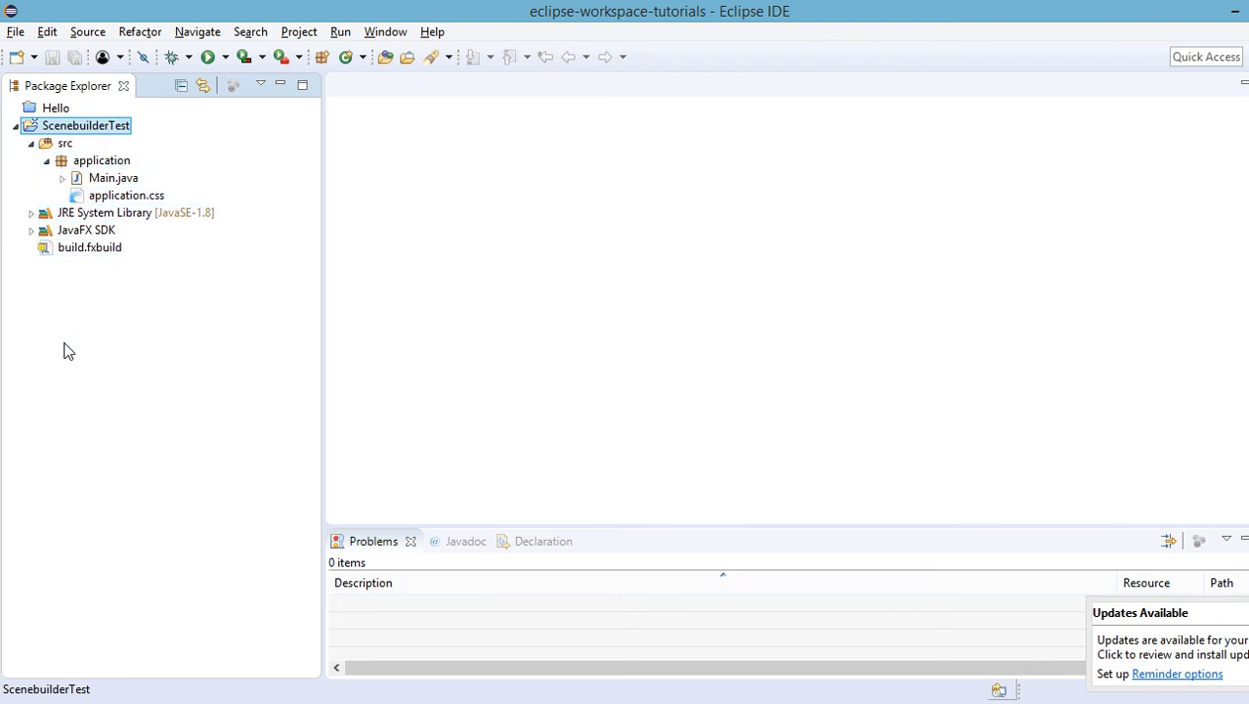
pyautogui.click(101, 159)
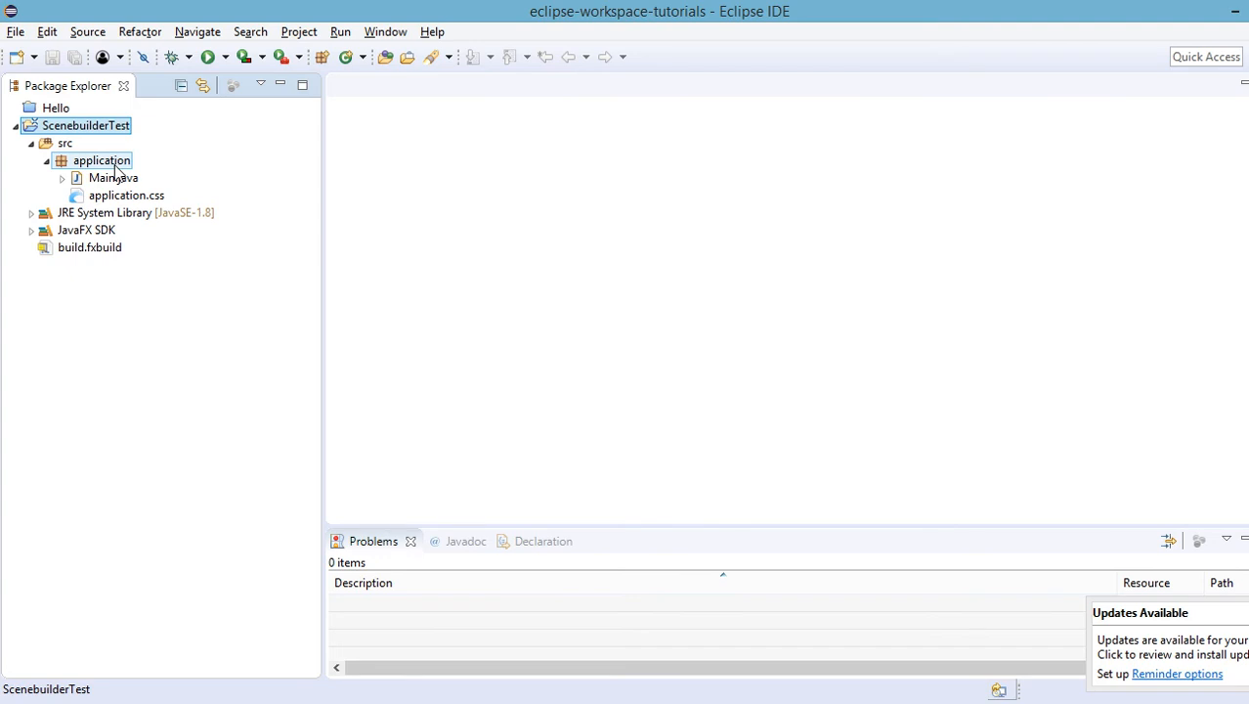
# Step: Choose the New FXML Document wizard for the application package
pyautogui.rightClick(101, 159)
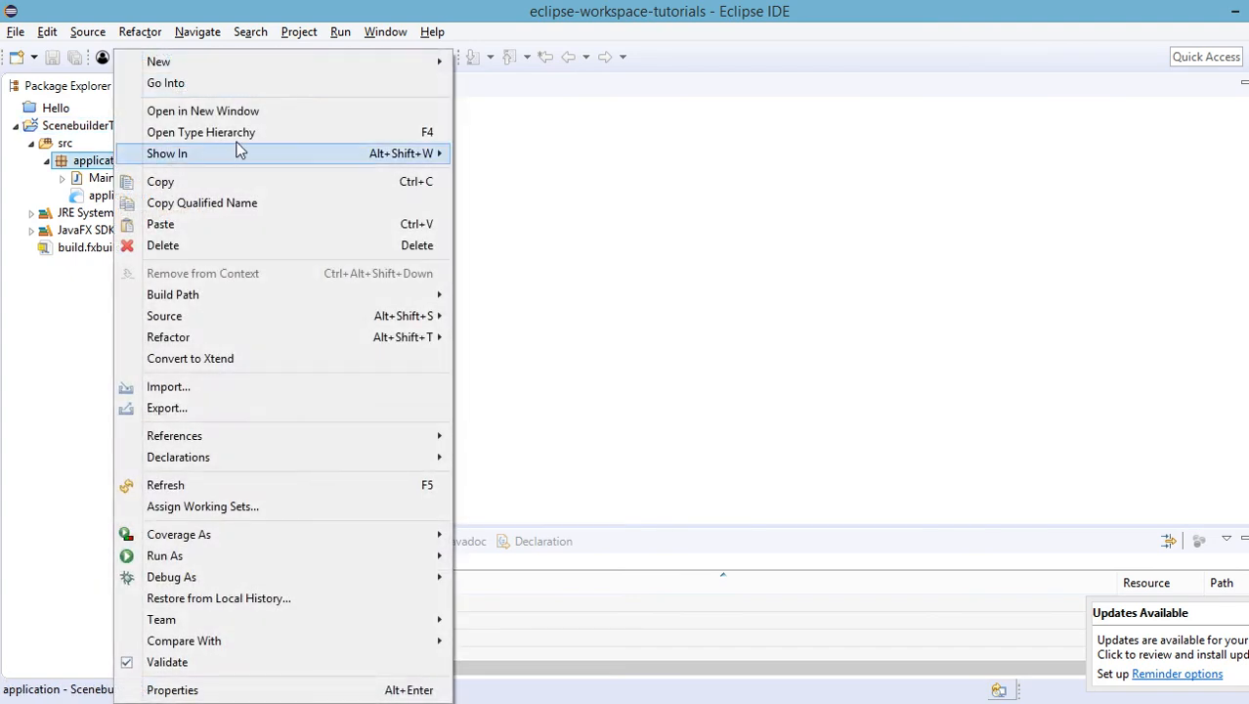
pyautogui.moveTo(158, 62)
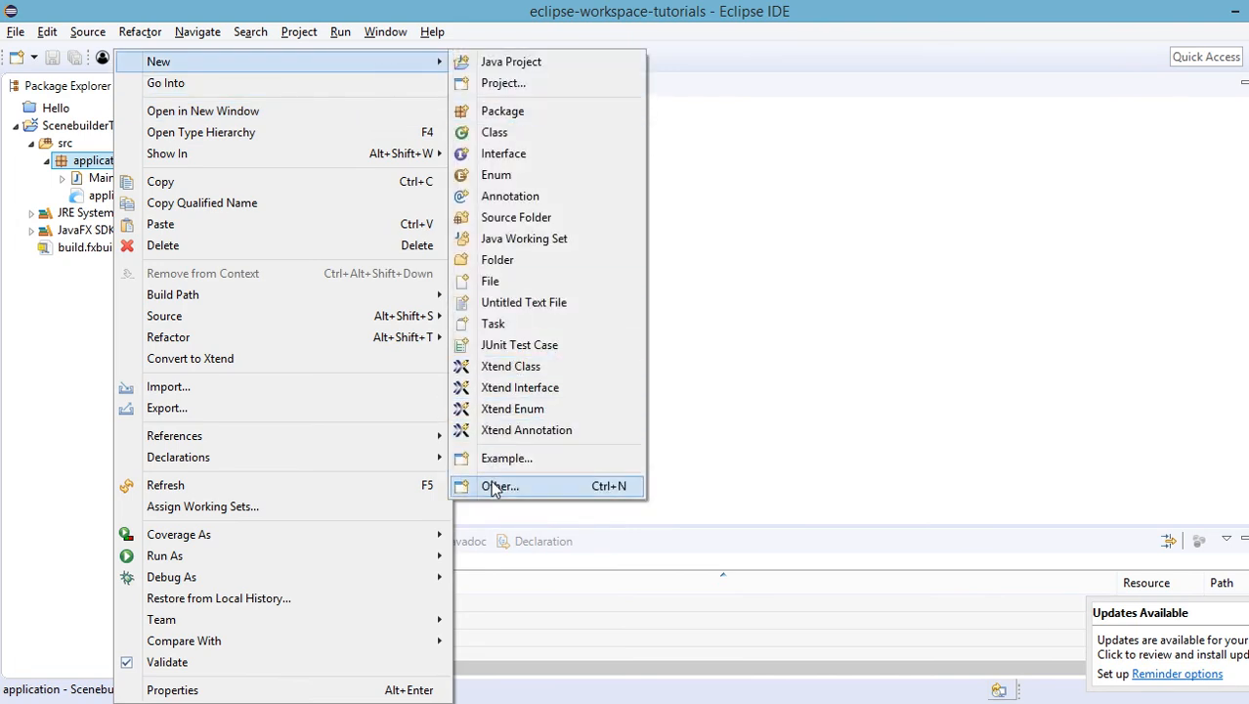
pyautogui.click(501, 486)
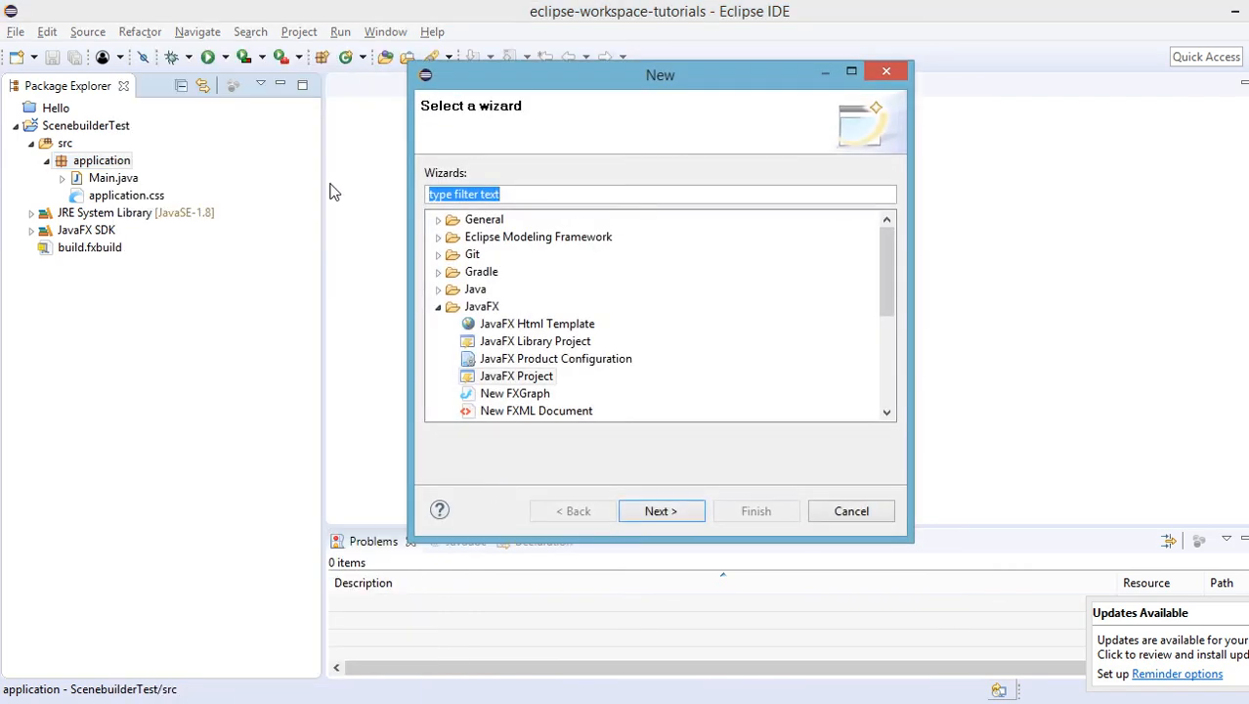
pyautogui.rightClick(101, 159)
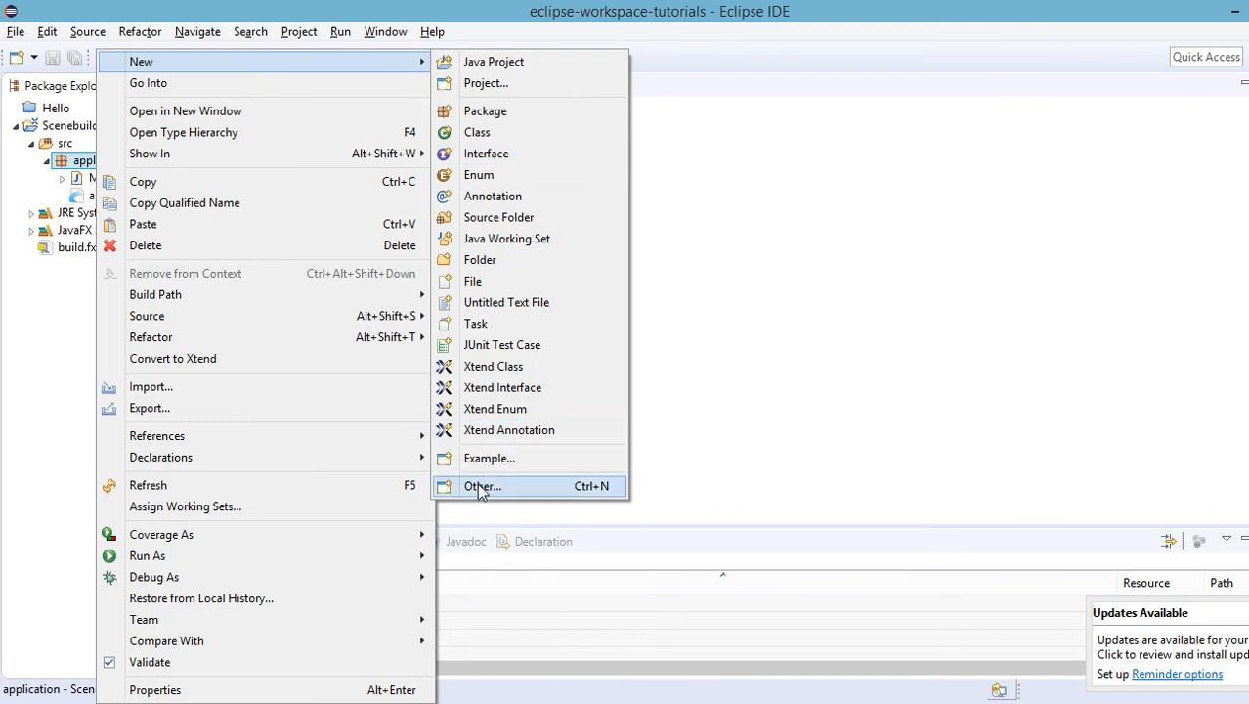
pyautogui.click(481, 486)
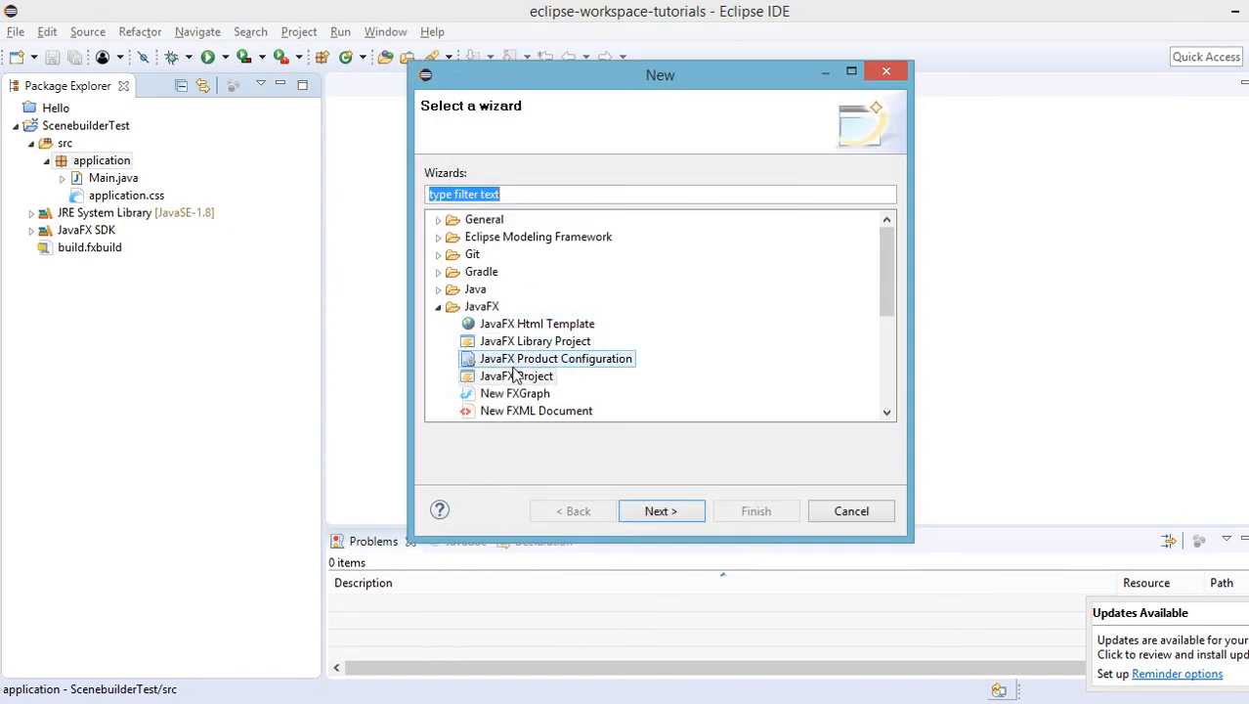
pyautogui.click(536, 411)
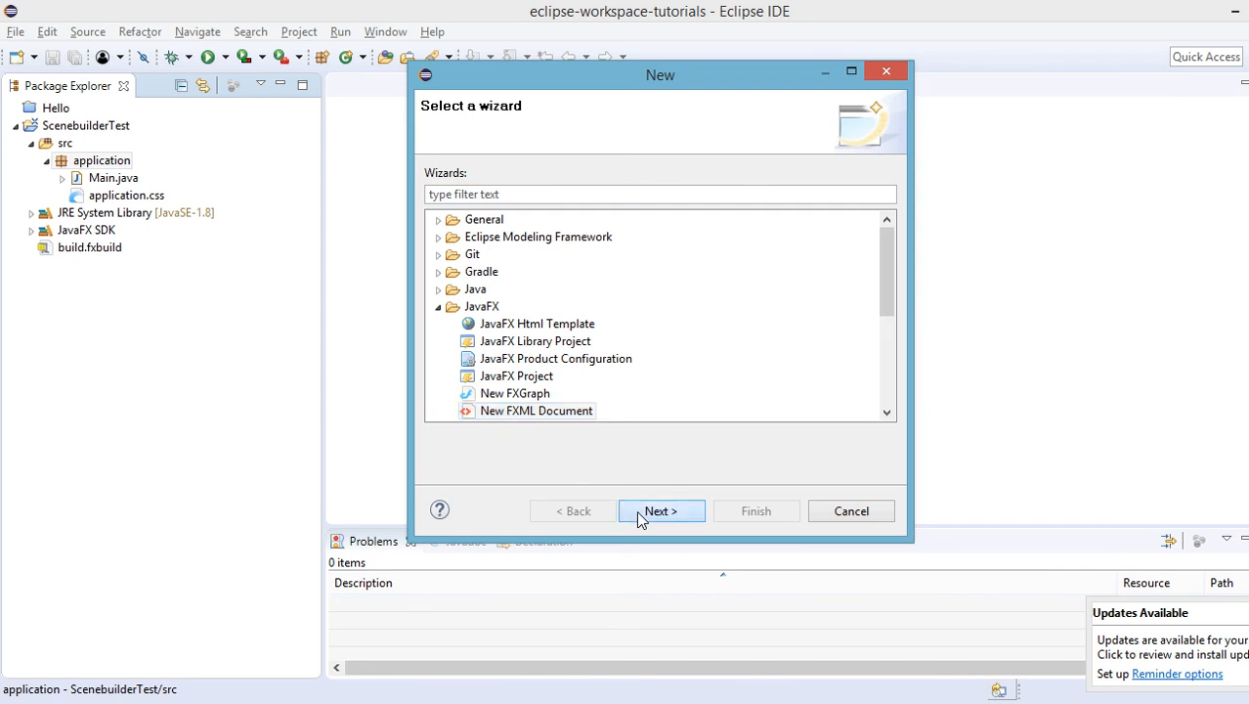
pyautogui.click(659, 510)
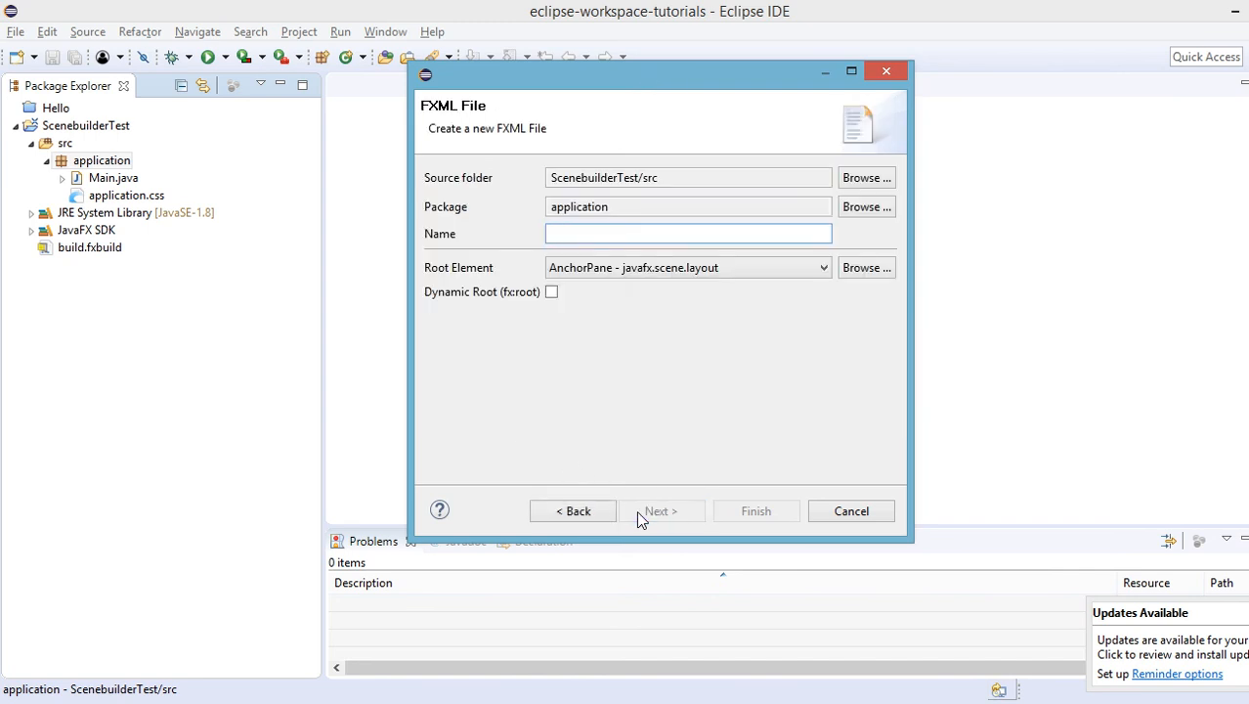
# Step: Name the FXML file MainScene and finish creating it
pyautogui.write('Mai')
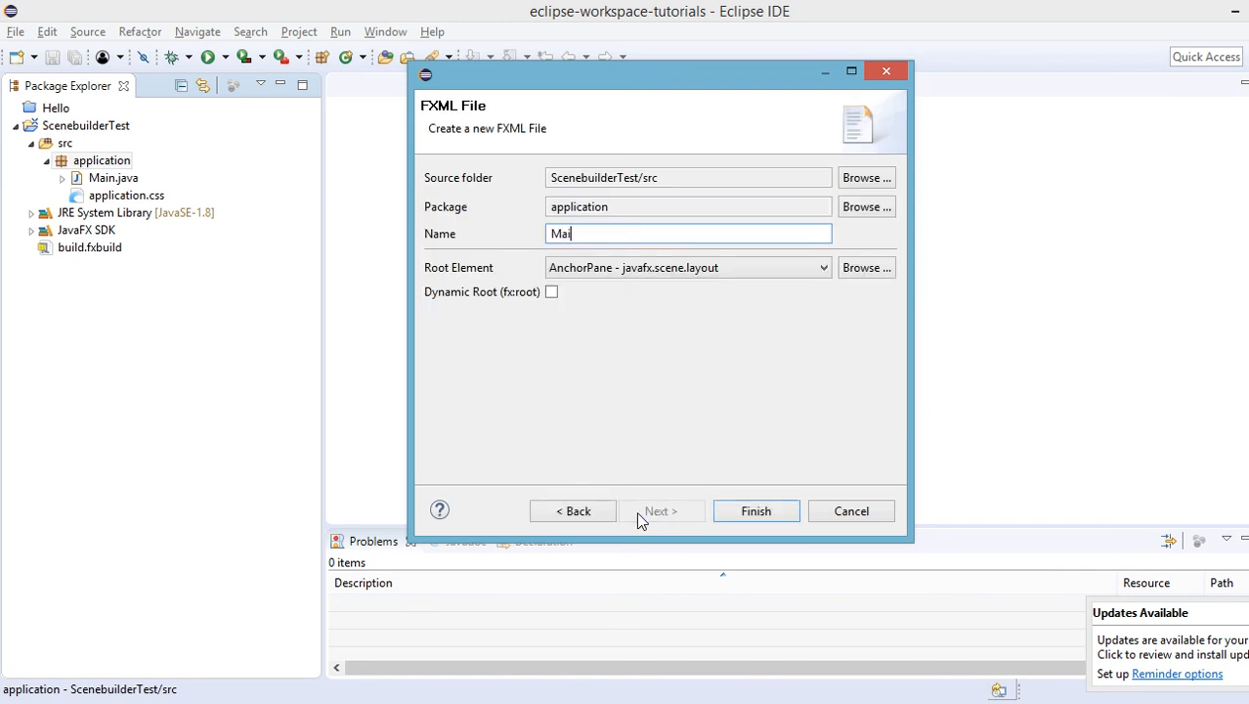
pyautogui.write('nSc')
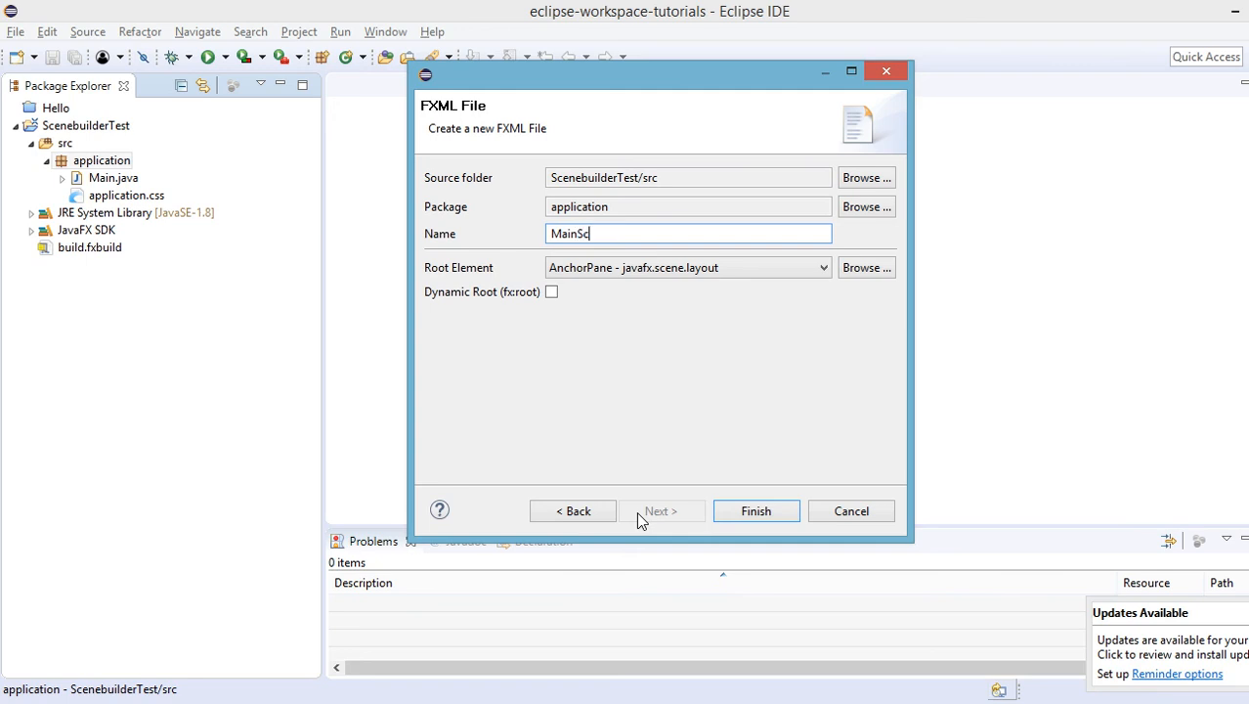
pyautogui.write('ene')
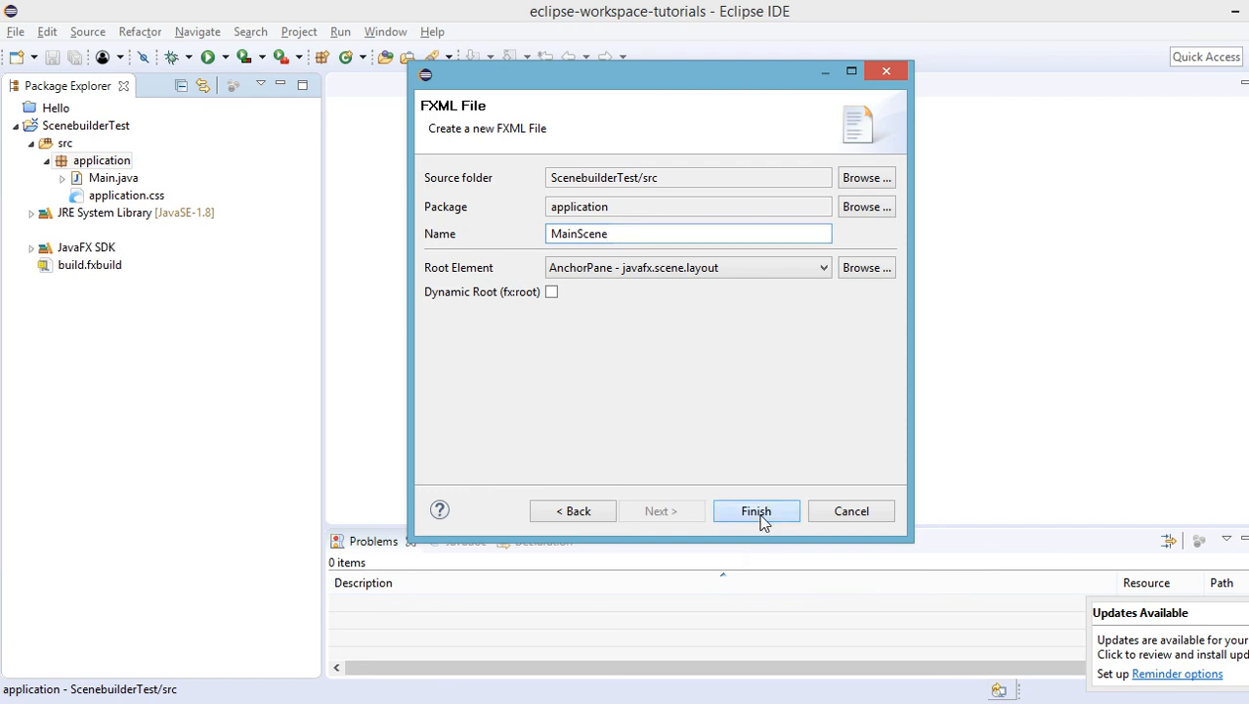
pyautogui.click(755, 510)
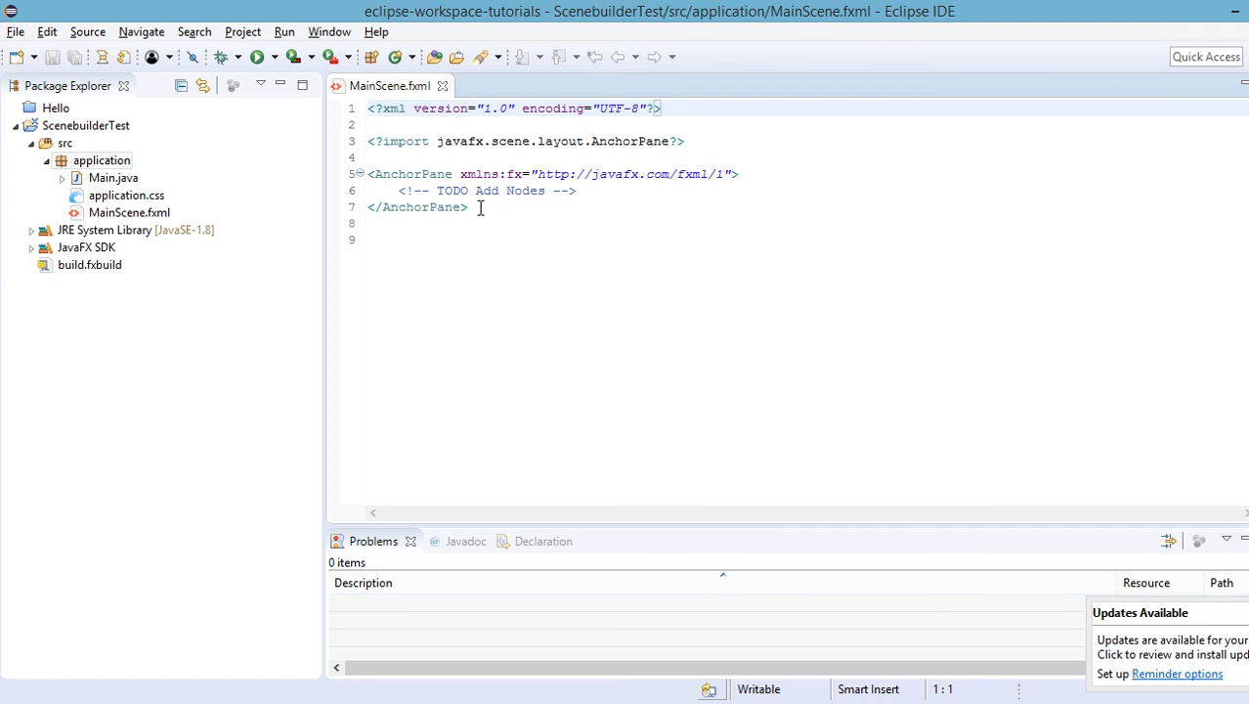
# Step: Open MainScene.fxml from the application package in Scene Builder
pyautogui.press('ctrl+a')
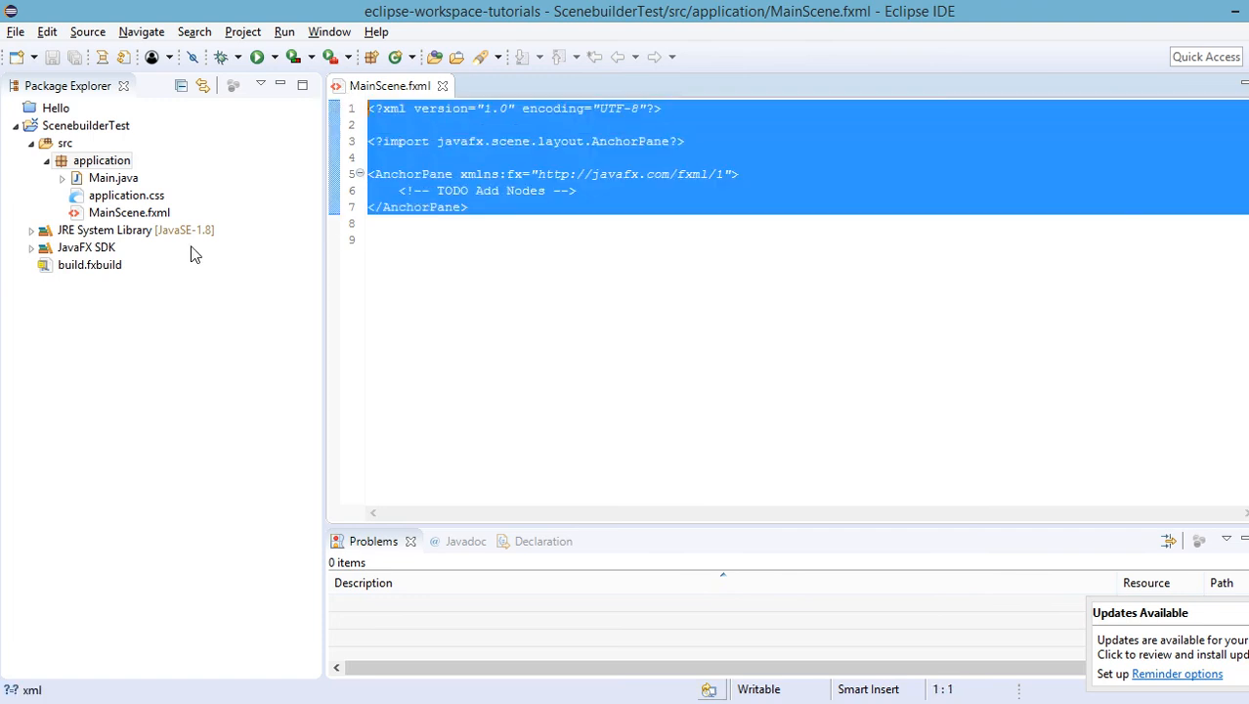
pyautogui.click(100, 160)
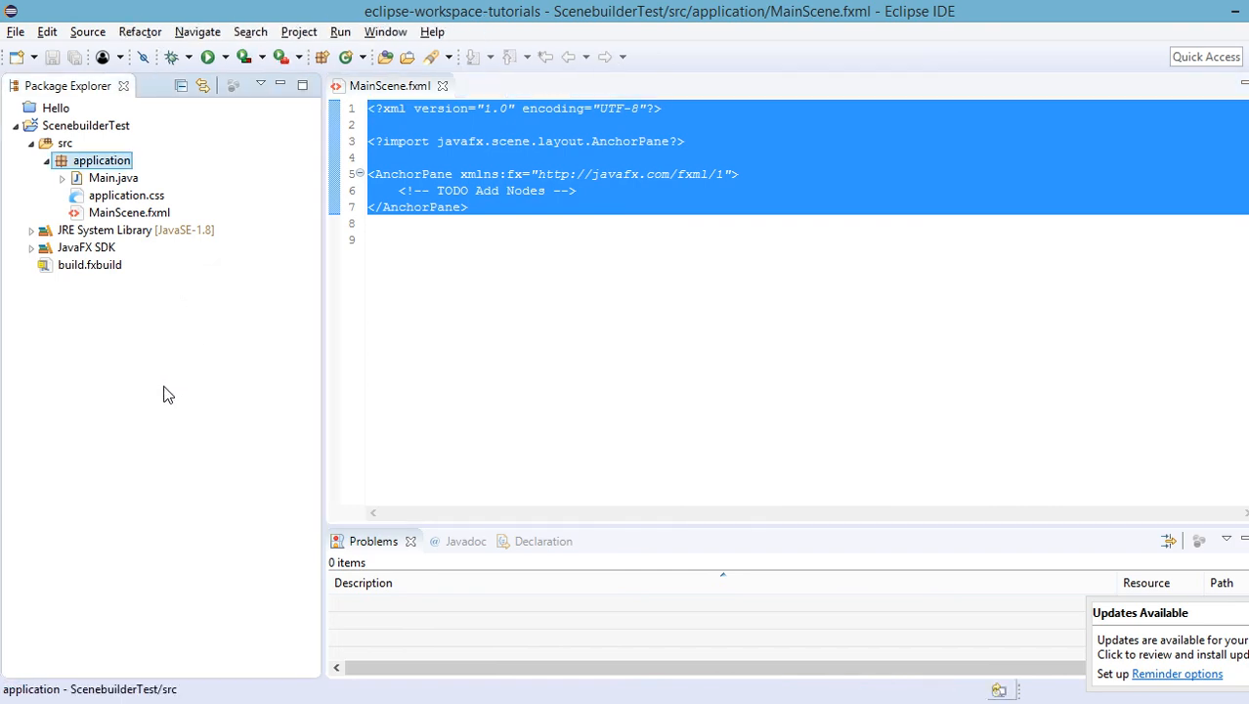
pyautogui.moveTo(335, 550)
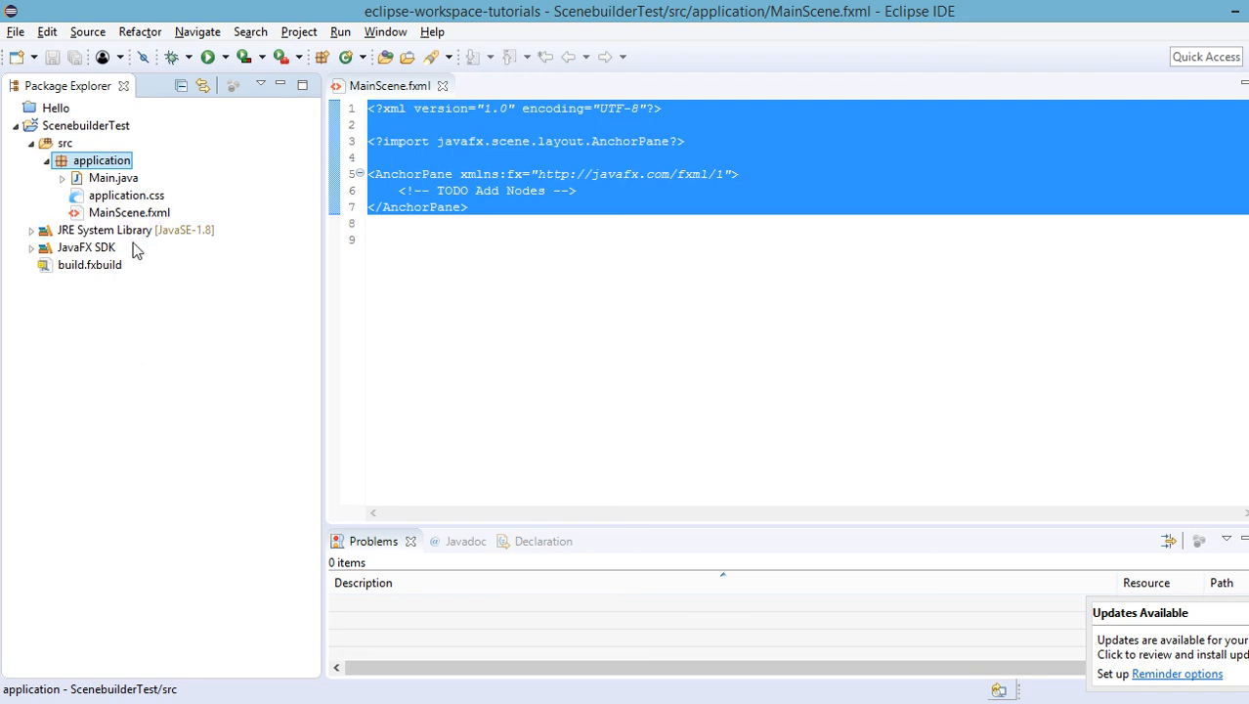
pyautogui.click(129, 213)
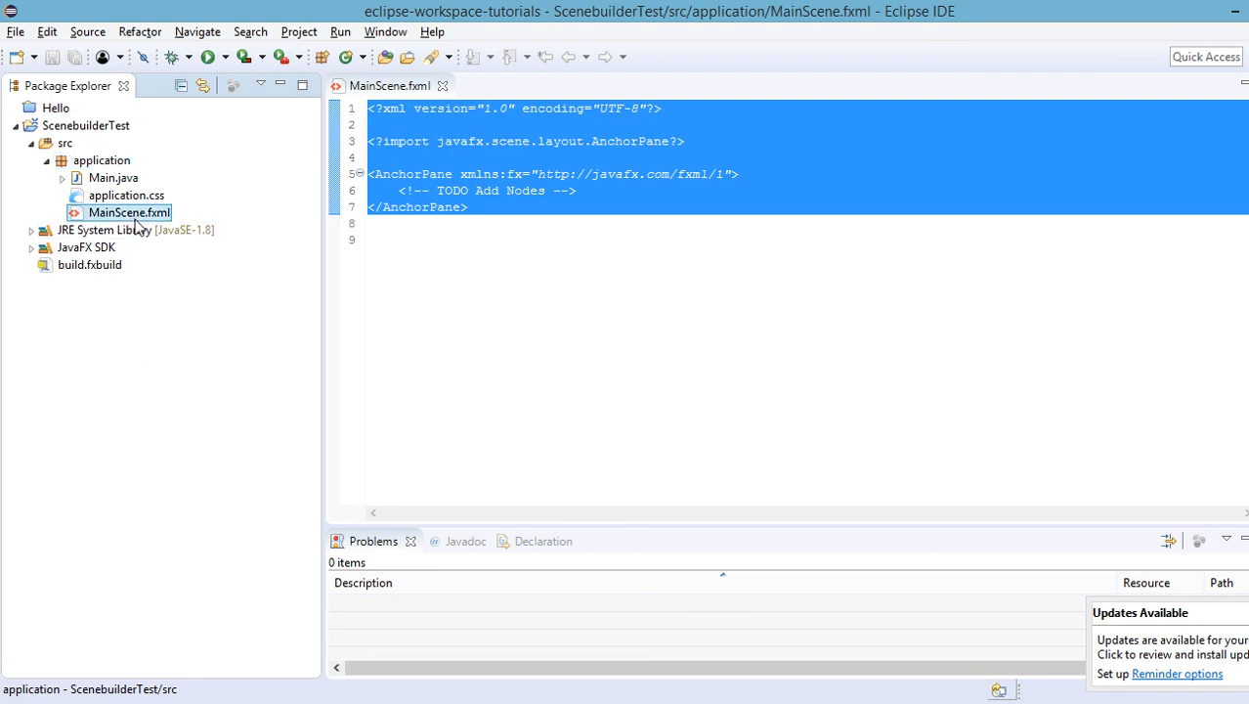
pyautogui.rightClick(129, 212)
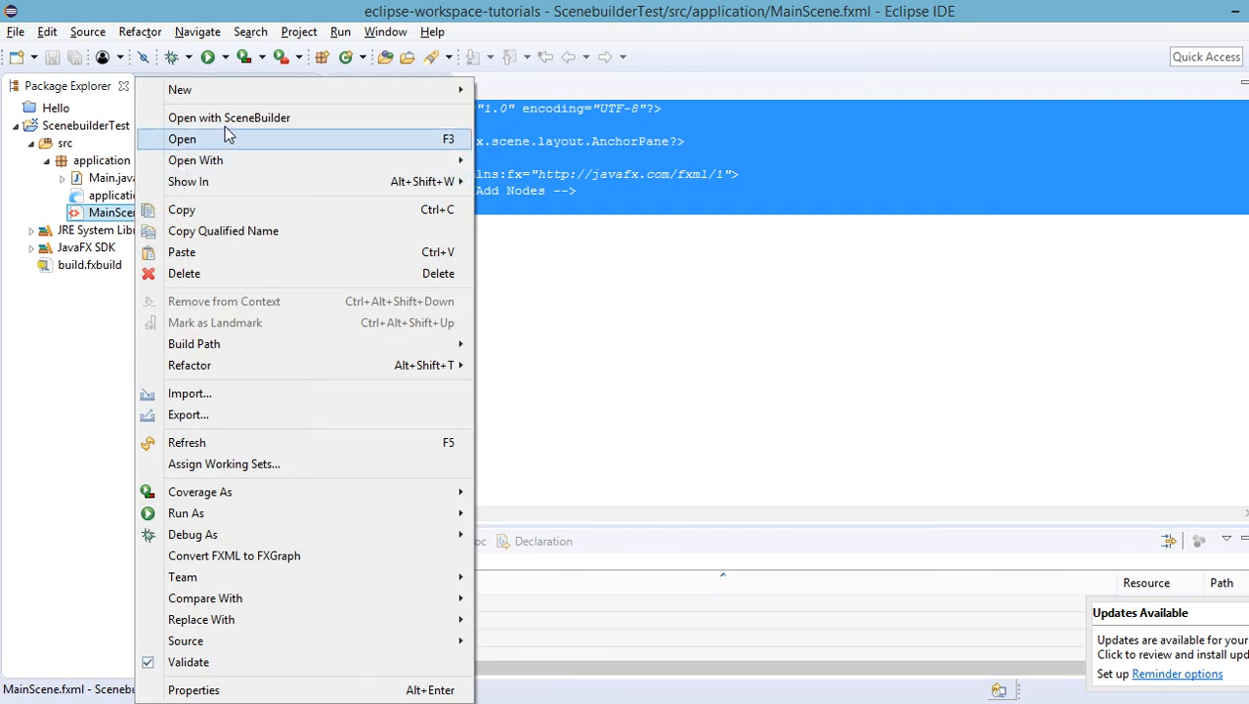
pyautogui.click(182, 138)
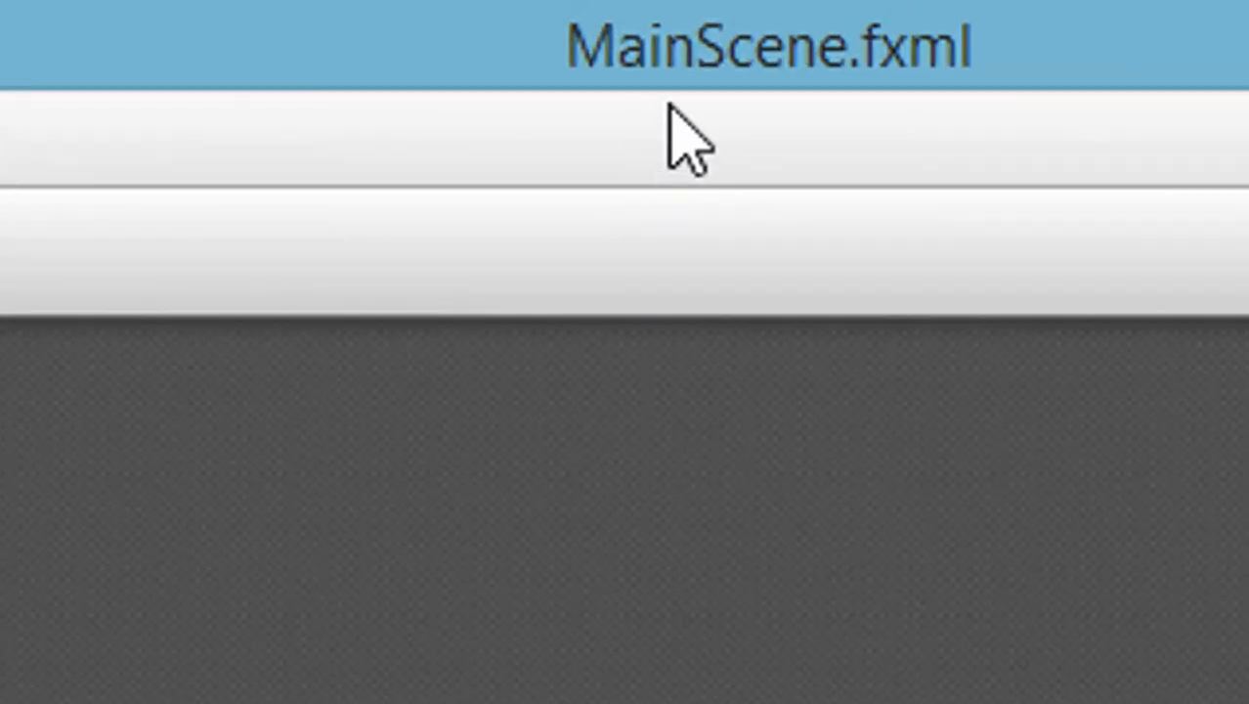
pyautogui.moveTo(933, 147)
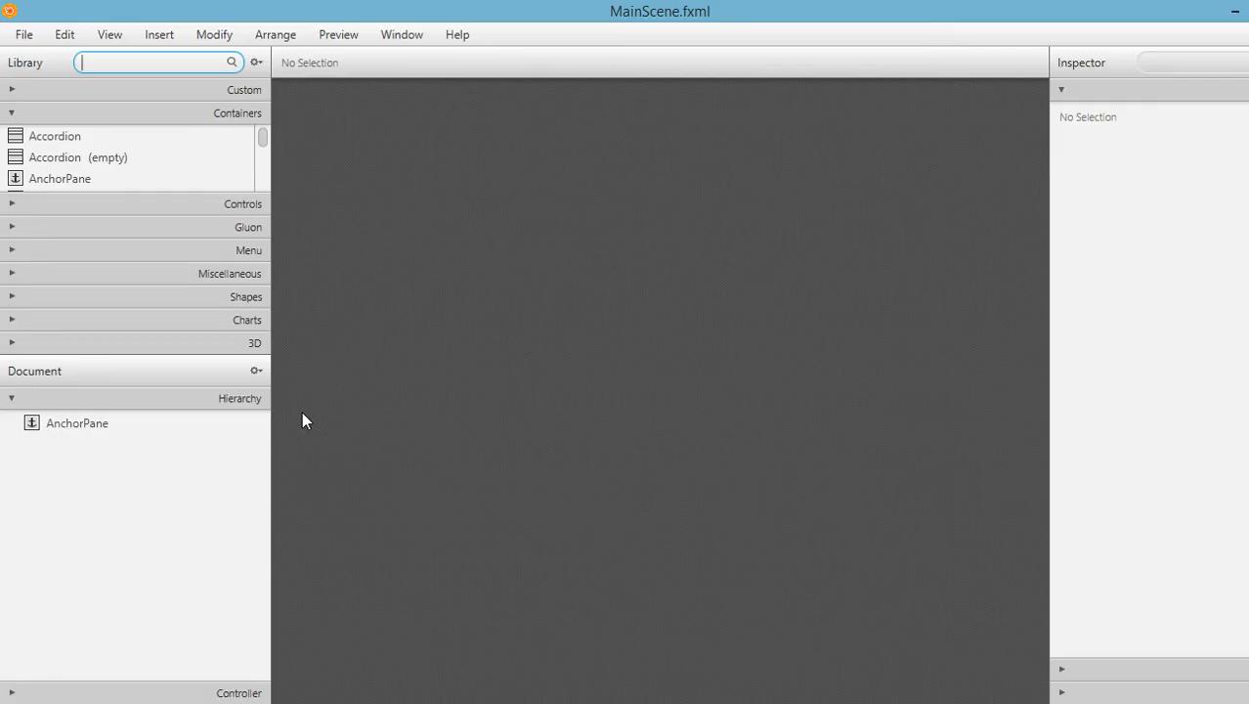
pyautogui.moveTo(300, 450)
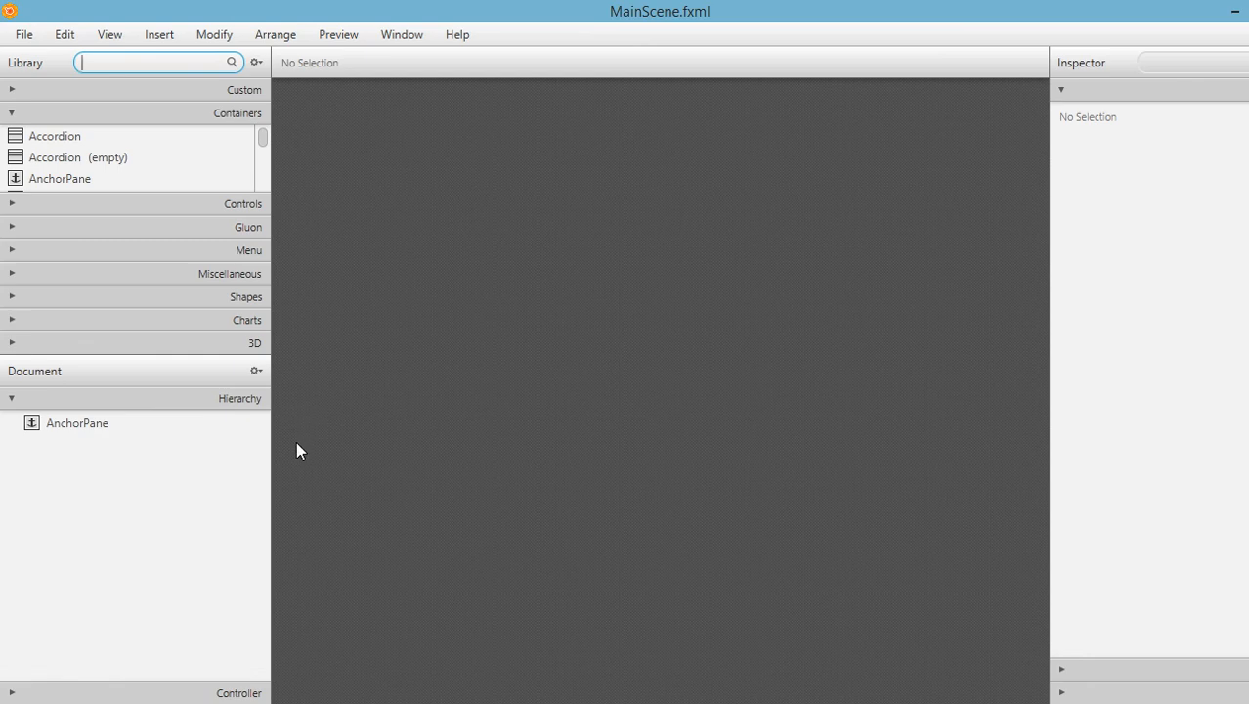
pyautogui.moveTo(98, 436)
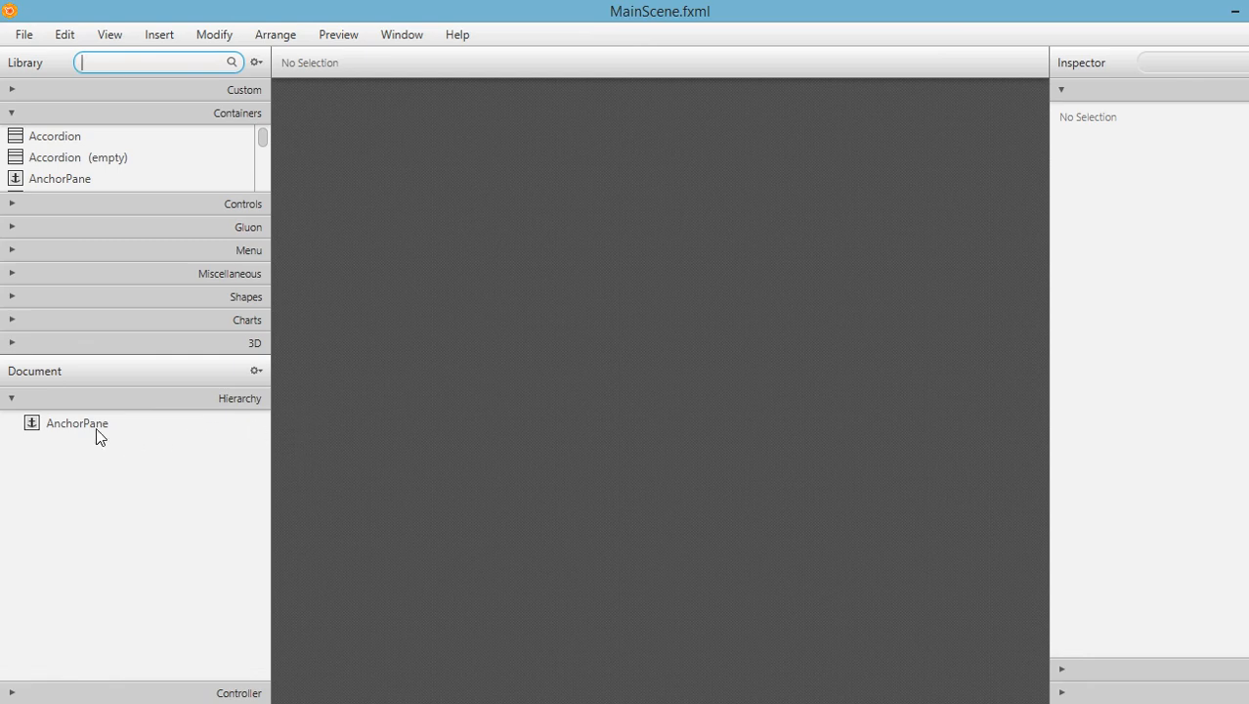
# Step: Select the root AnchorPane in the Hierarchy panel to show its Inspector properties
pyautogui.click(77, 422)
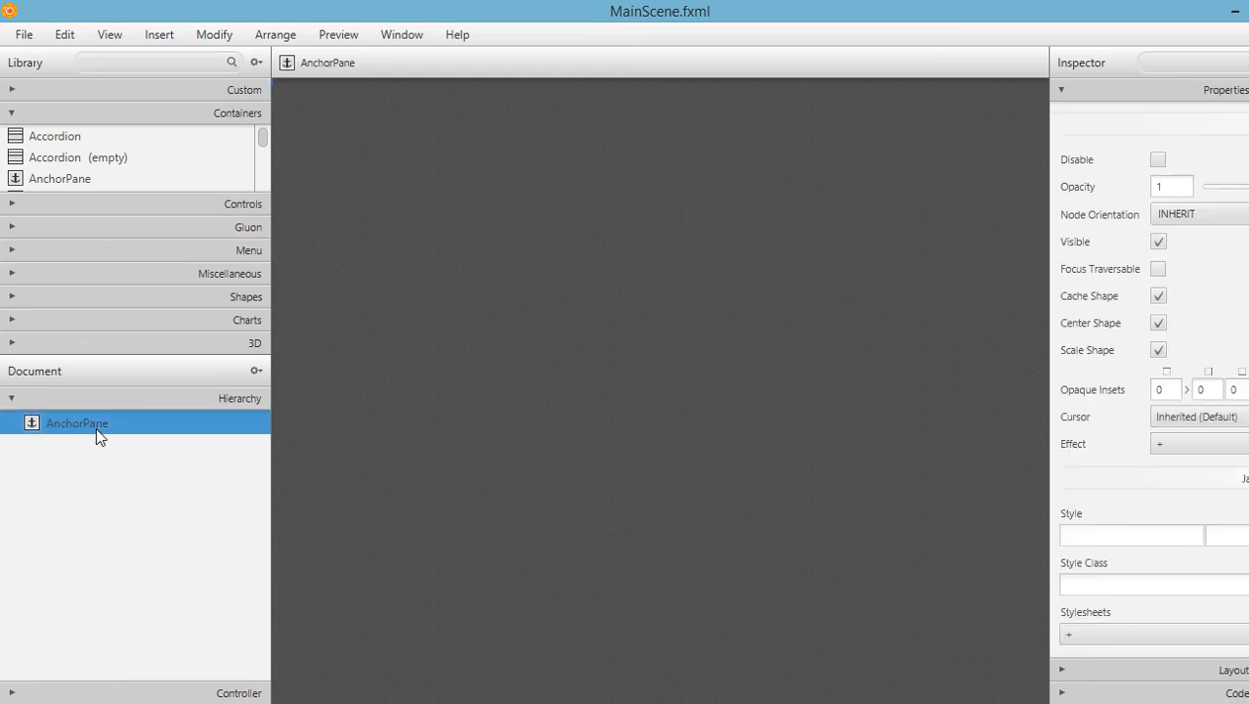